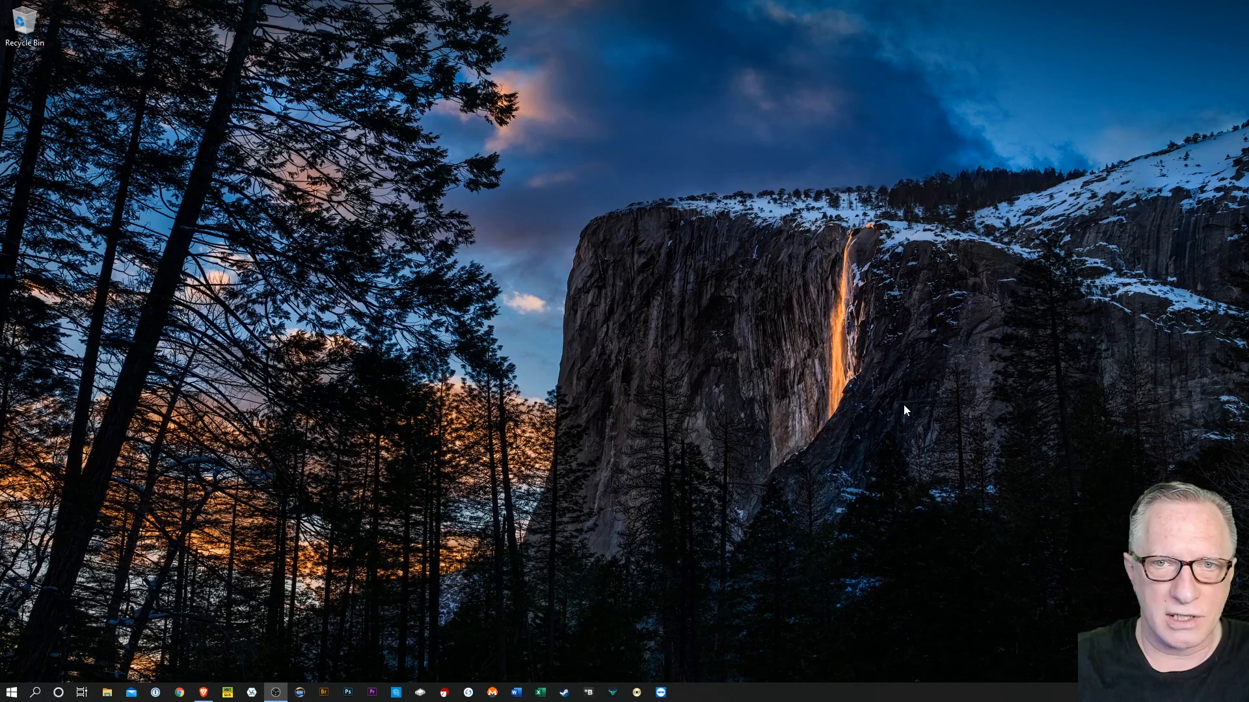
Launch the reinstalled Ledger Live from the Windows taskbar
left_click(467, 692)
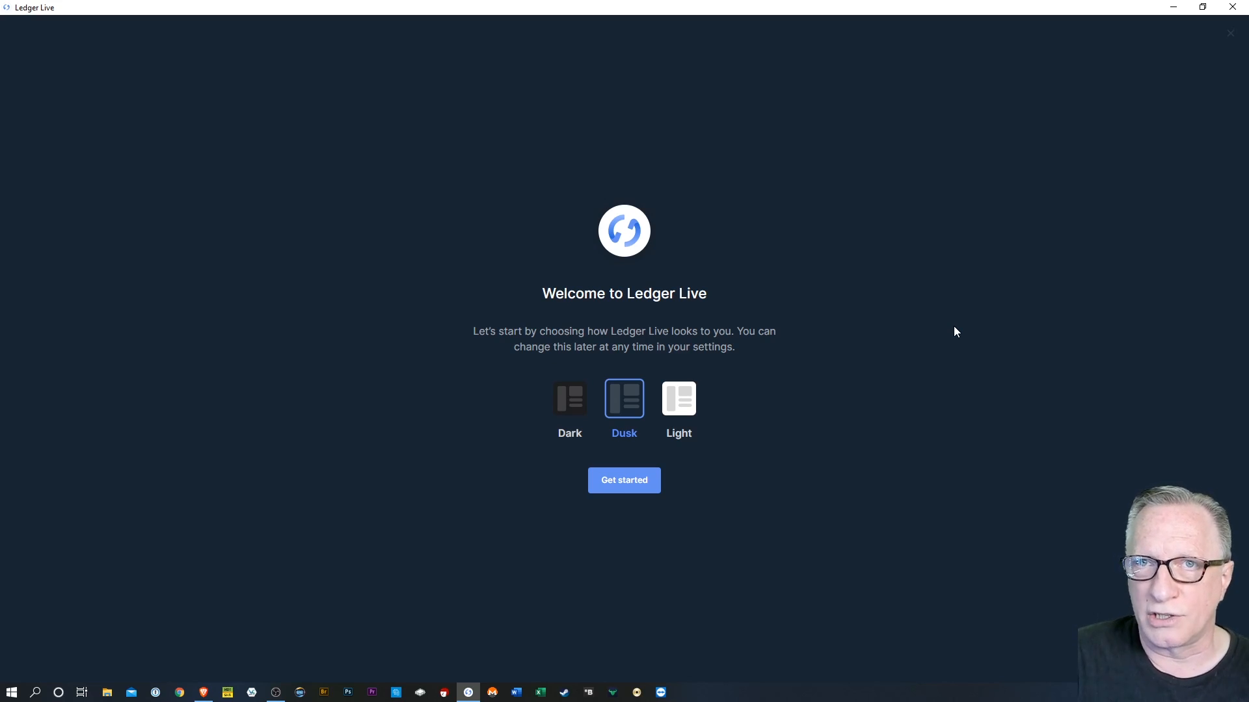
mouse_move(588, 293)
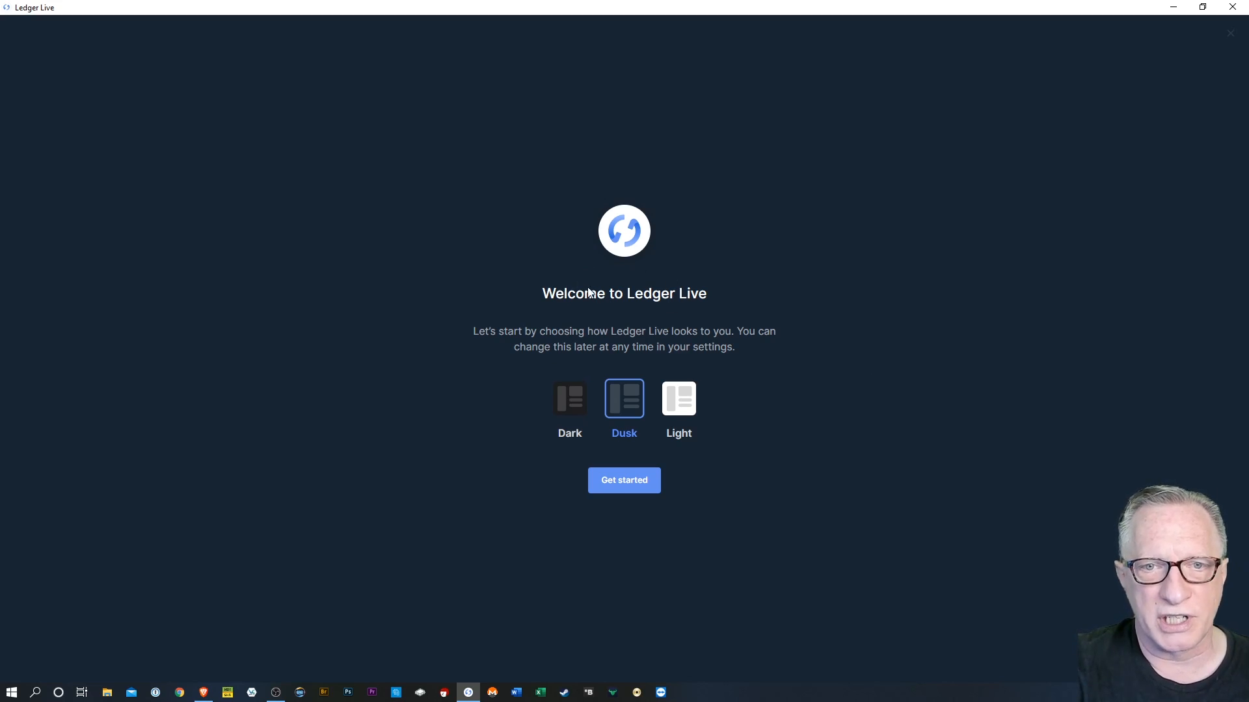
mouse_move(561, 412)
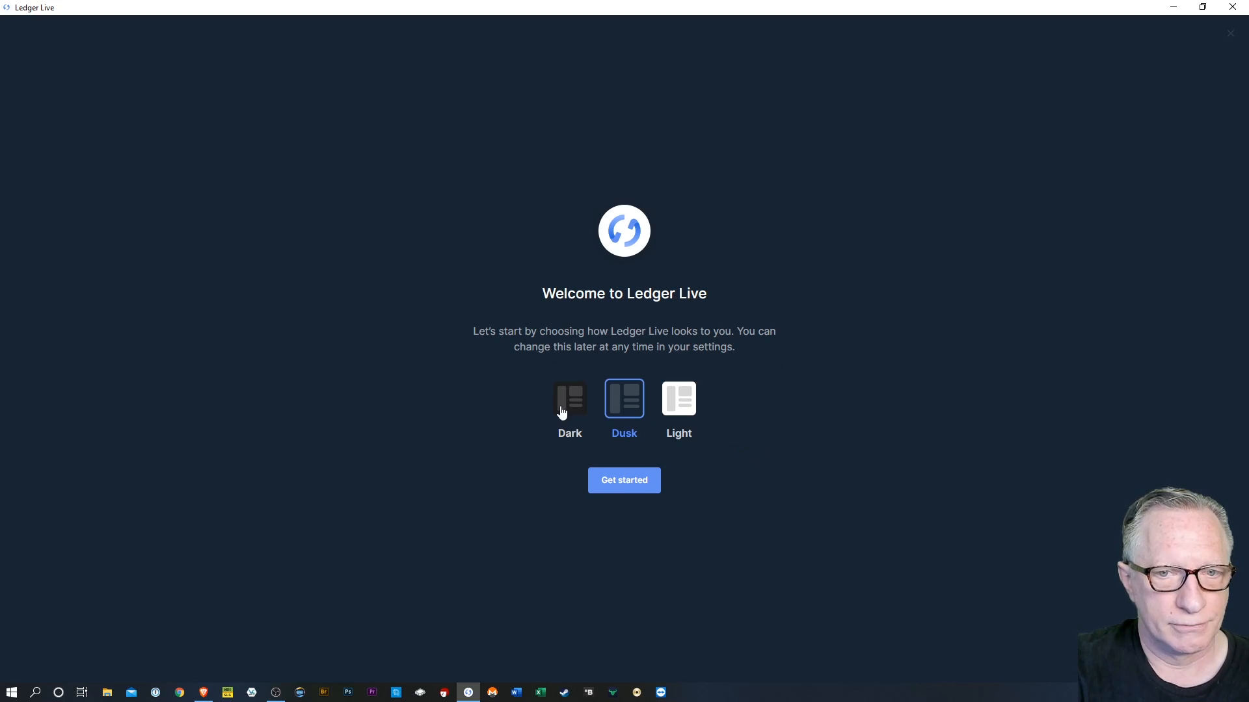
mouse_move(678, 408)
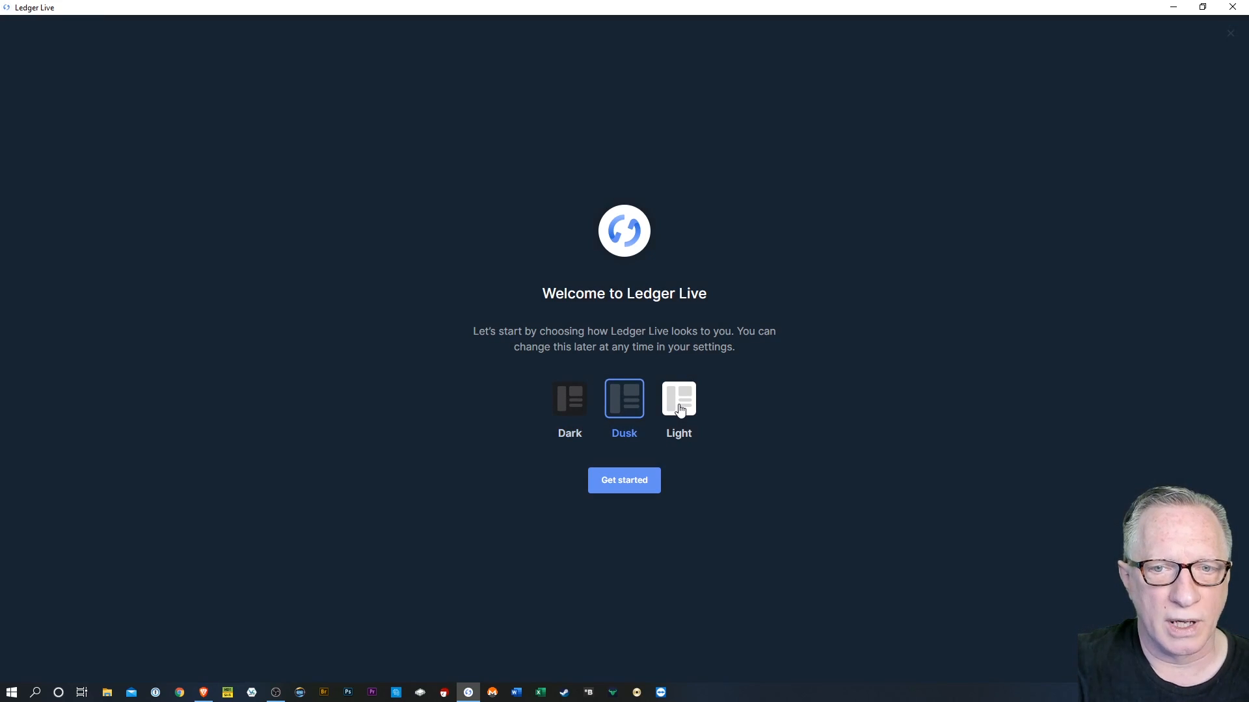
mouse_move(829, 448)
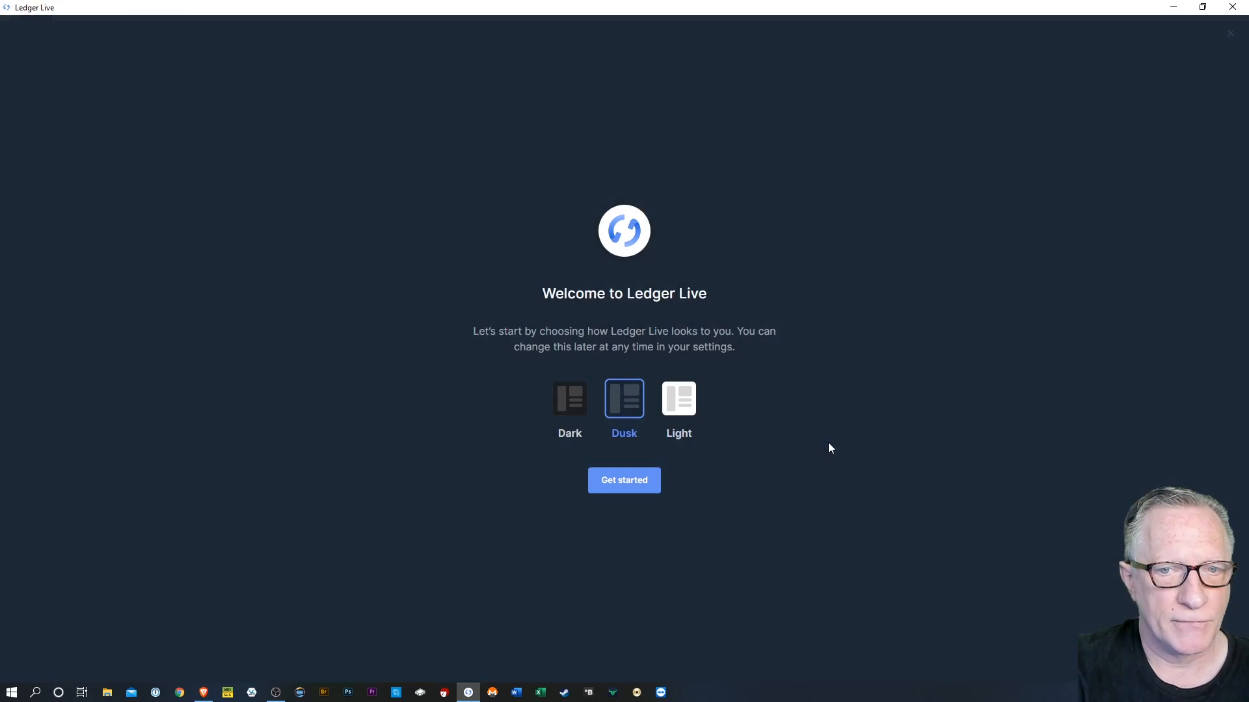
Keep the default Dusk theme and get started with setup
left_click(624, 480)
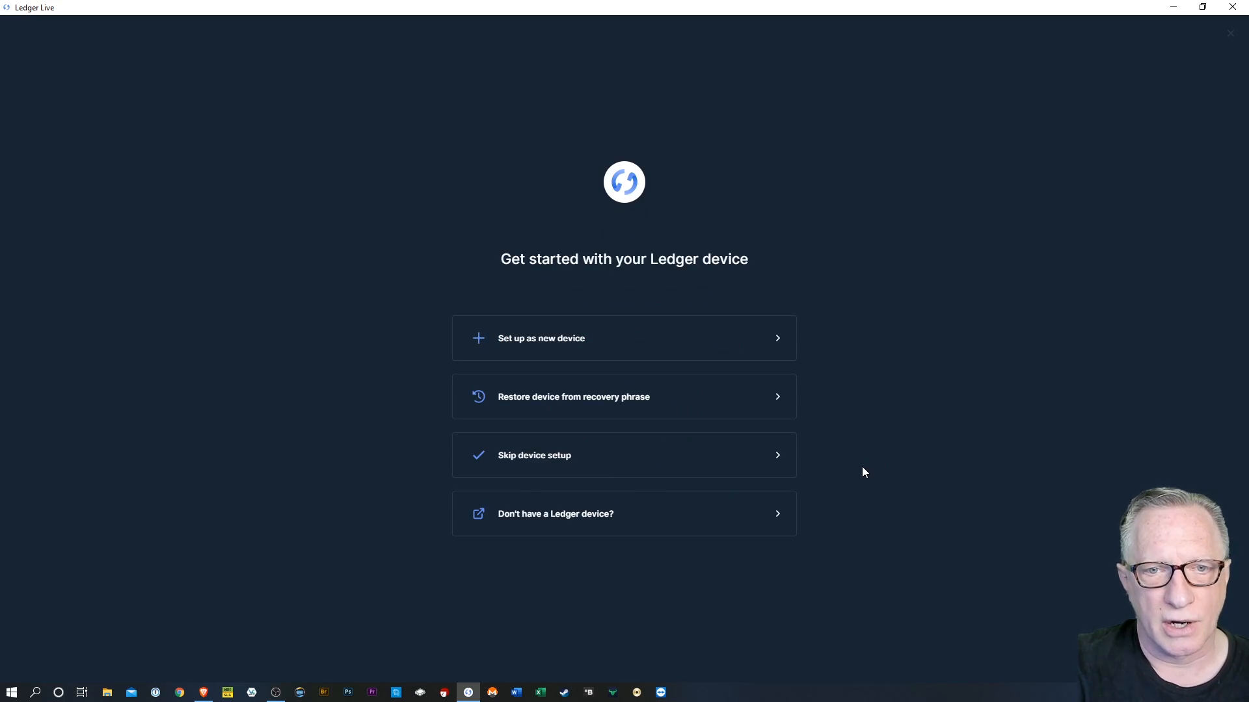
mouse_move(815, 485)
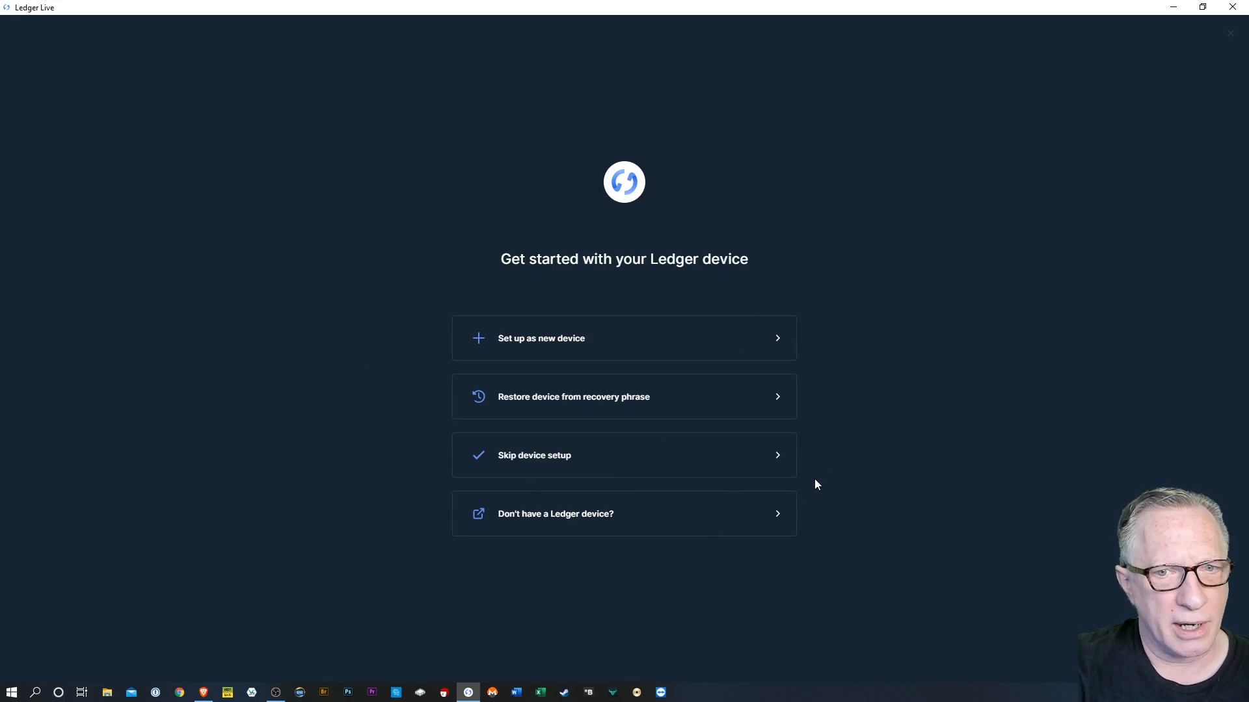
mouse_move(505, 255)
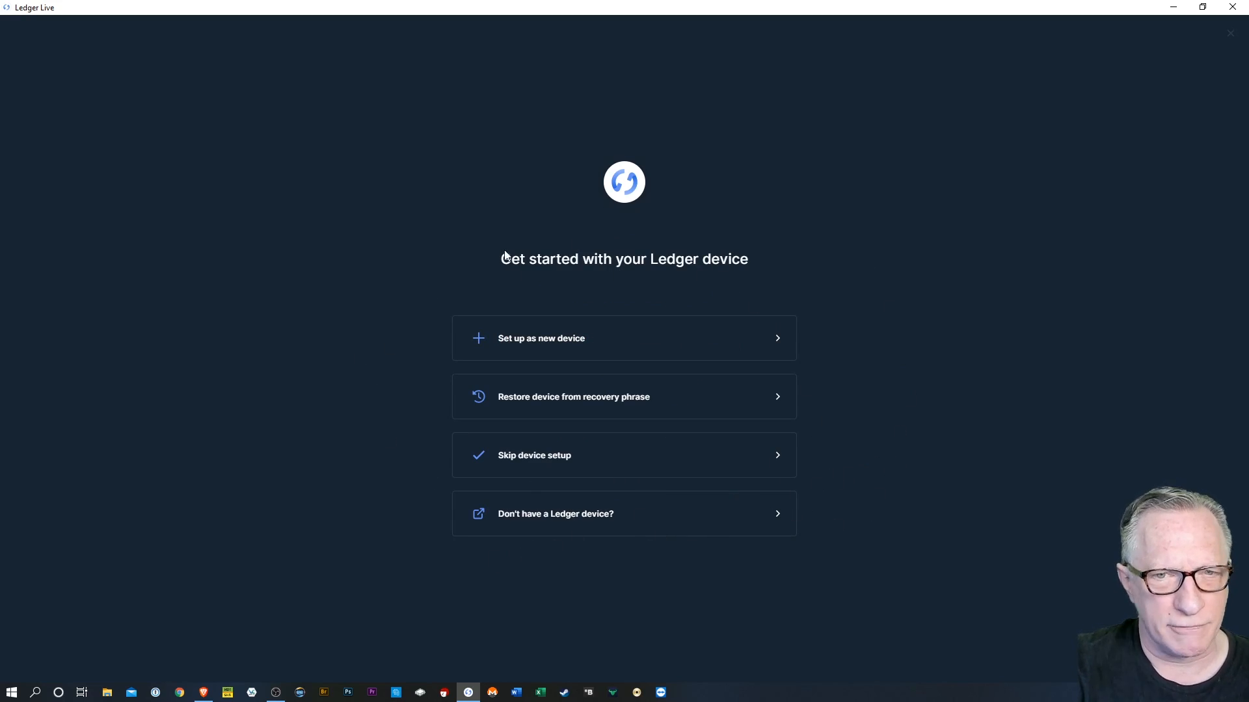
mouse_move(968, 515)
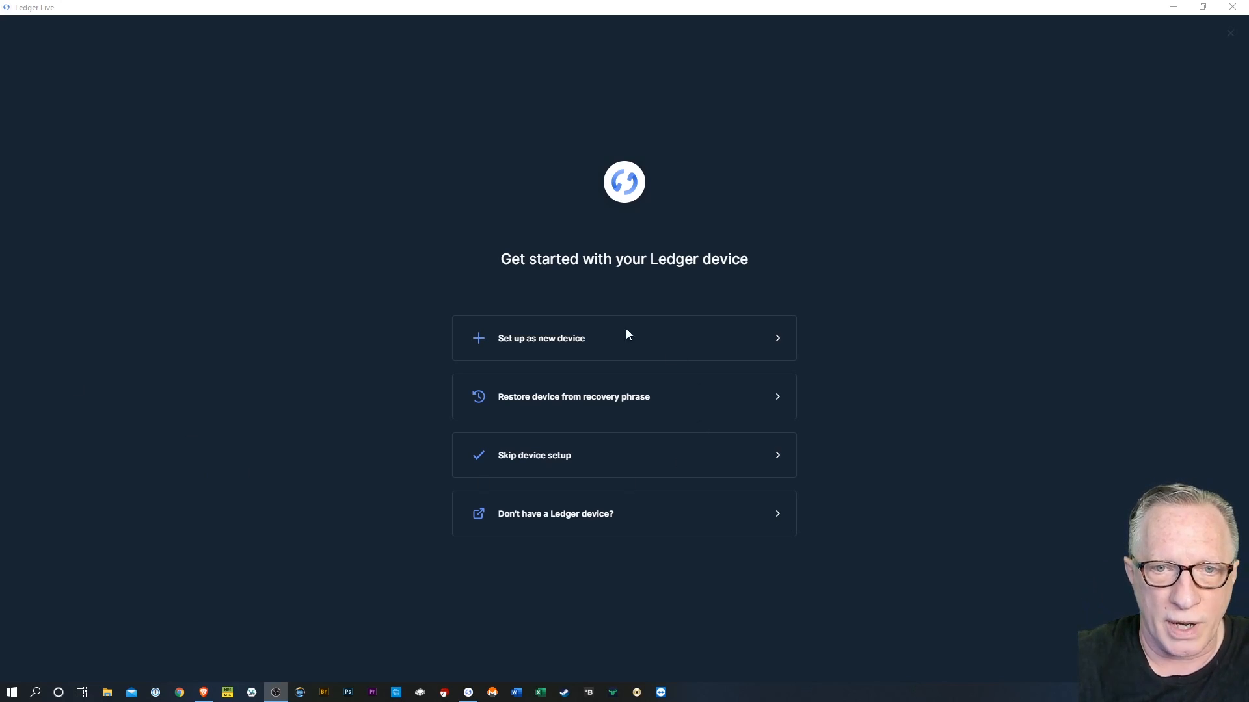
mouse_move(553, 346)
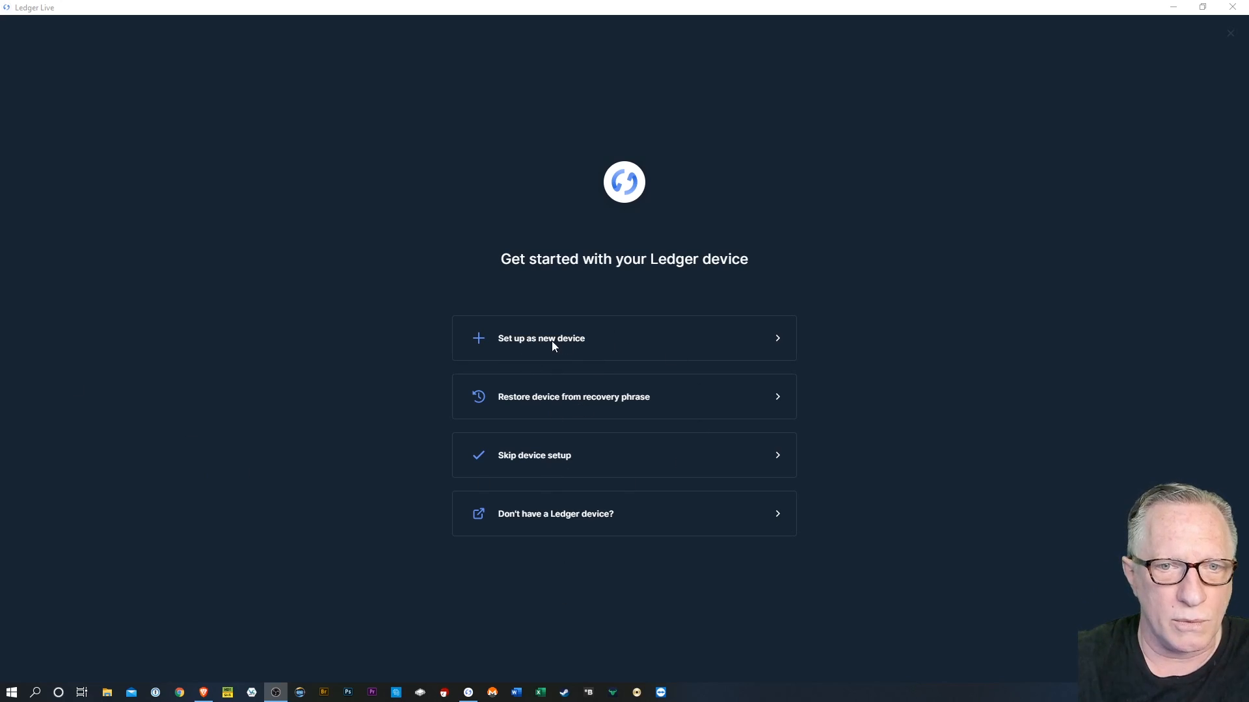
mouse_move(635, 344)
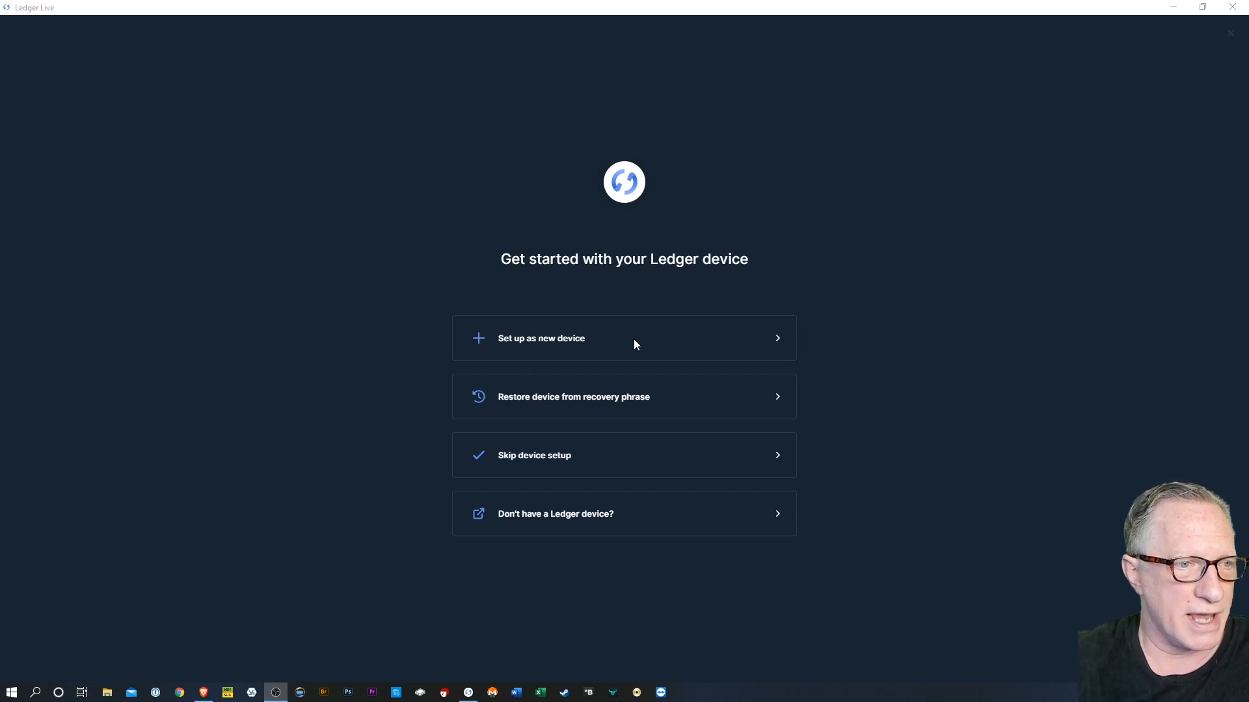
mouse_move(659, 326)
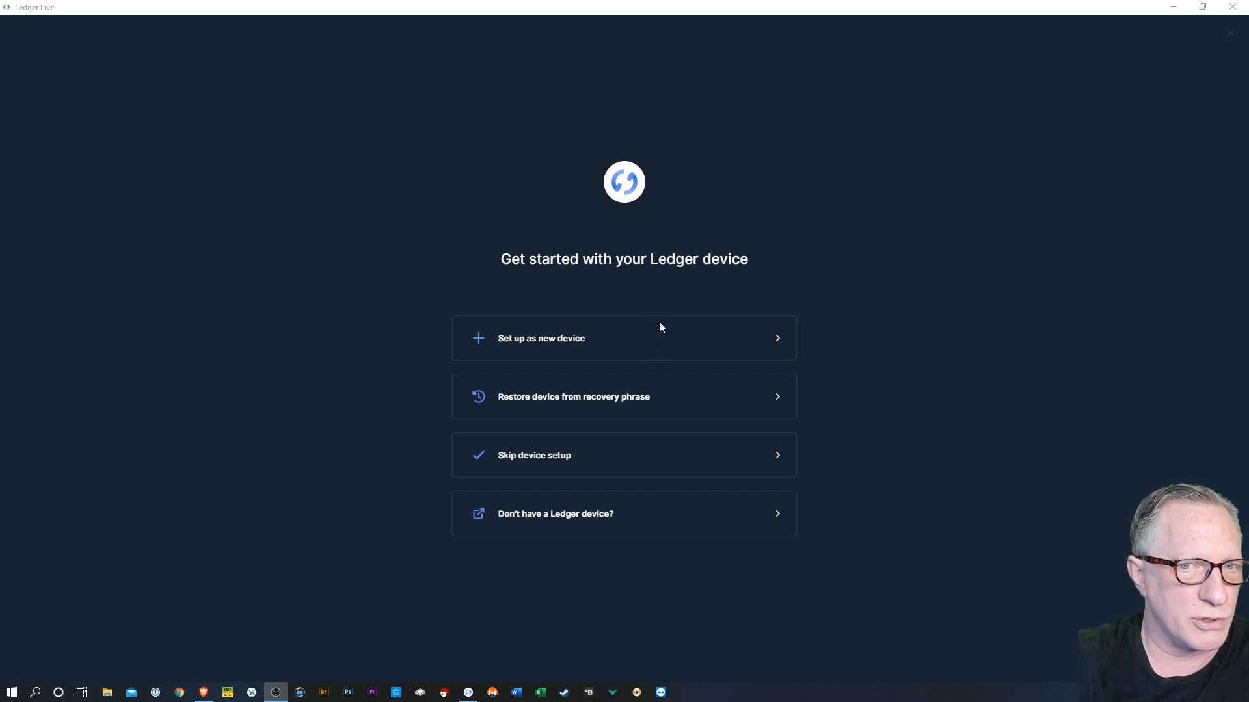
mouse_move(638, 348)
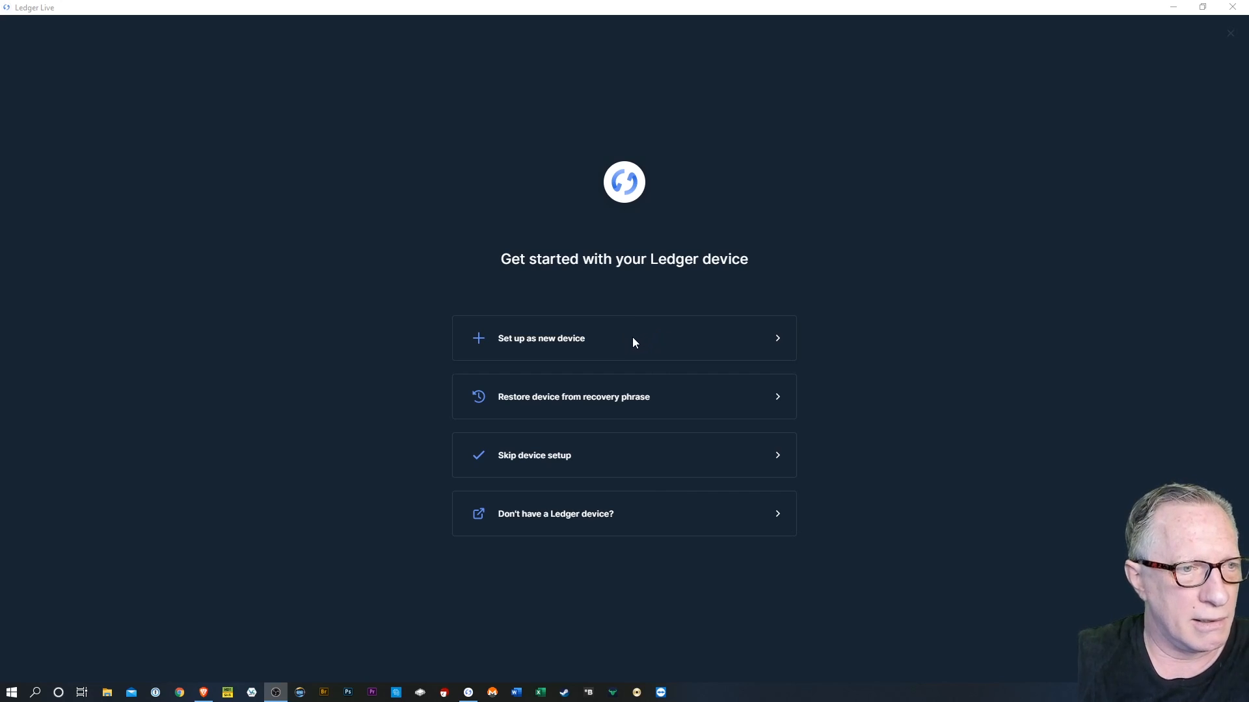
mouse_move(628, 332)
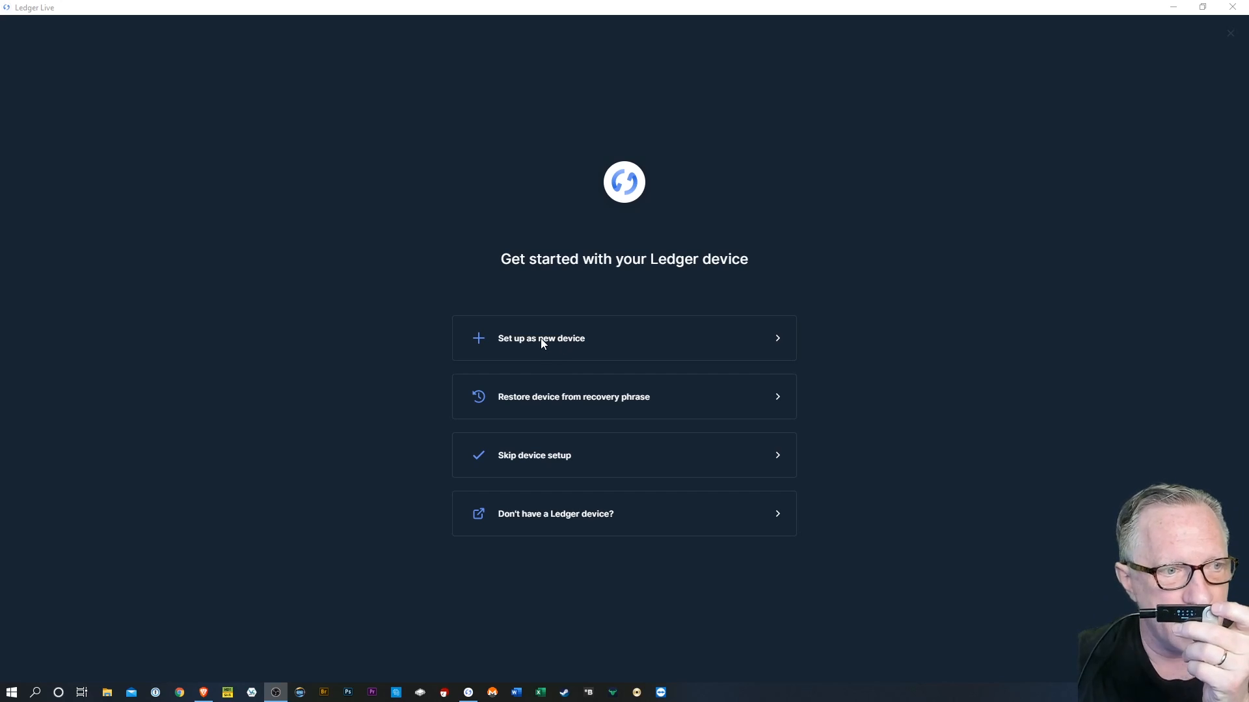
mouse_move(582, 334)
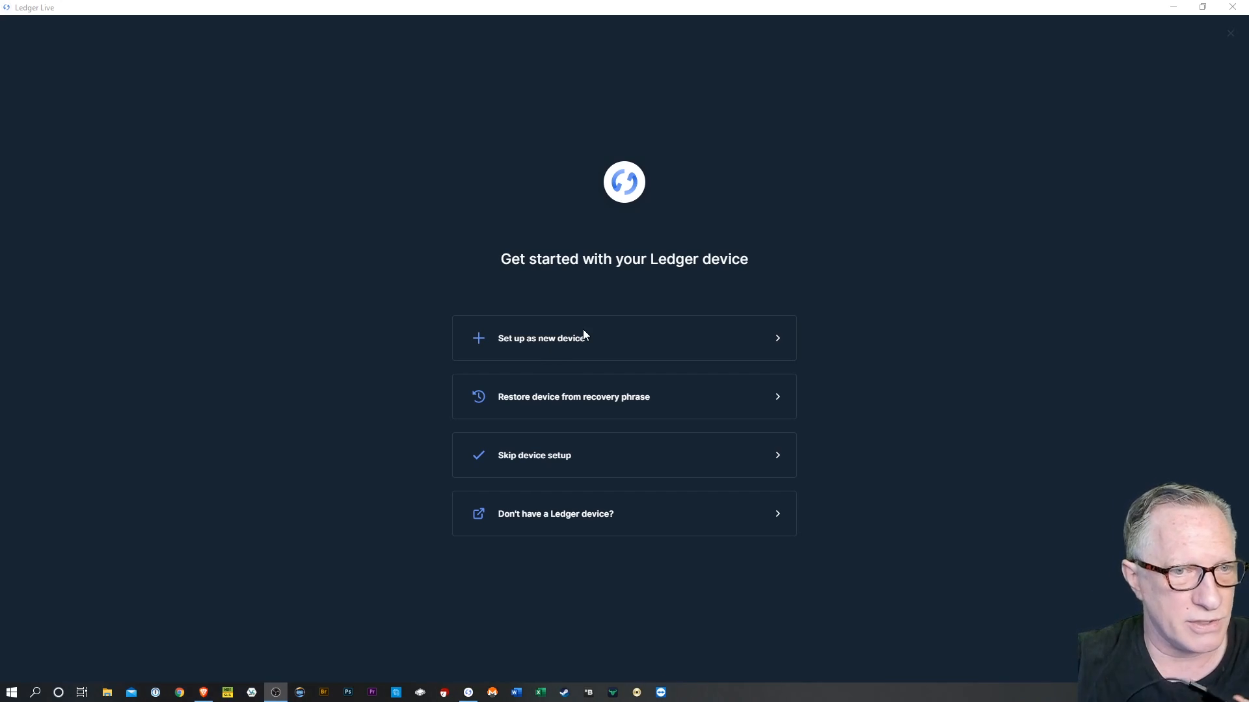
mouse_move(585, 344)
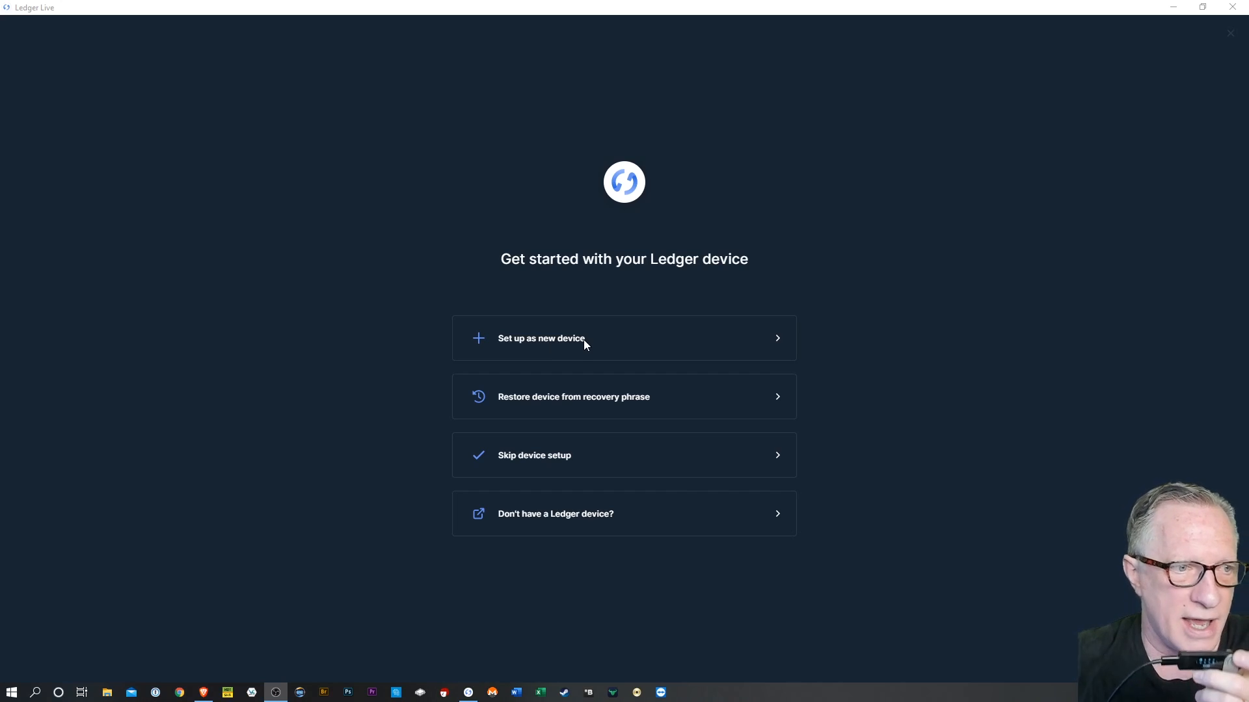
mouse_move(610, 385)
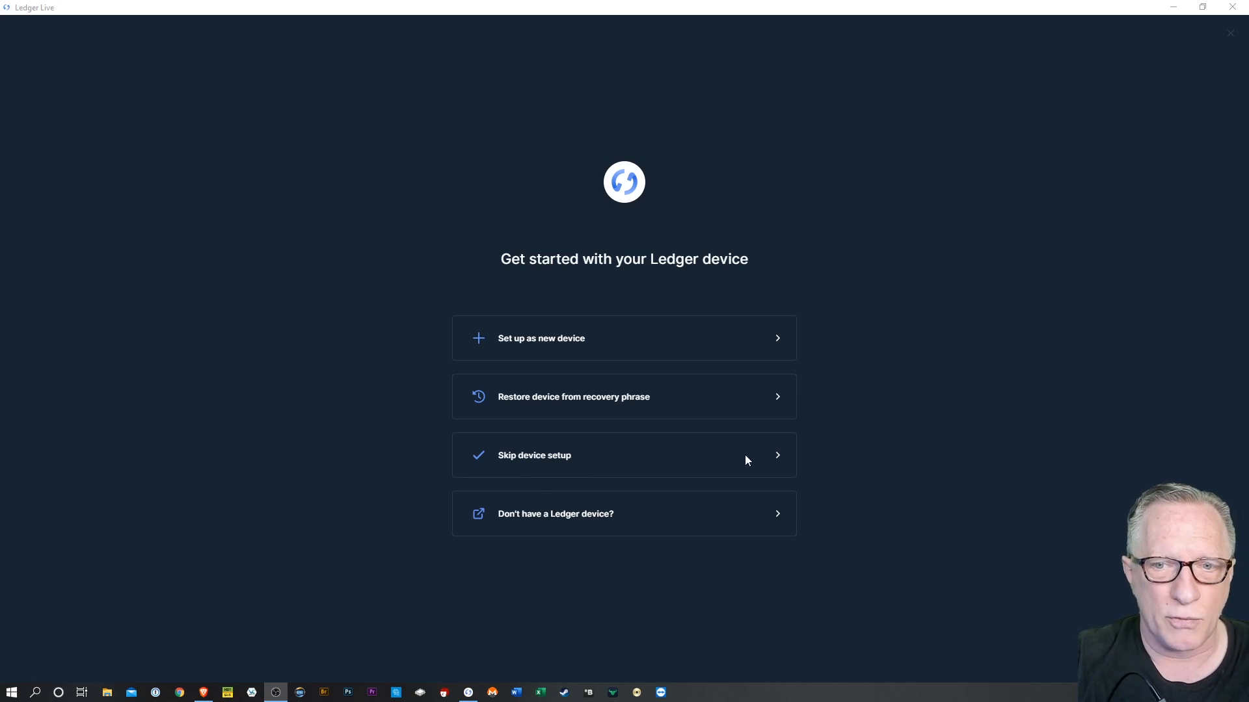
mouse_move(738, 460)
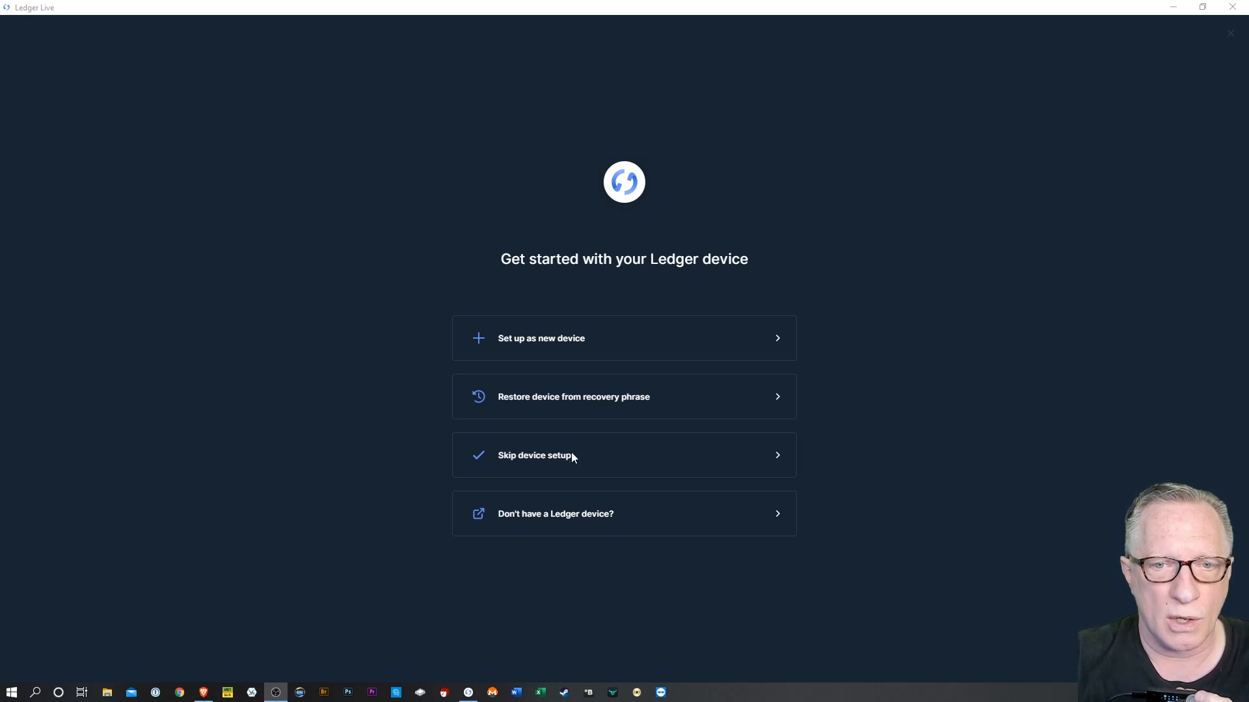
Skip new-device setup and choose the Ledger Nano X
left_click(624, 337)
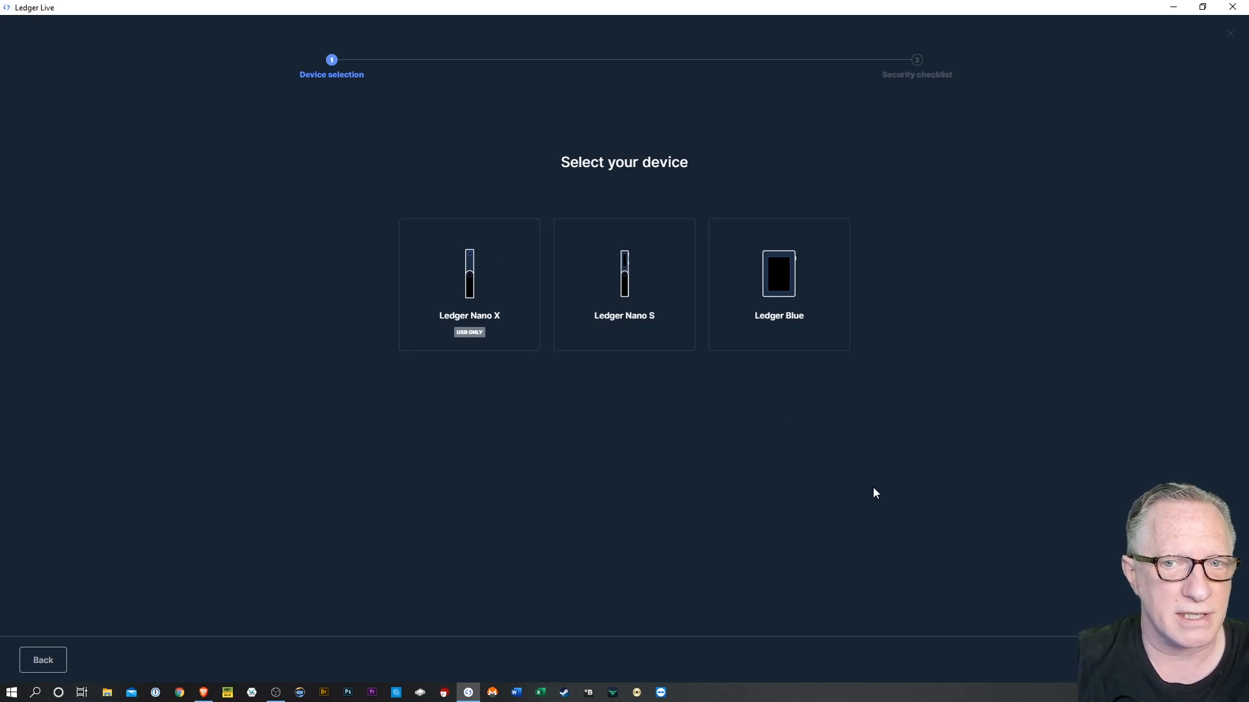
left_click(469, 284)
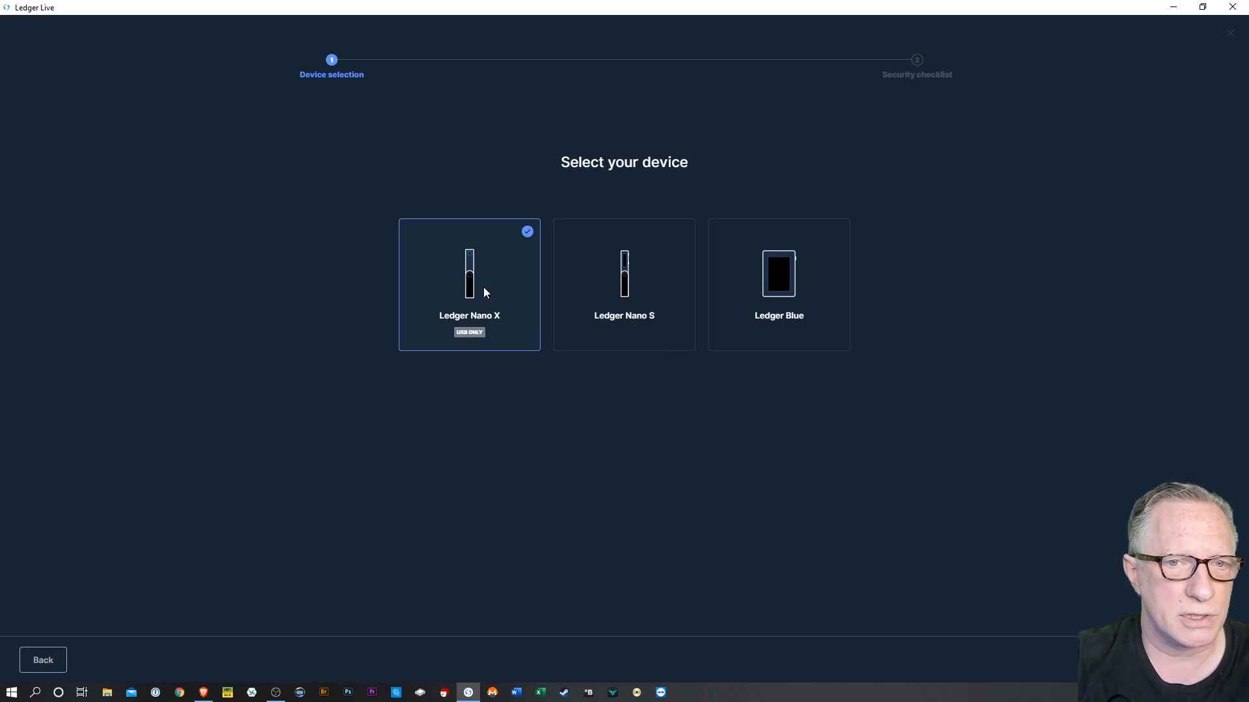
mouse_move(960, 405)
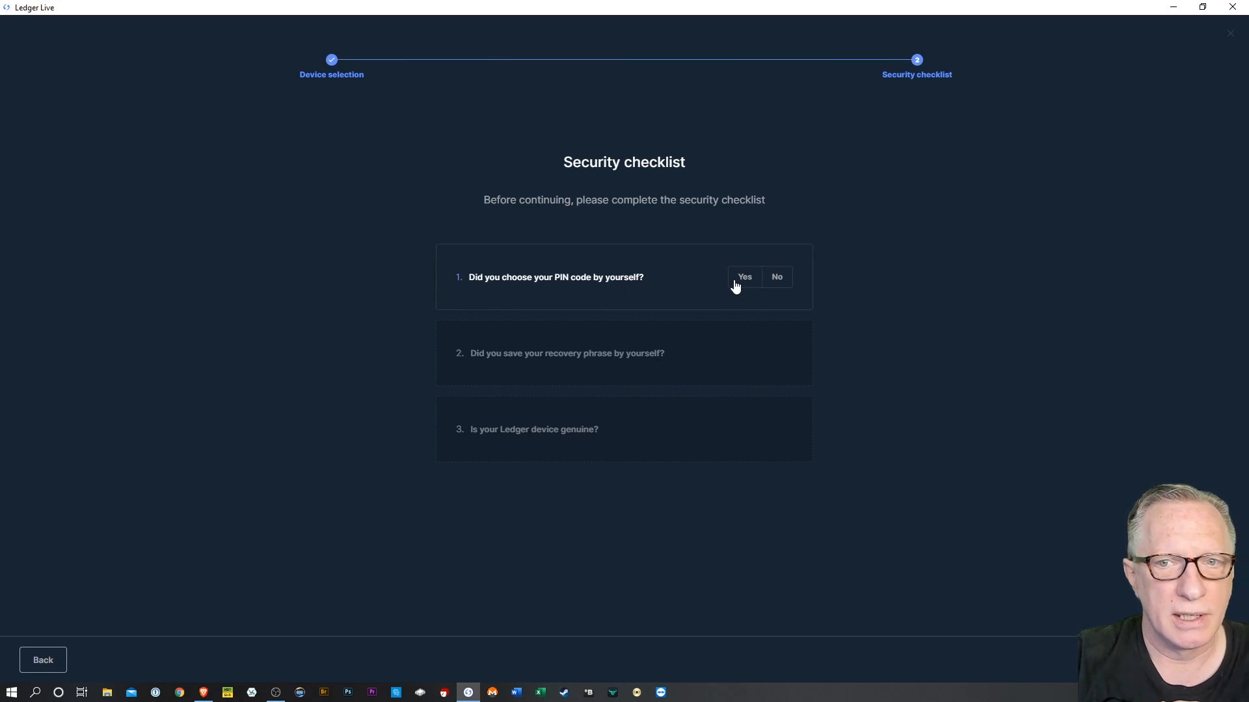
Answer yes to the security checklist and start the genuine-device check
left_click(742, 277)
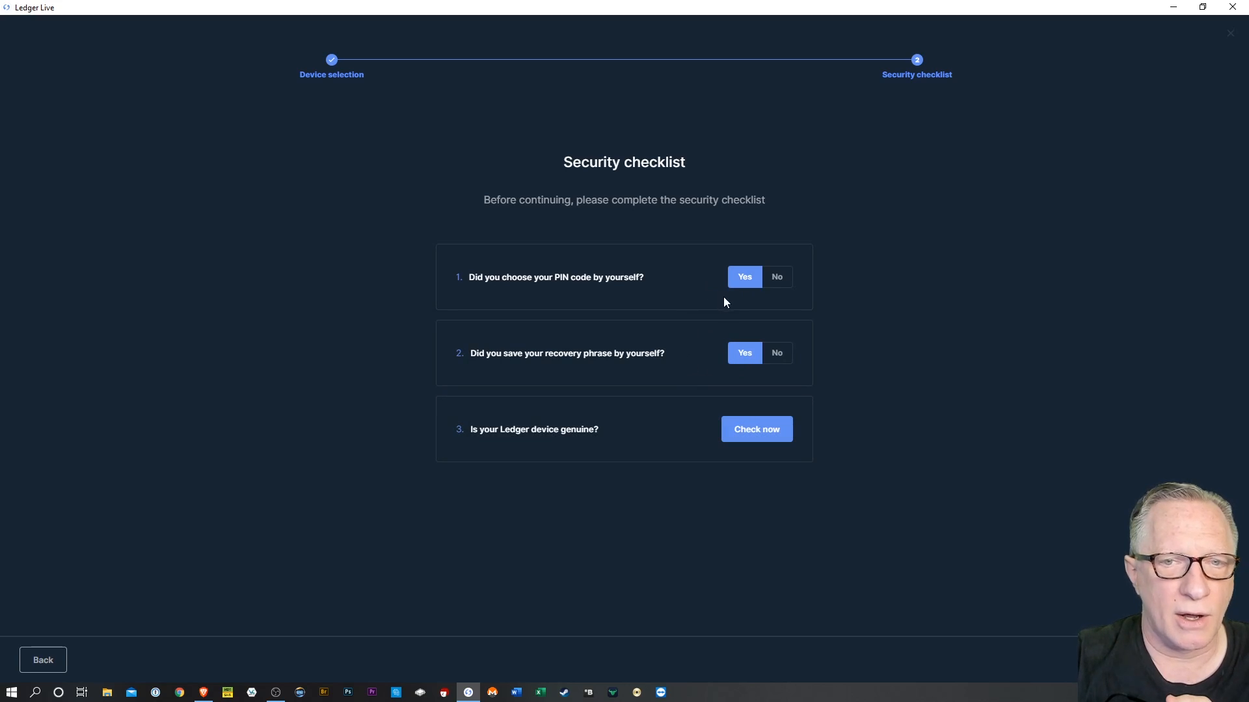
mouse_move(756, 420)
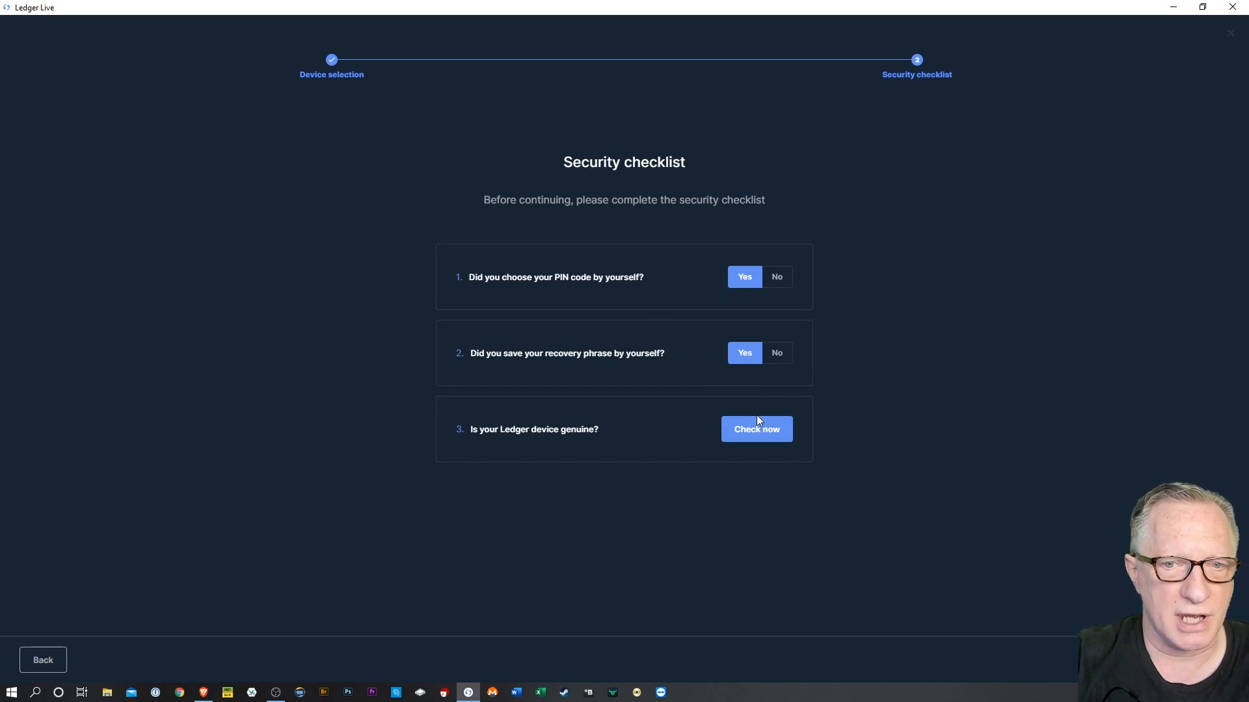
mouse_move(554, 418)
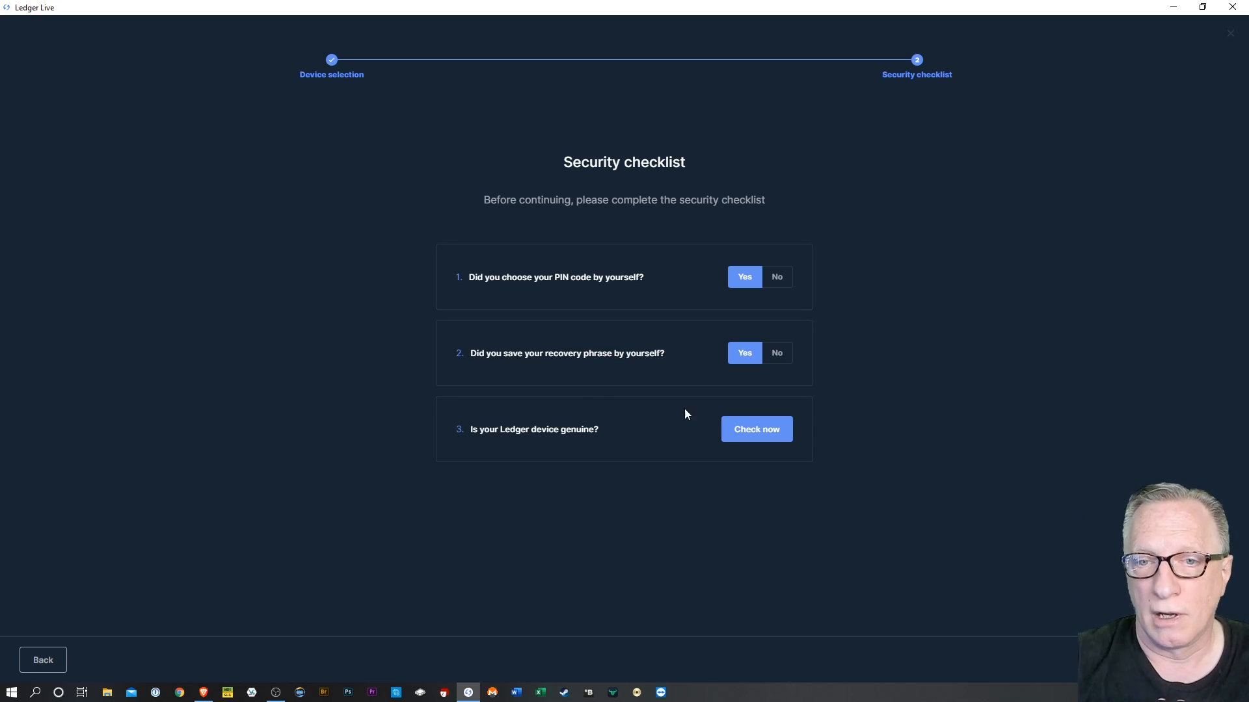
left_click(755, 429)
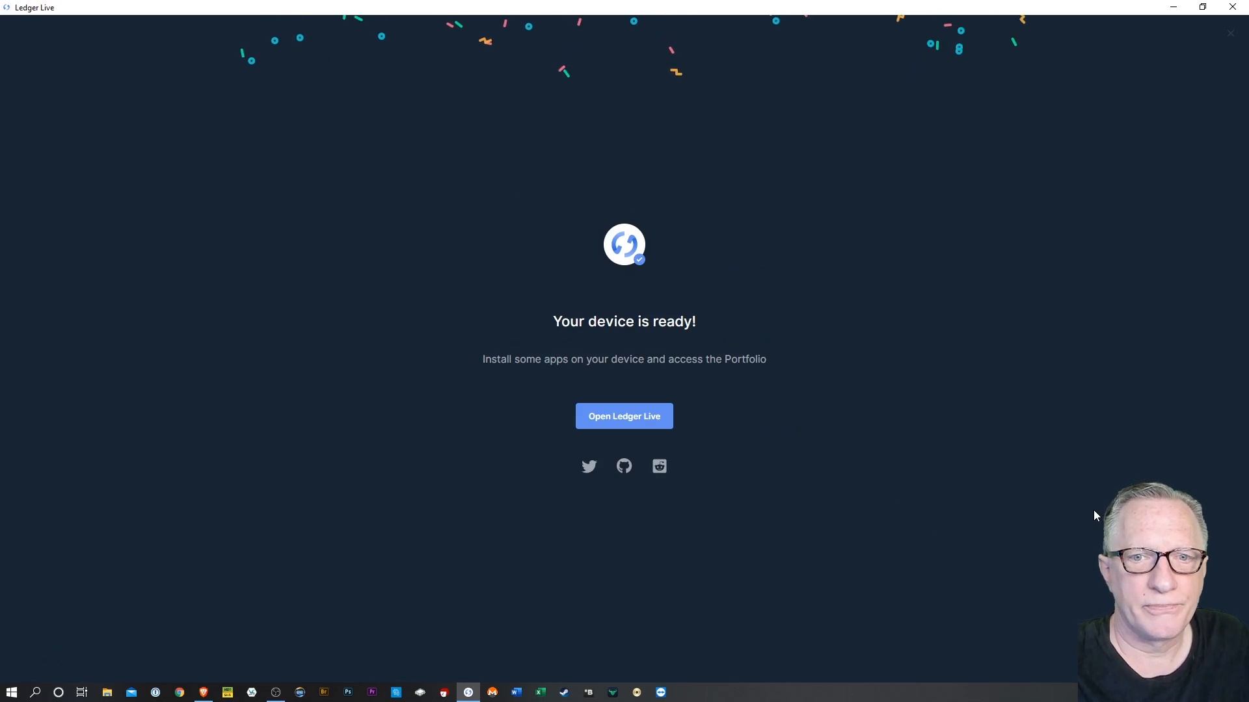
mouse_move(1043, 540)
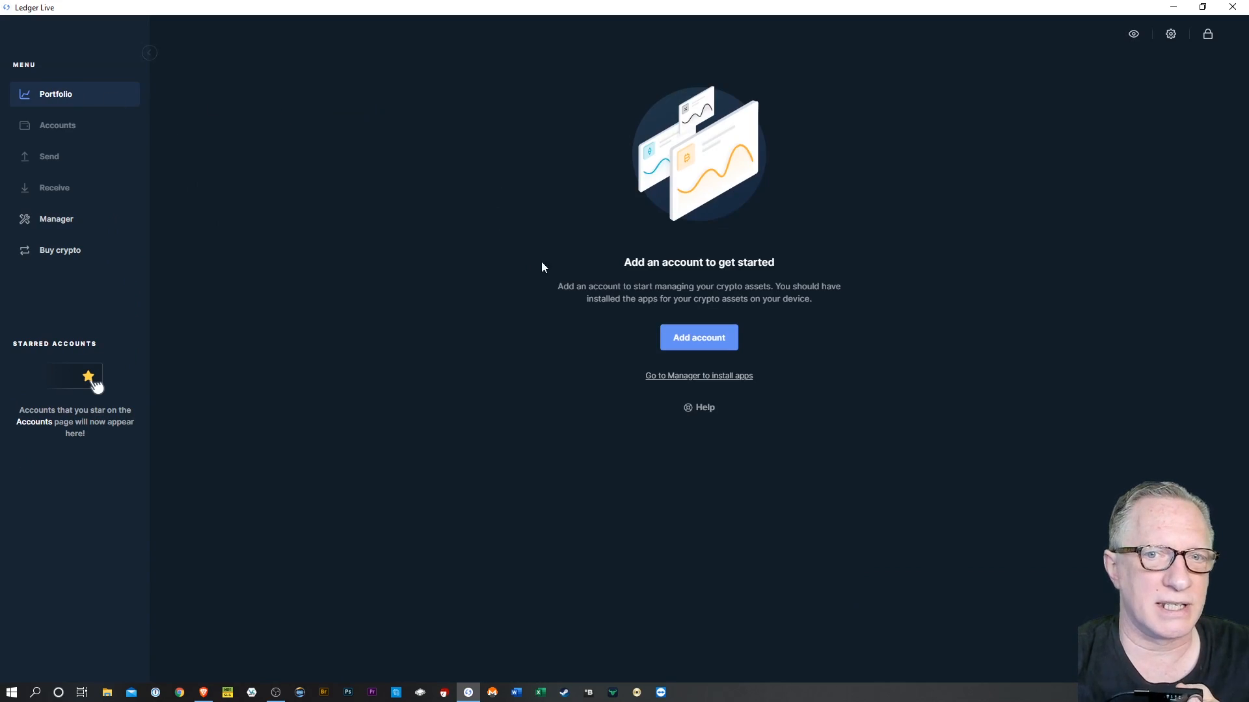
mouse_move(671, 322)
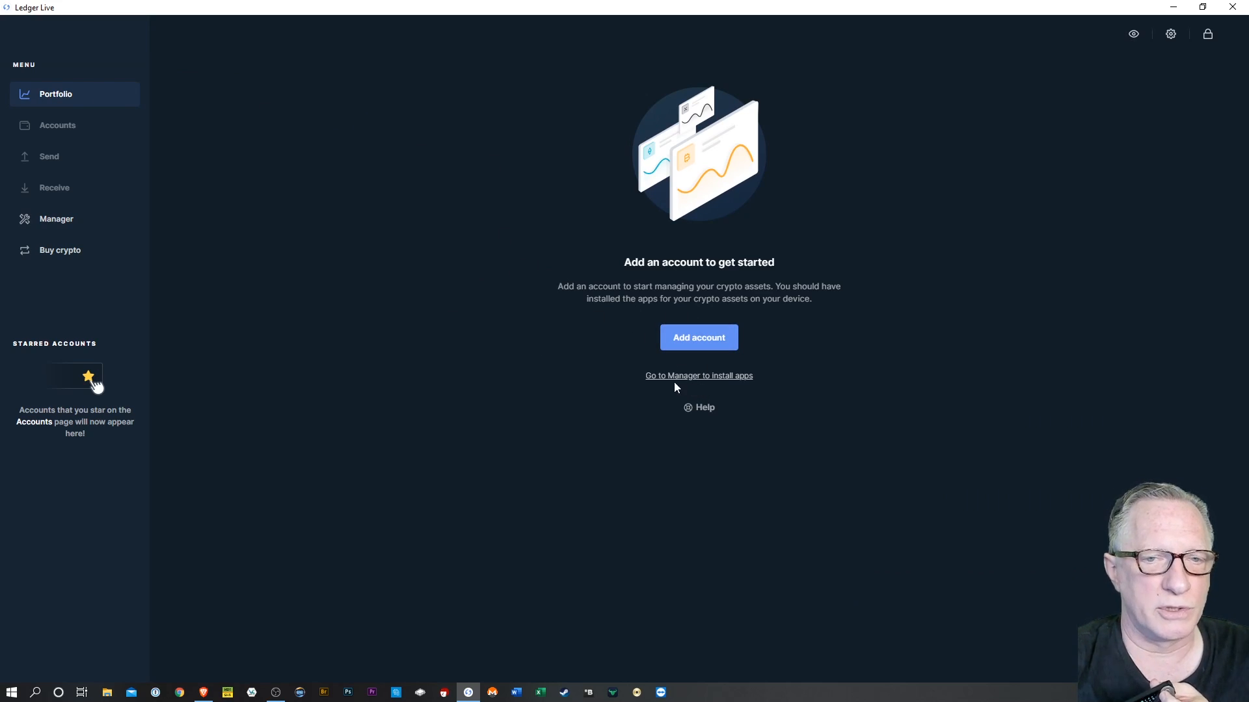
mouse_move(615, 394)
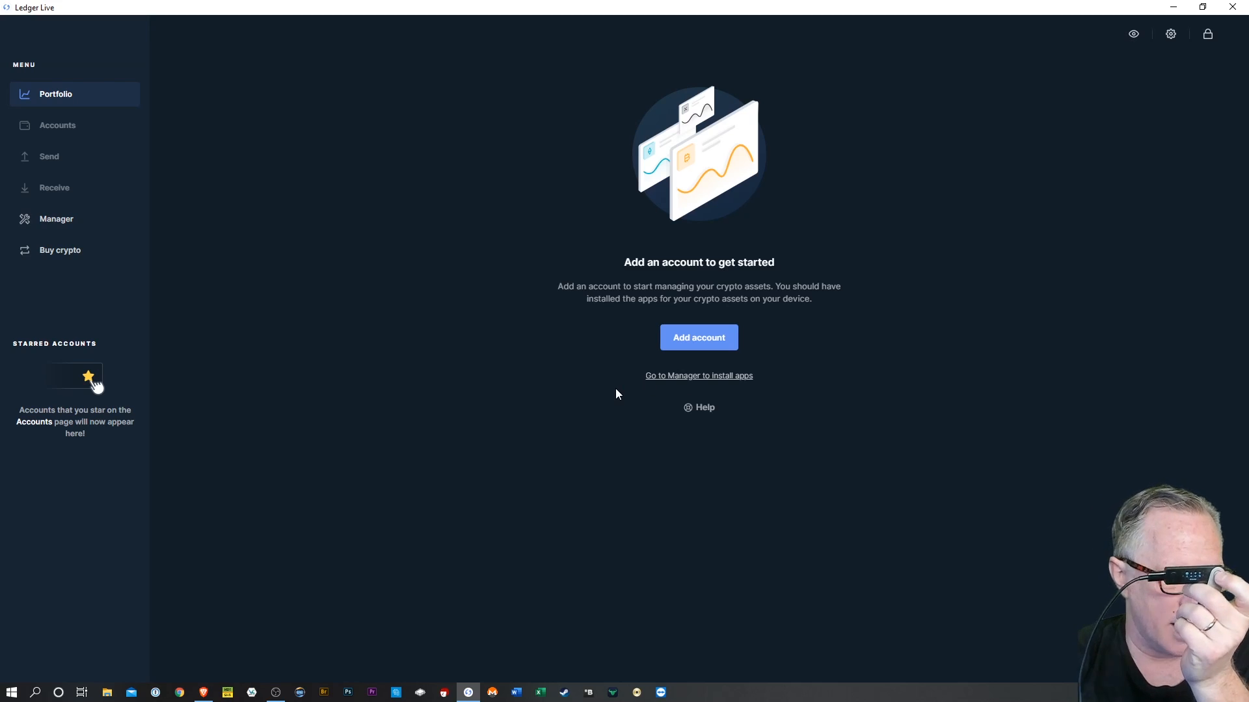
mouse_move(579, 386)
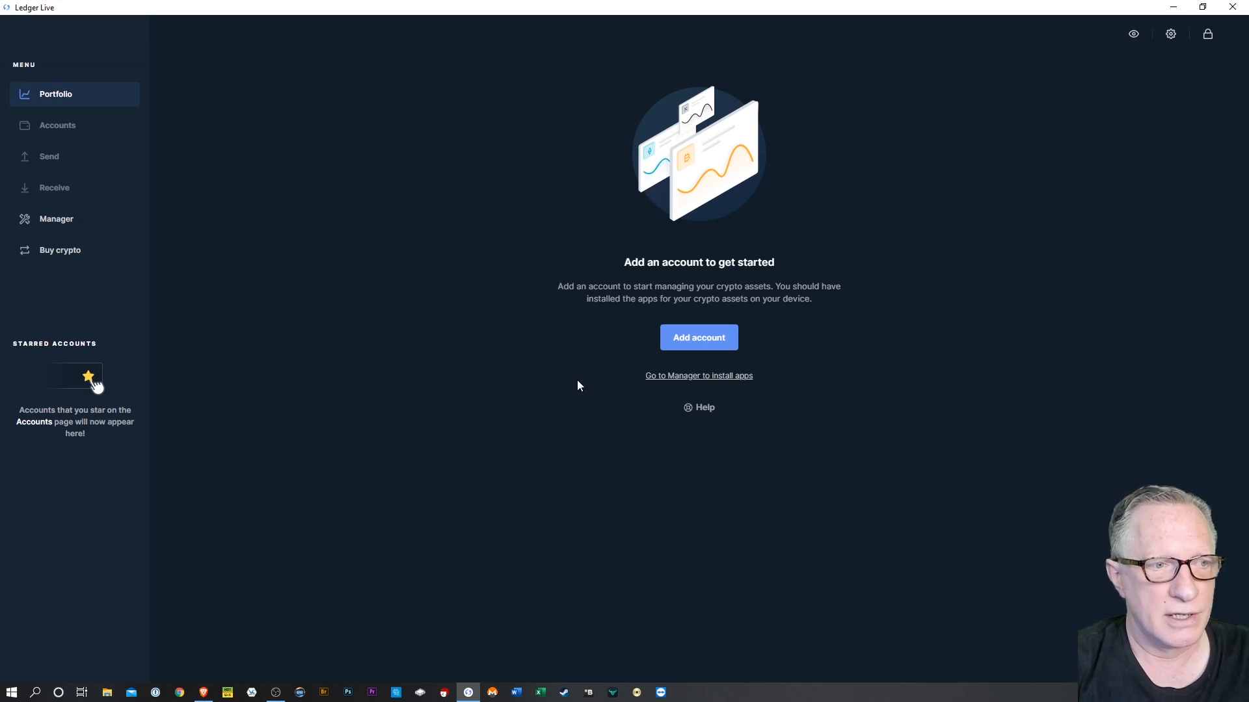
mouse_move(446, 330)
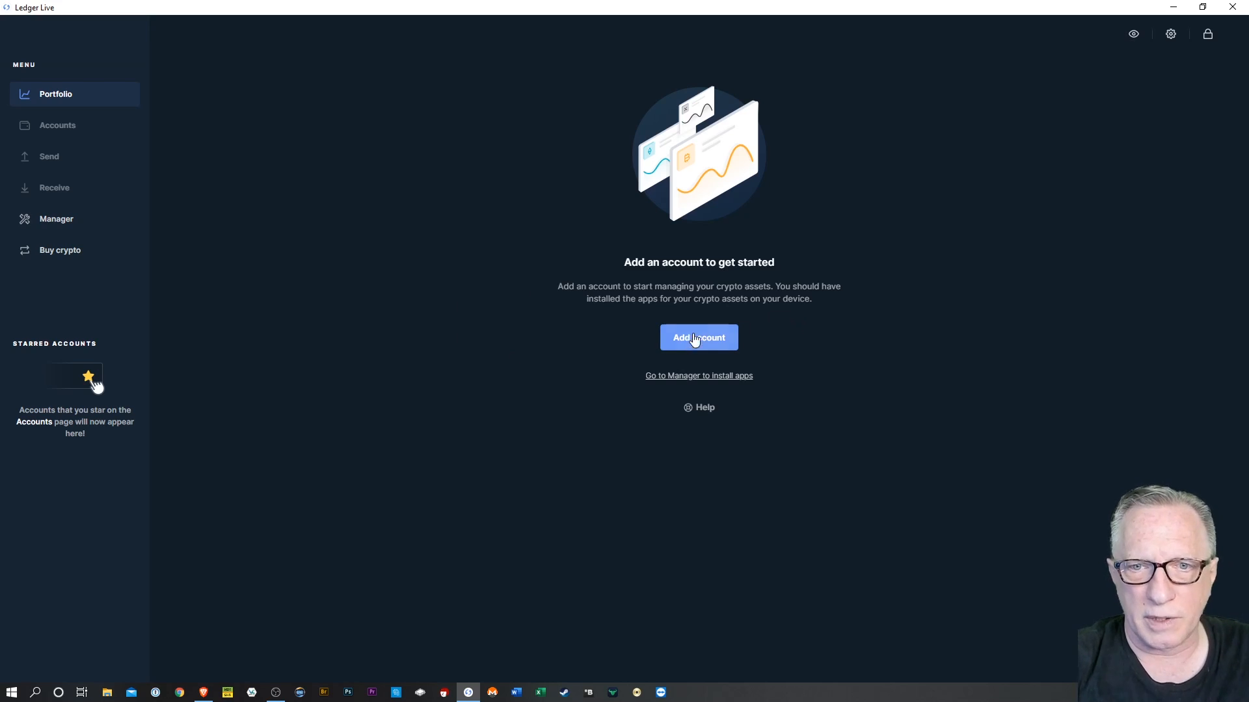
Start adding a Bitcoin (BTC) account and continue to device synchronization
left_click(698, 337)
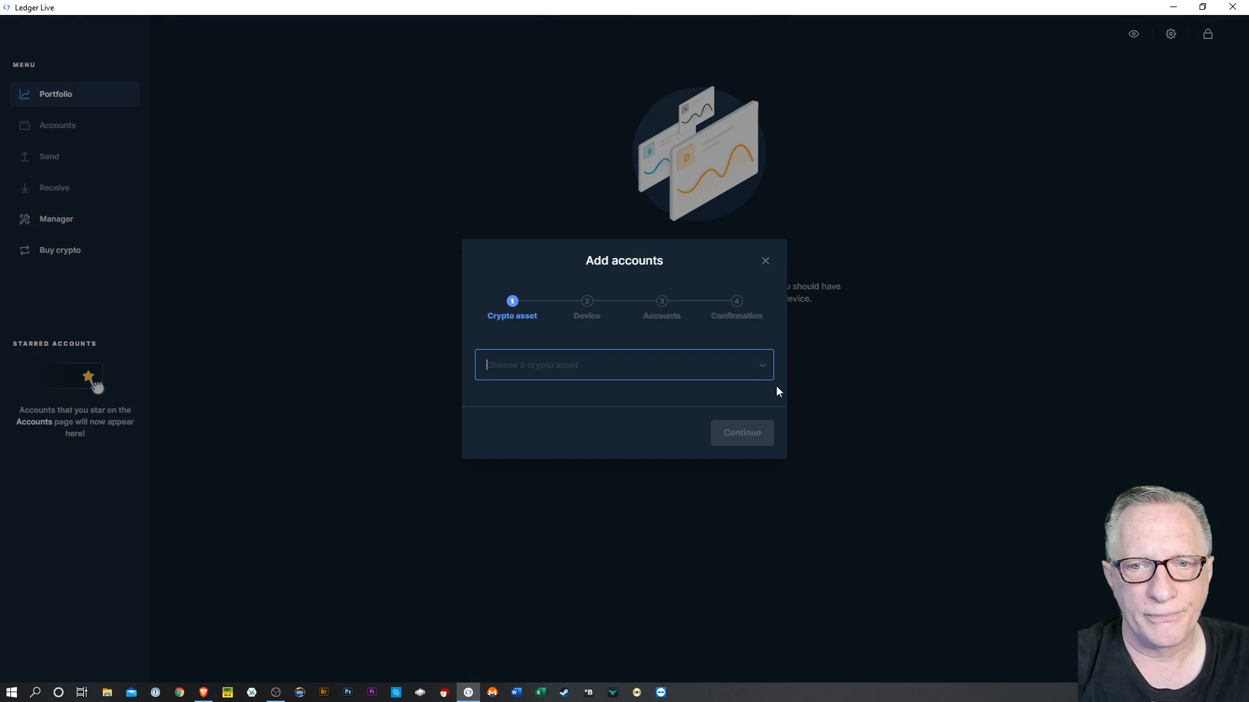
left_click(623, 365)
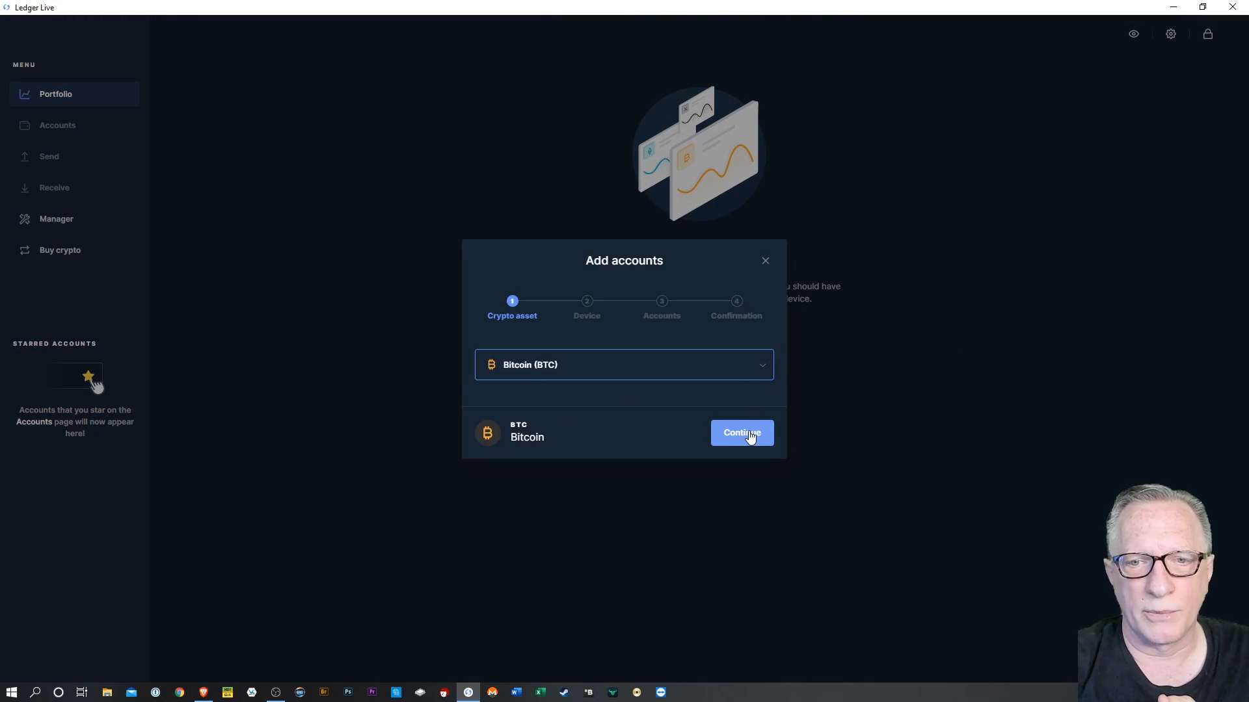
left_click(741, 433)
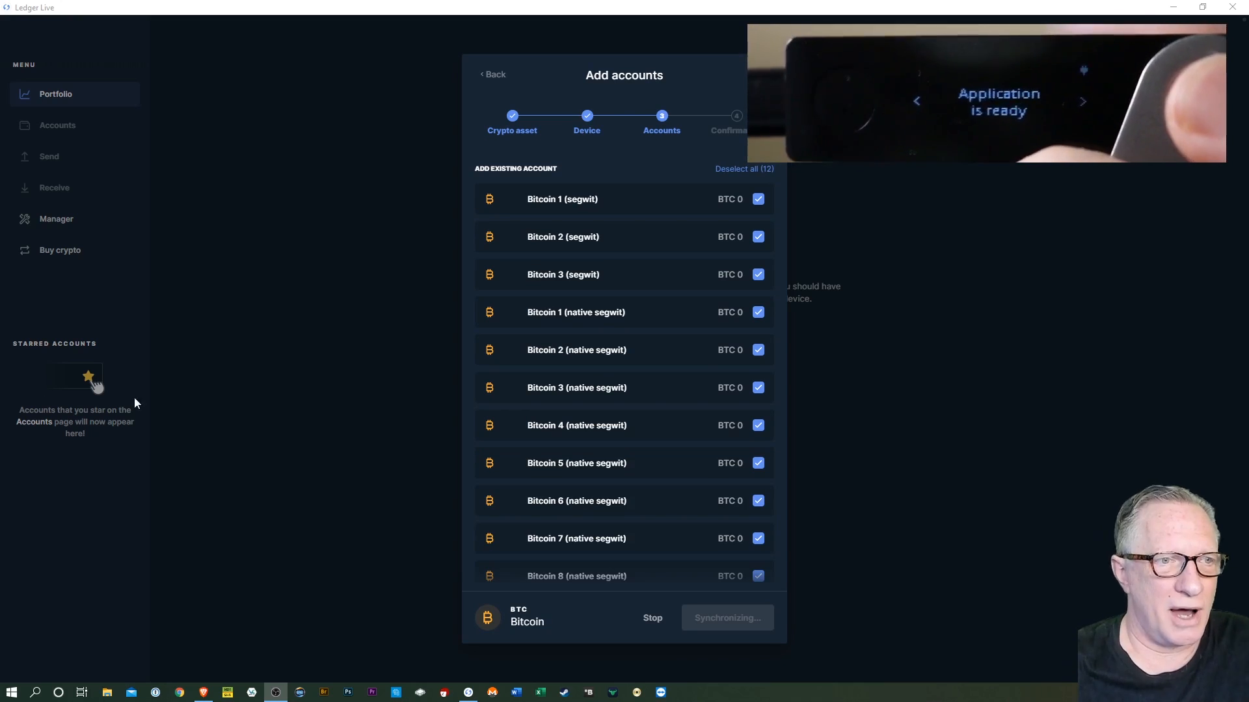
Deselect all Bitcoin accounts and add only Bitcoin Main and Bitcoin New
scroll("down", 3)
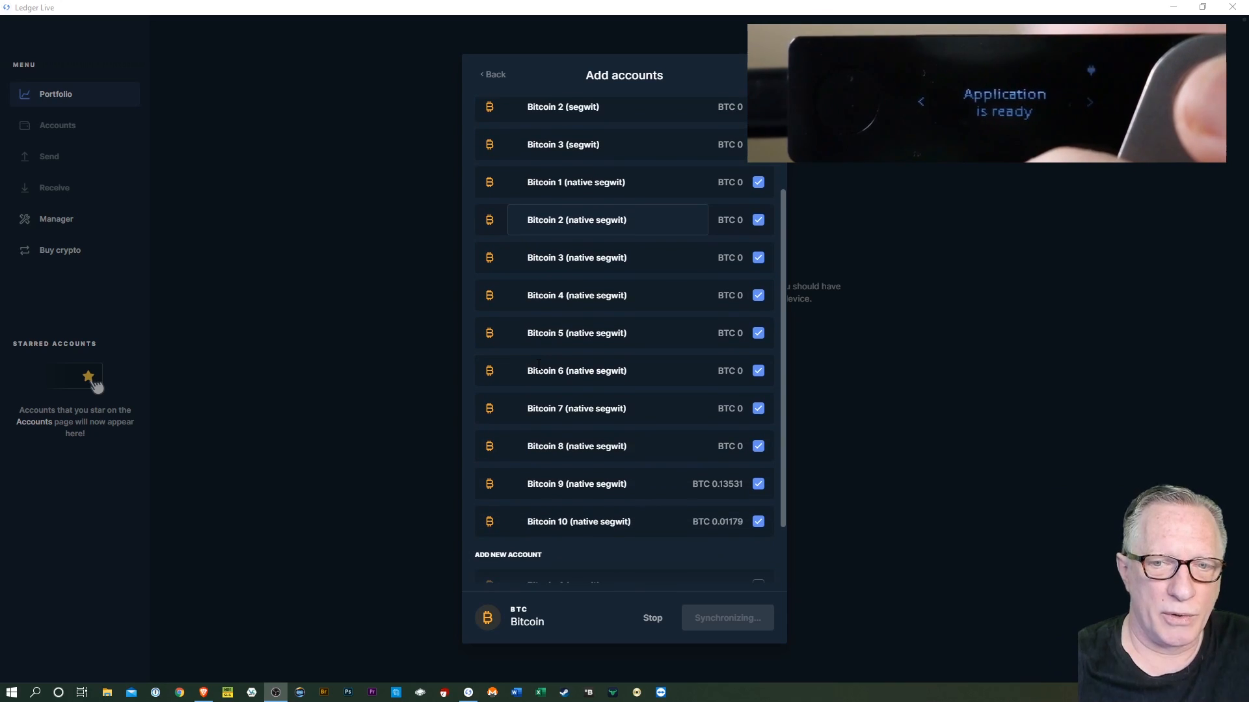
scroll("down", 3)
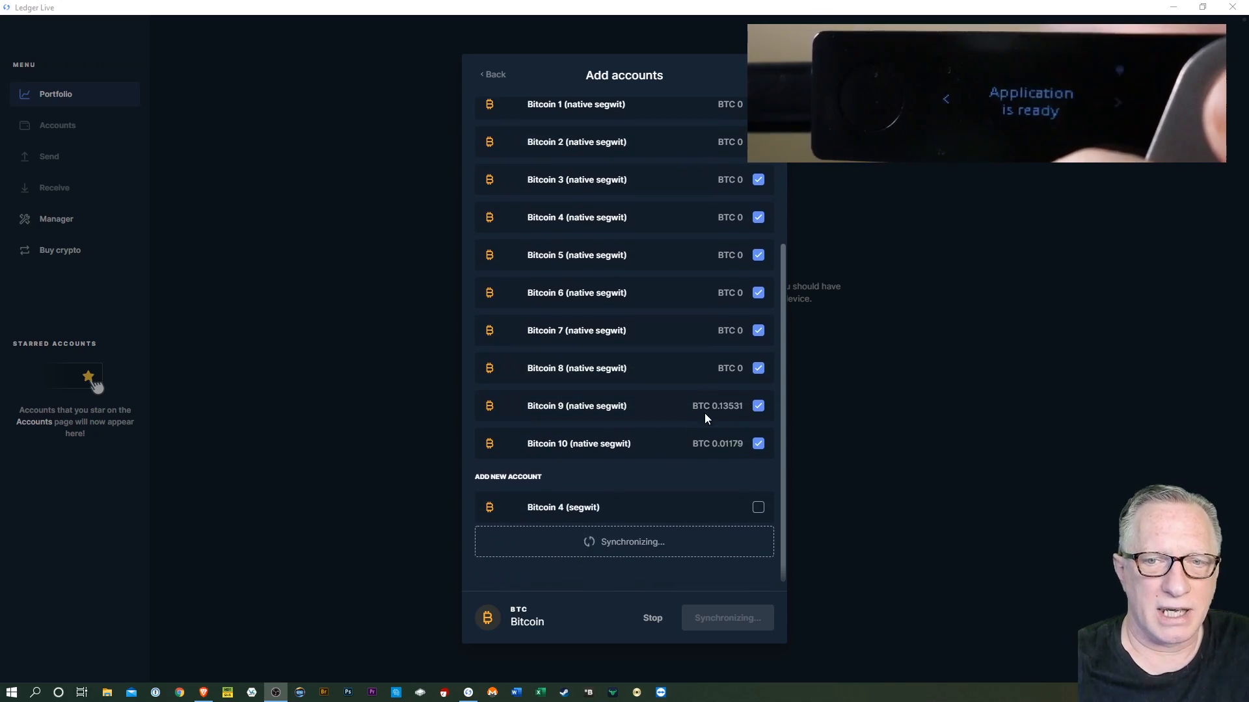
mouse_move(670, 433)
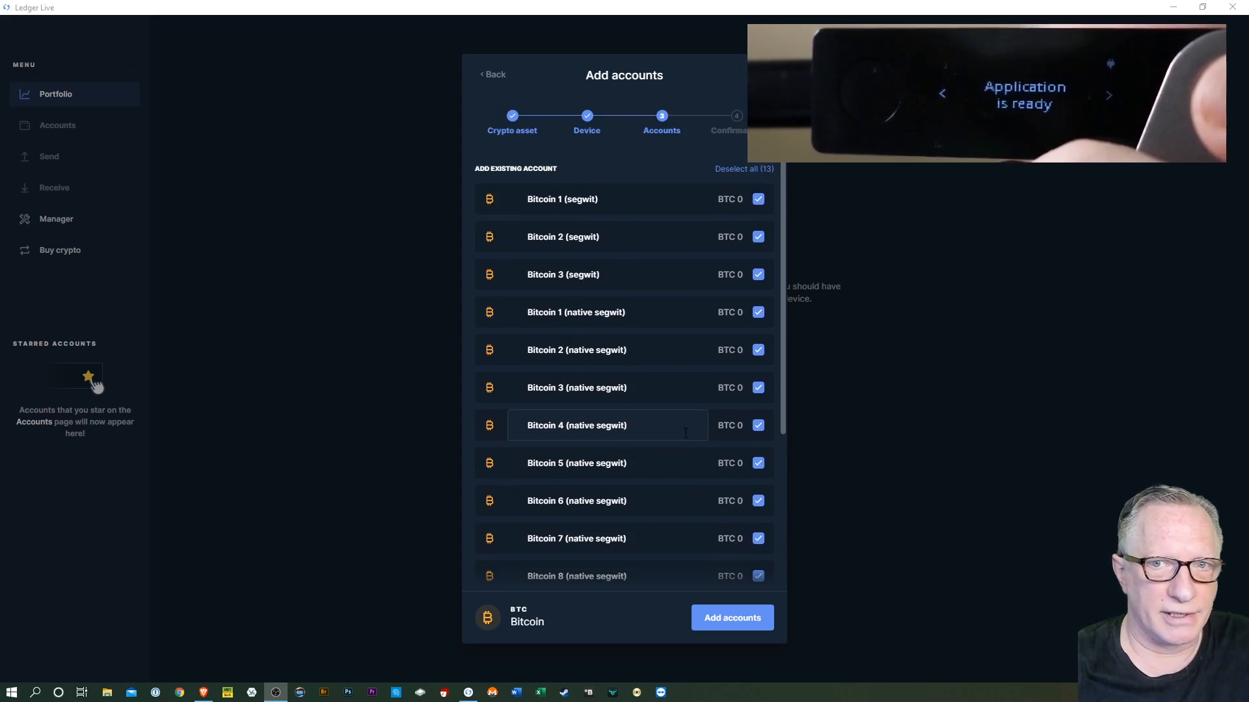
left_click(742, 168)
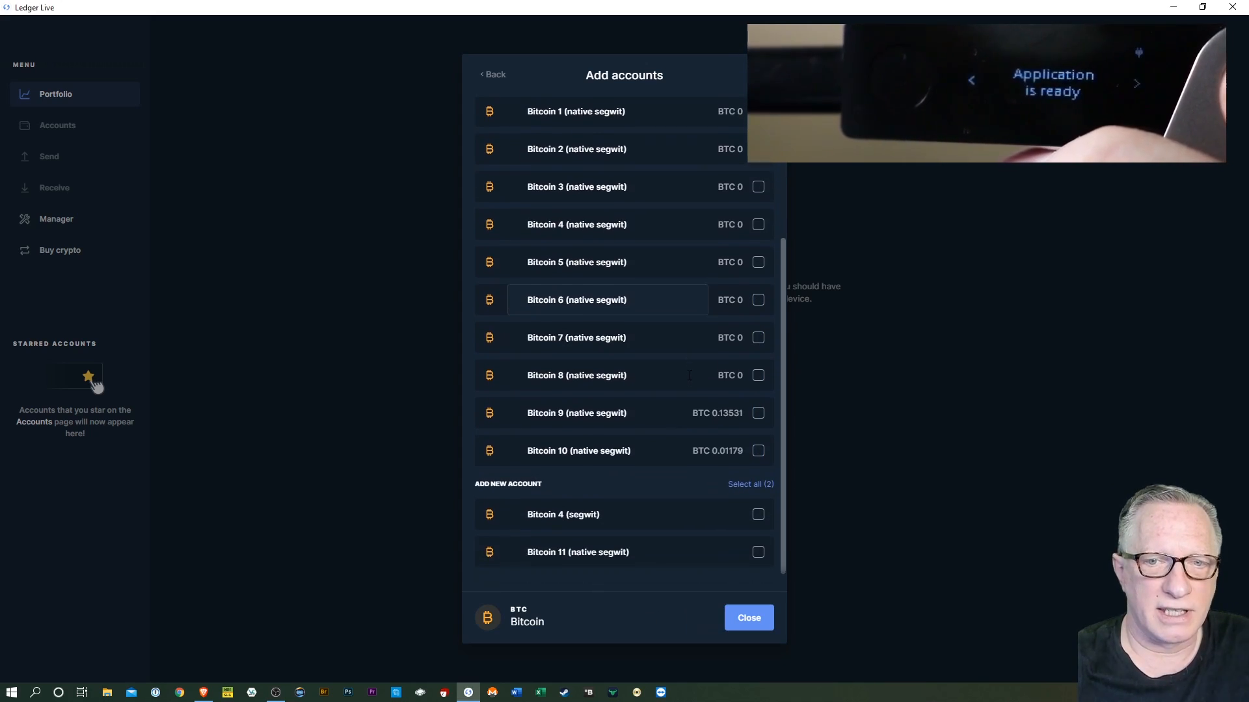
scroll("down", 3)
type("New")
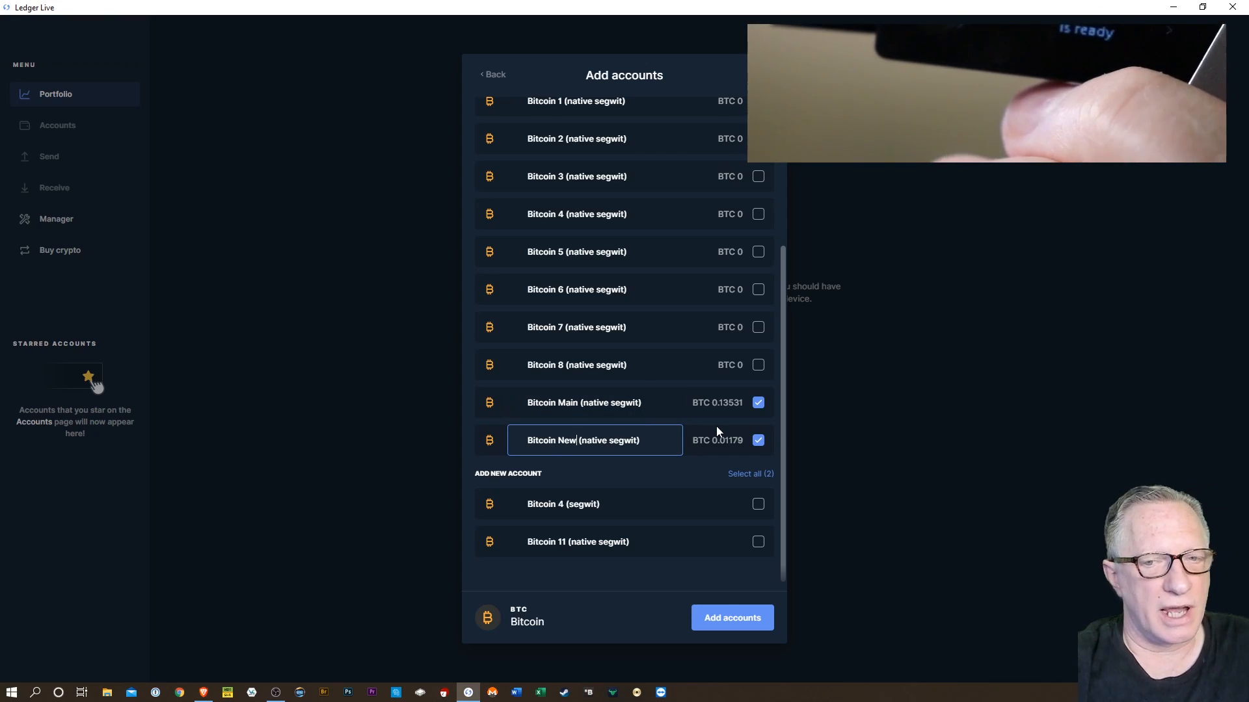
left_click(731, 617)
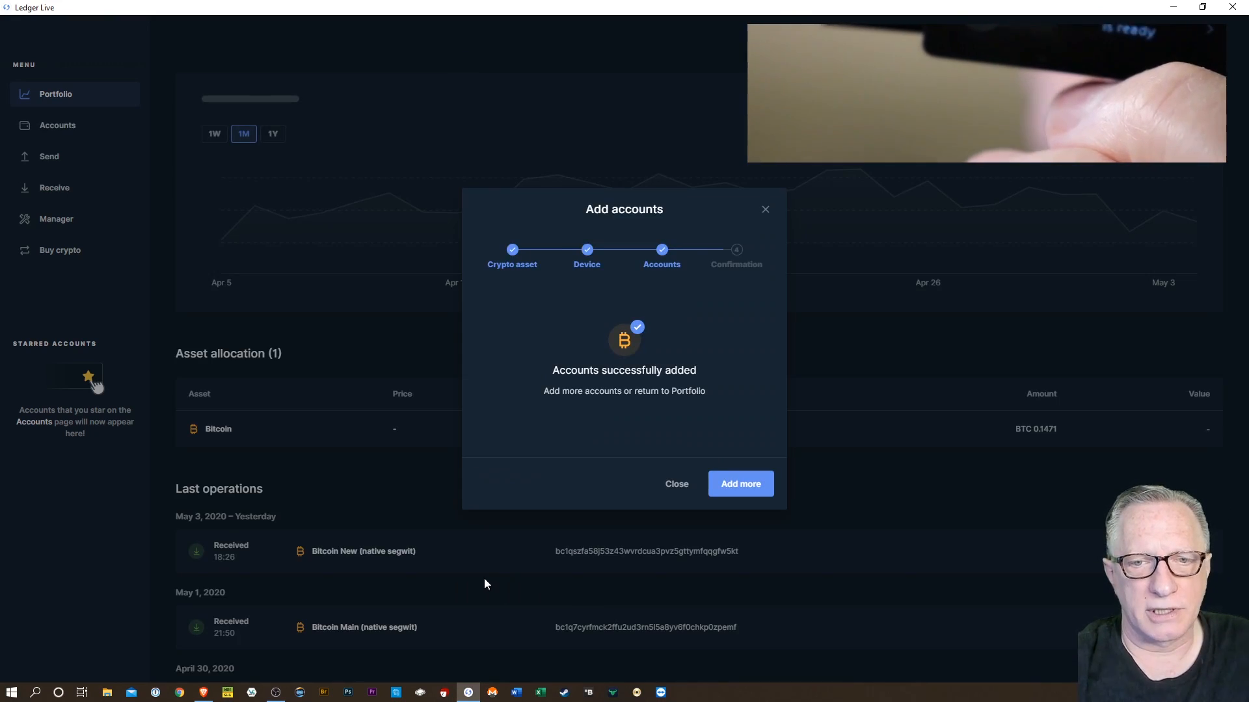
Dismiss the success dialog to view the portfolio of about USD 1,275
left_click(675, 483)
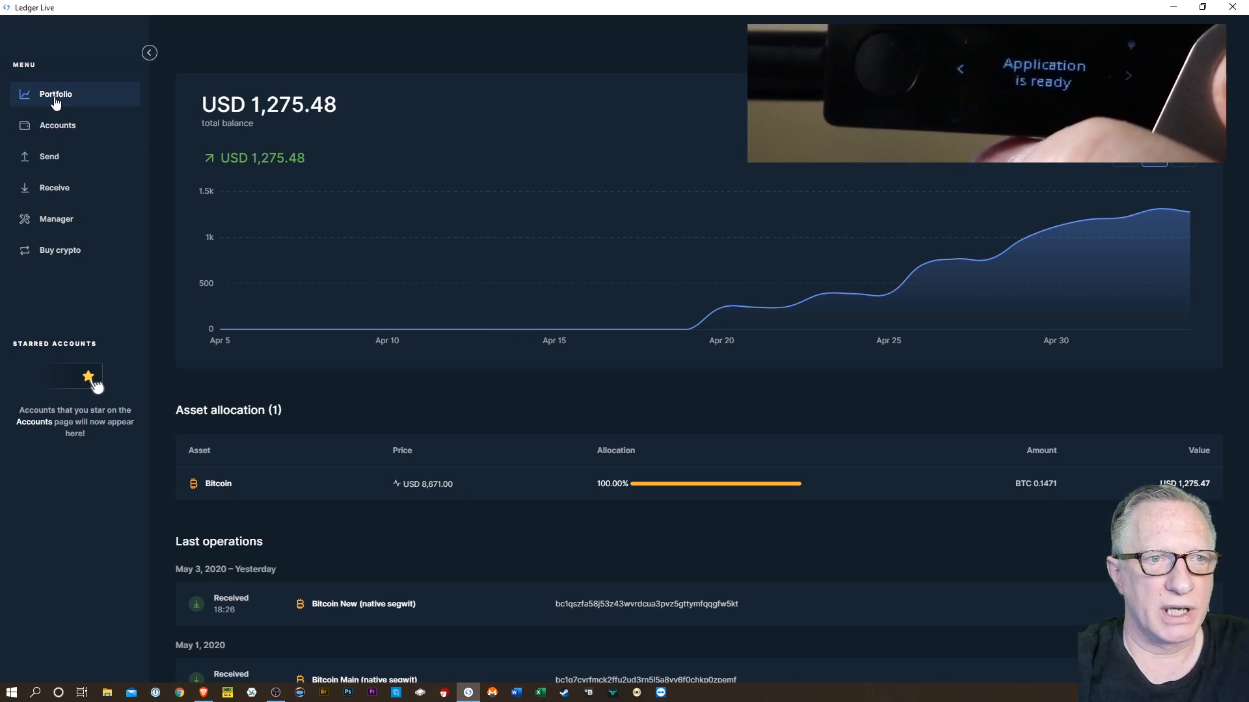
mouse_move(521, 327)
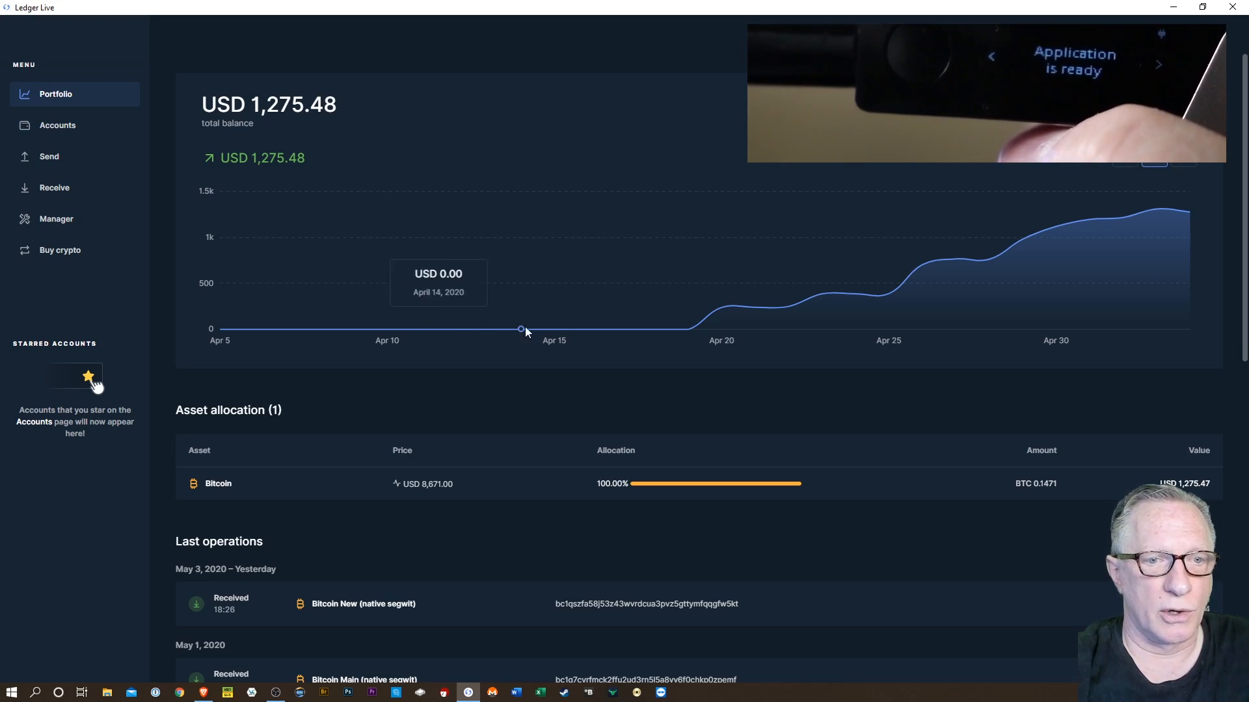
mouse_move(353, 467)
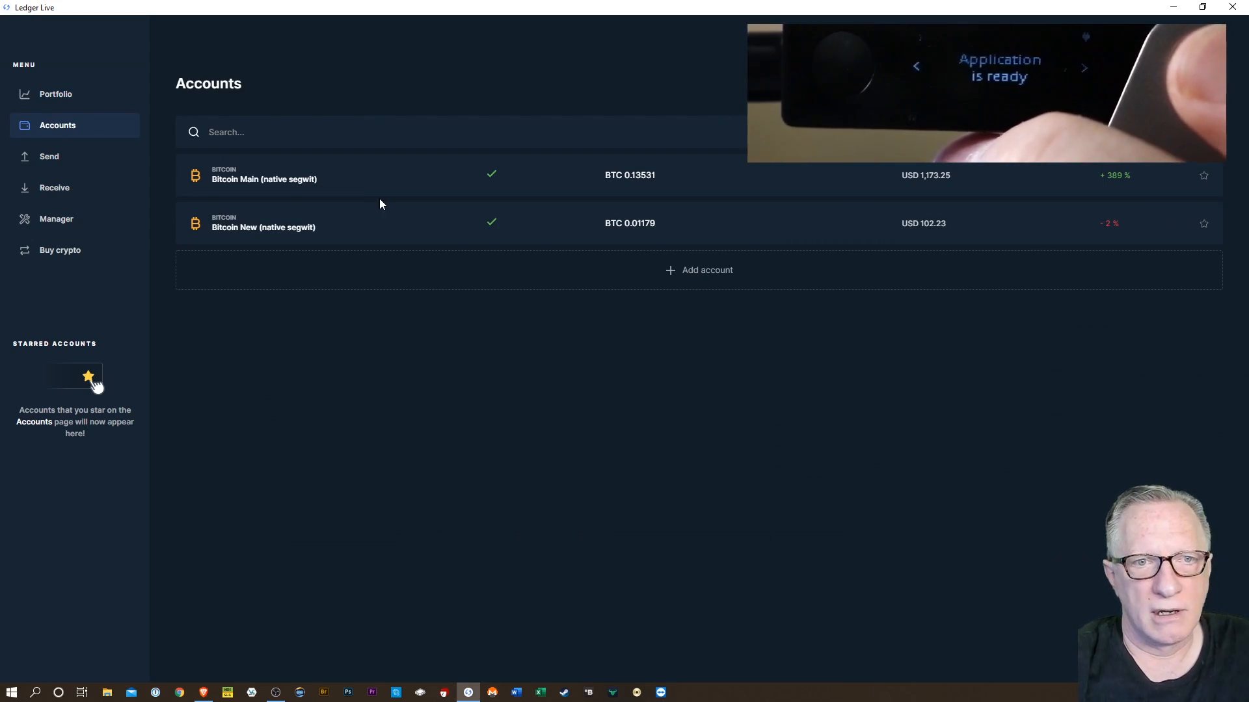
Go to the Accounts page and open the Add accounts dialog
left_click(263, 174)
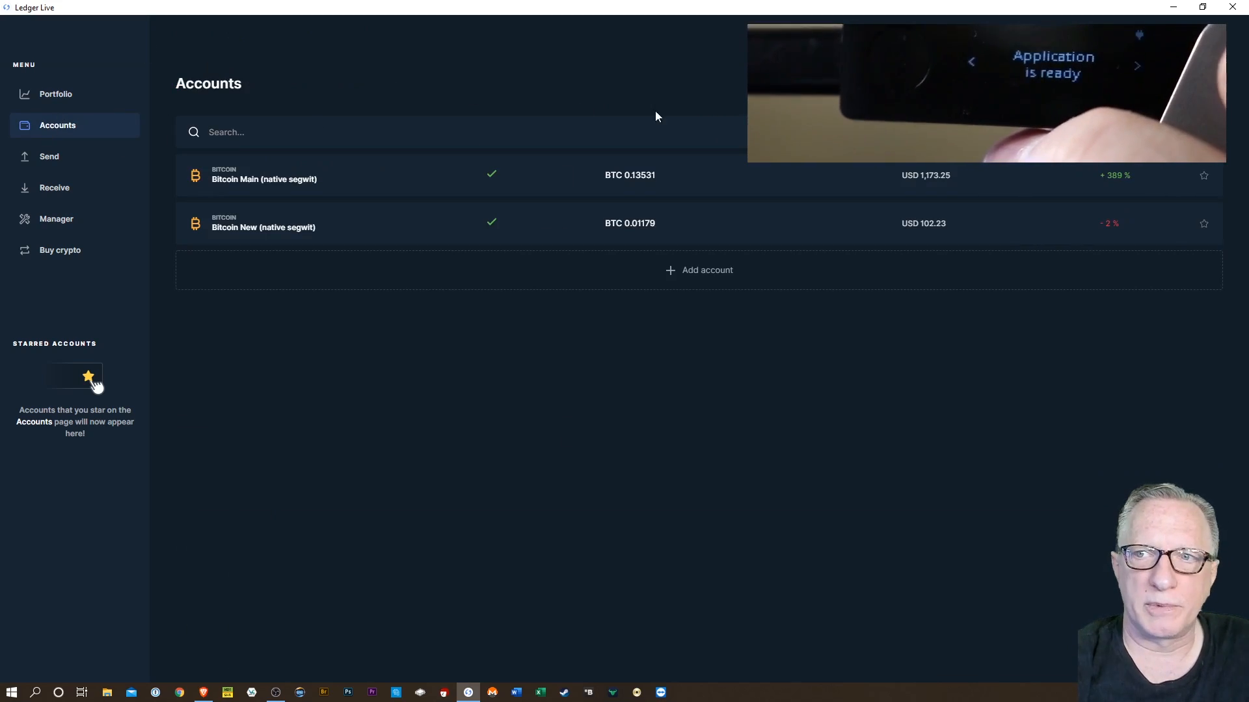
left_click(698, 270)
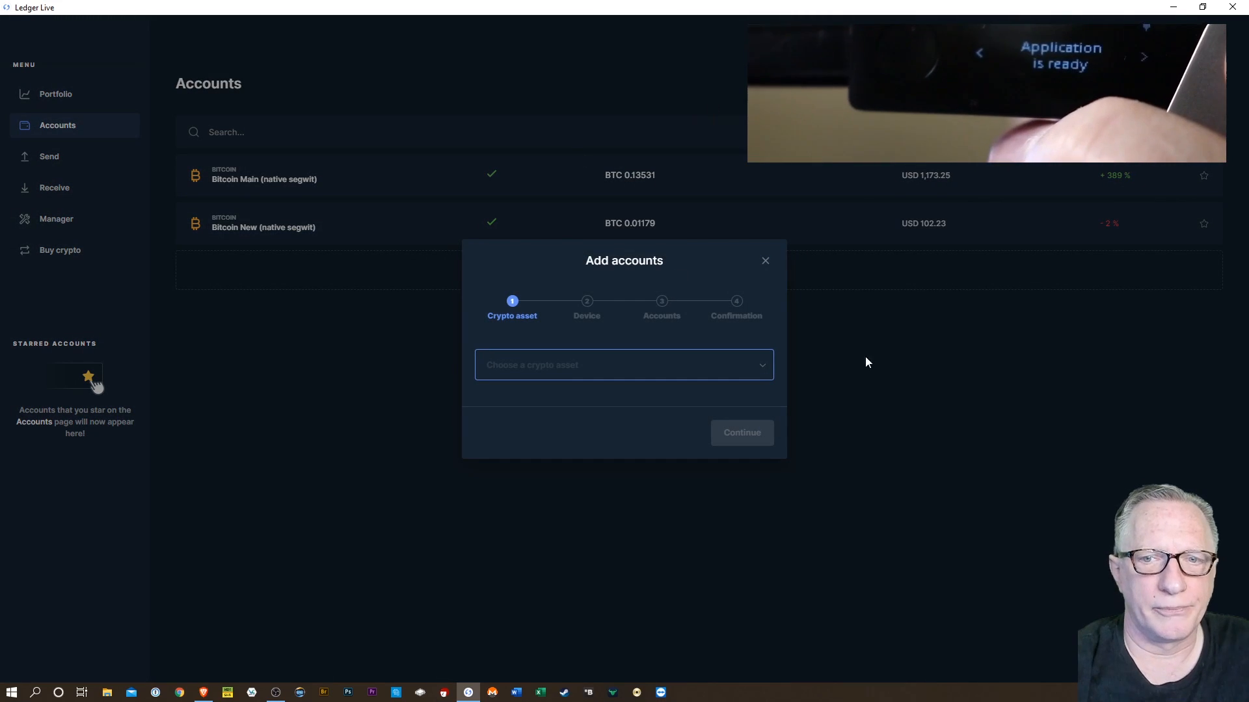
Add only Ethereum 3 as 'Ethereum Main' (ETH 0.09605) and close the confirmation
left_click(624, 365)
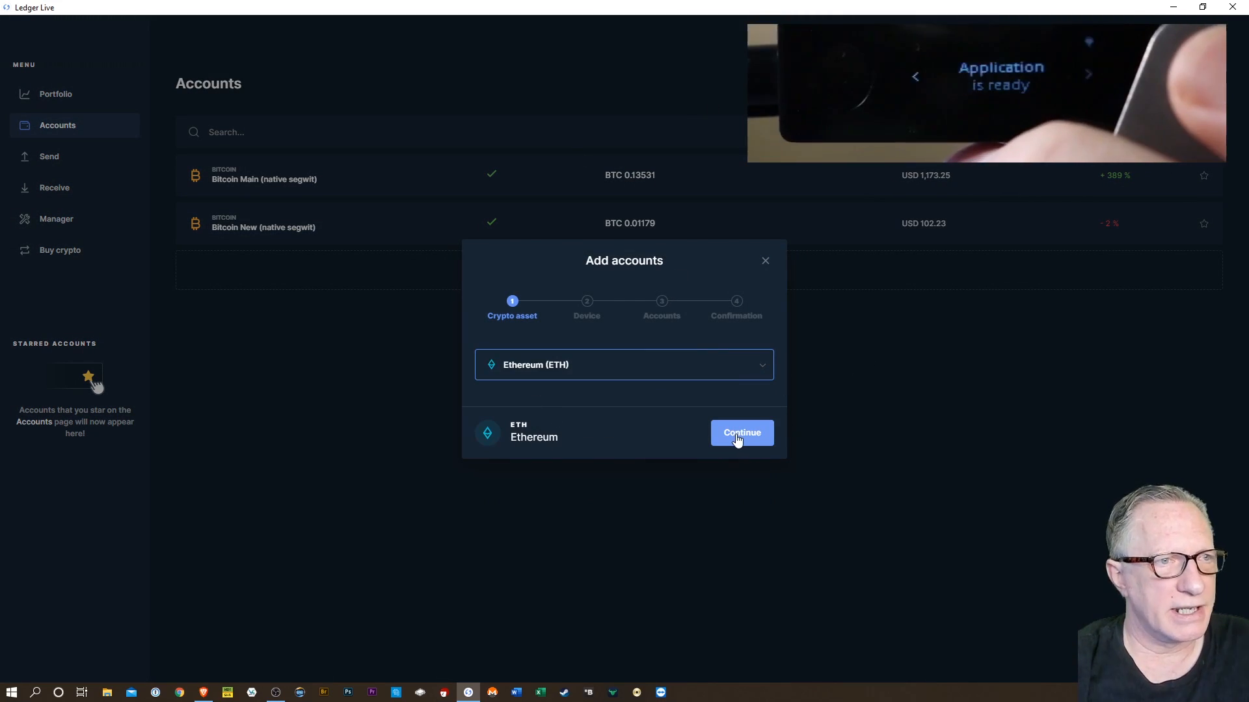
left_click(740, 433)
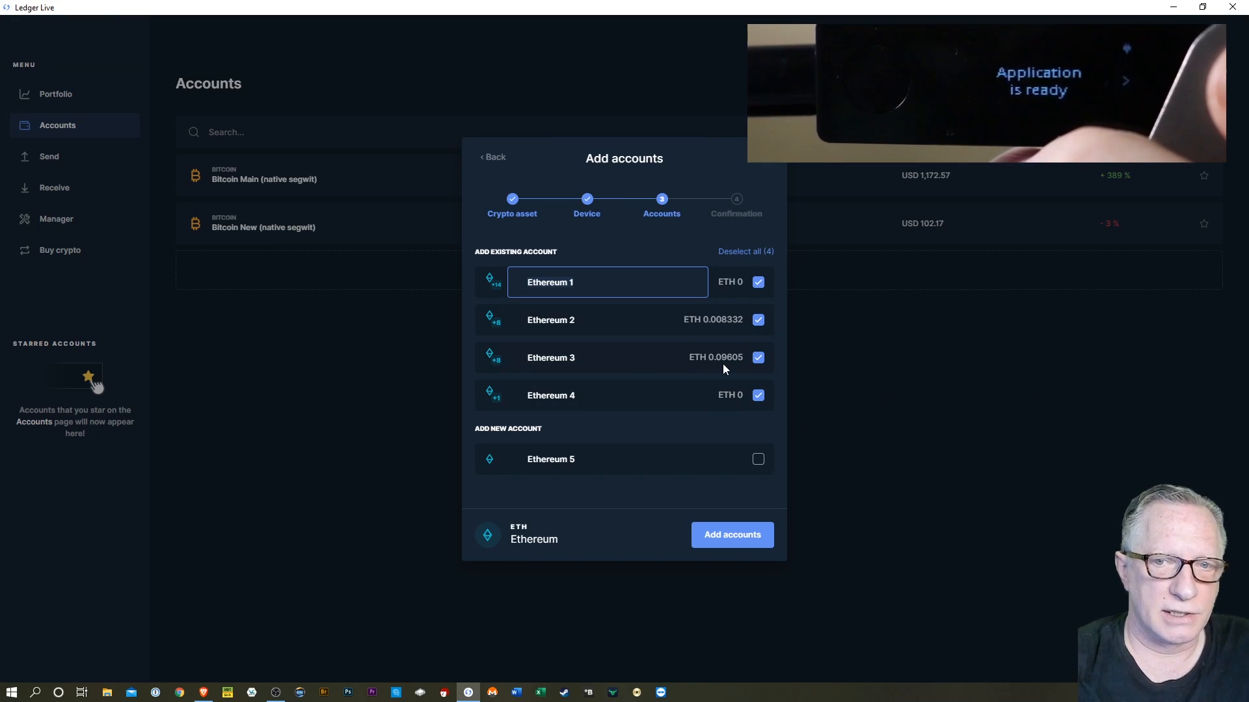
mouse_move(735, 333)
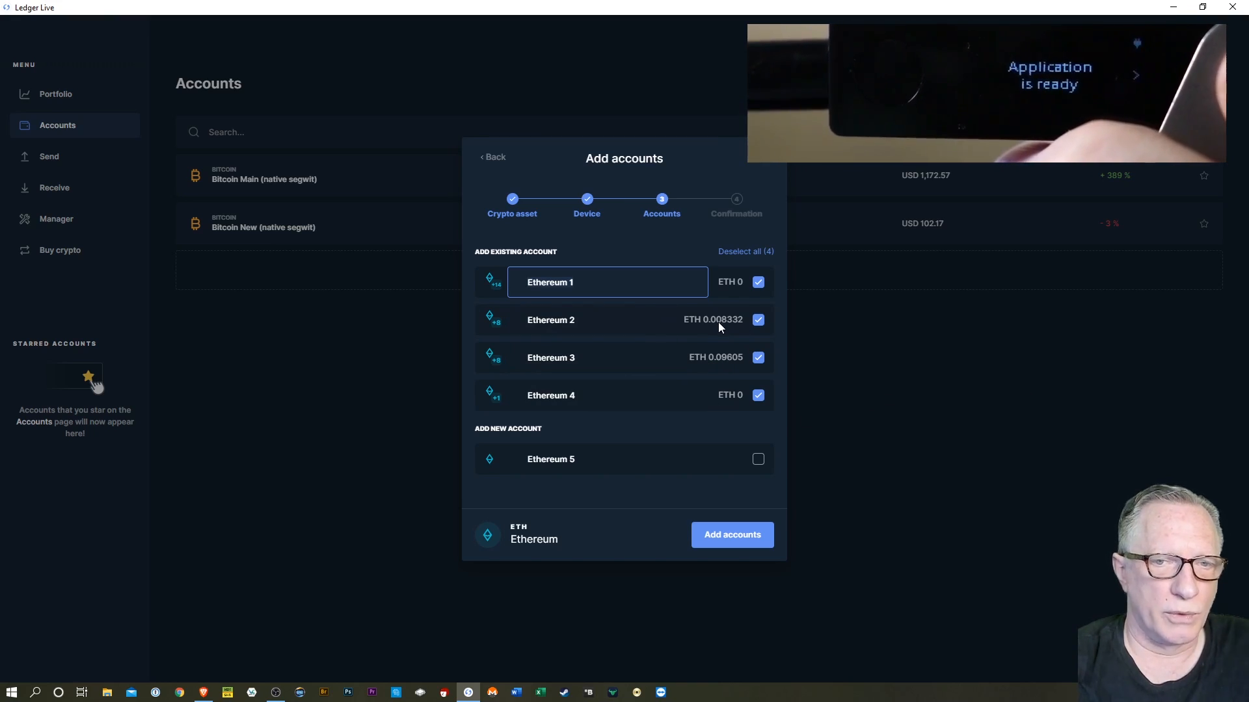
left_click(757, 319)
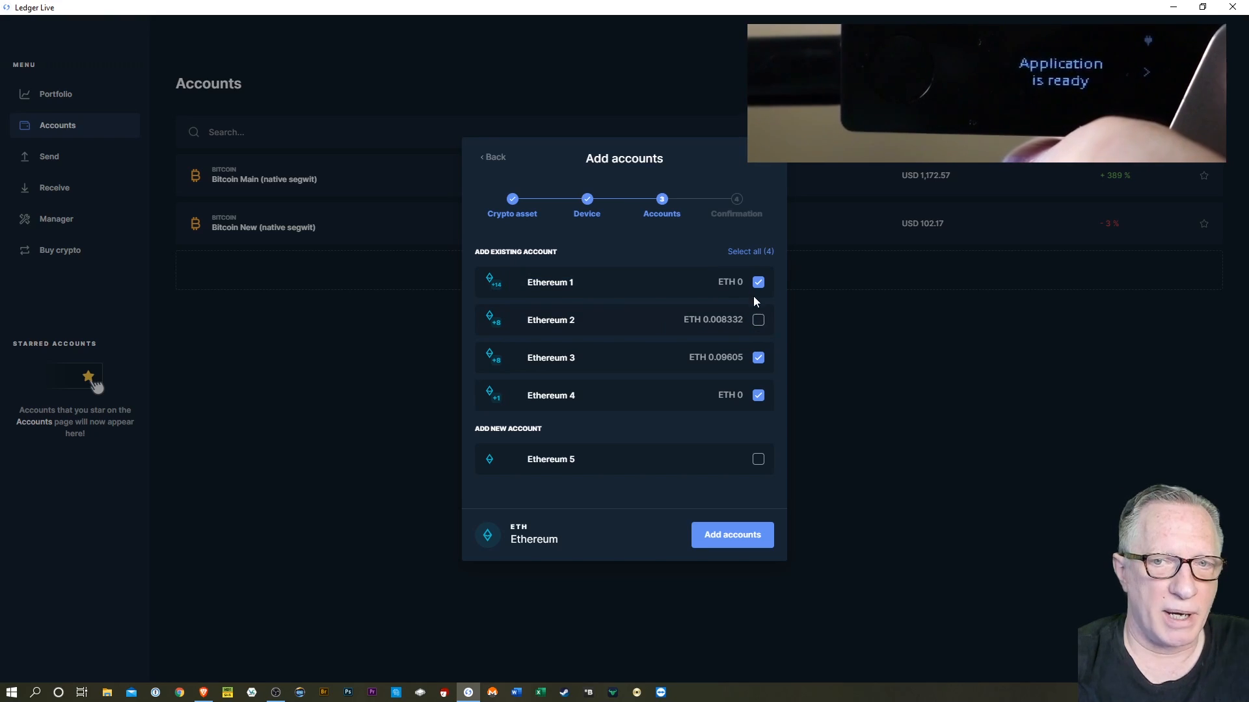
left_click(757, 395)
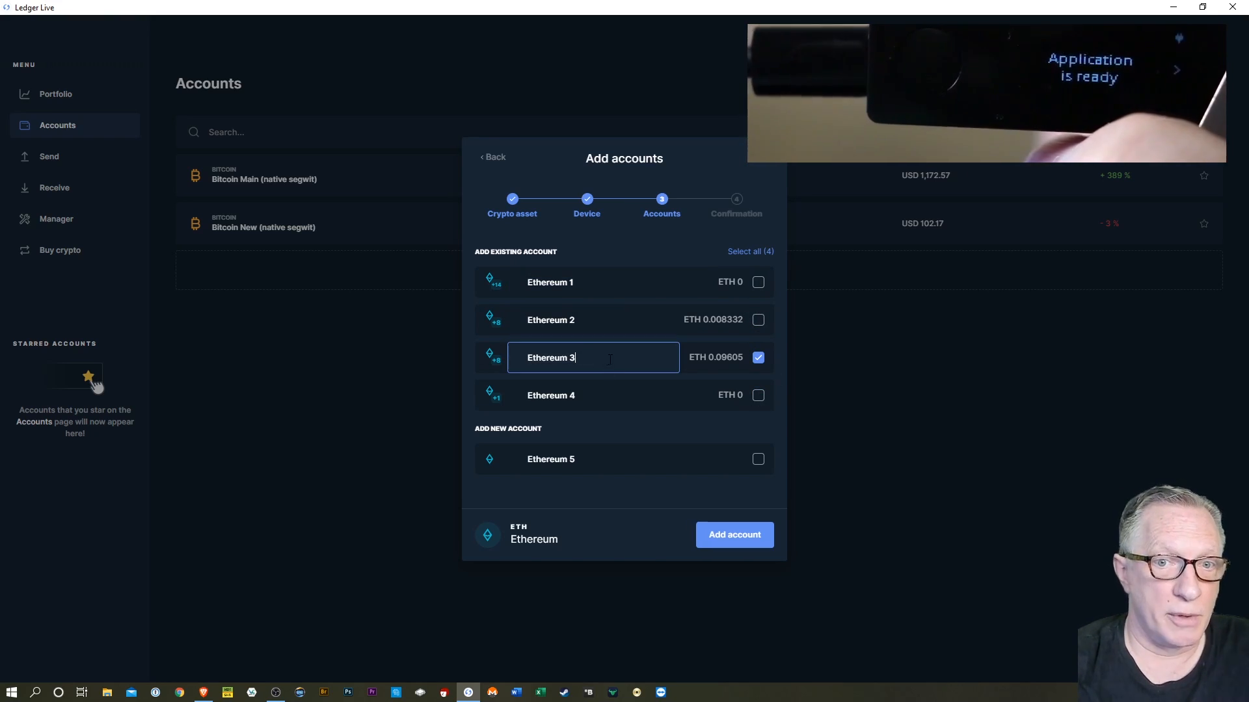
type("Main")
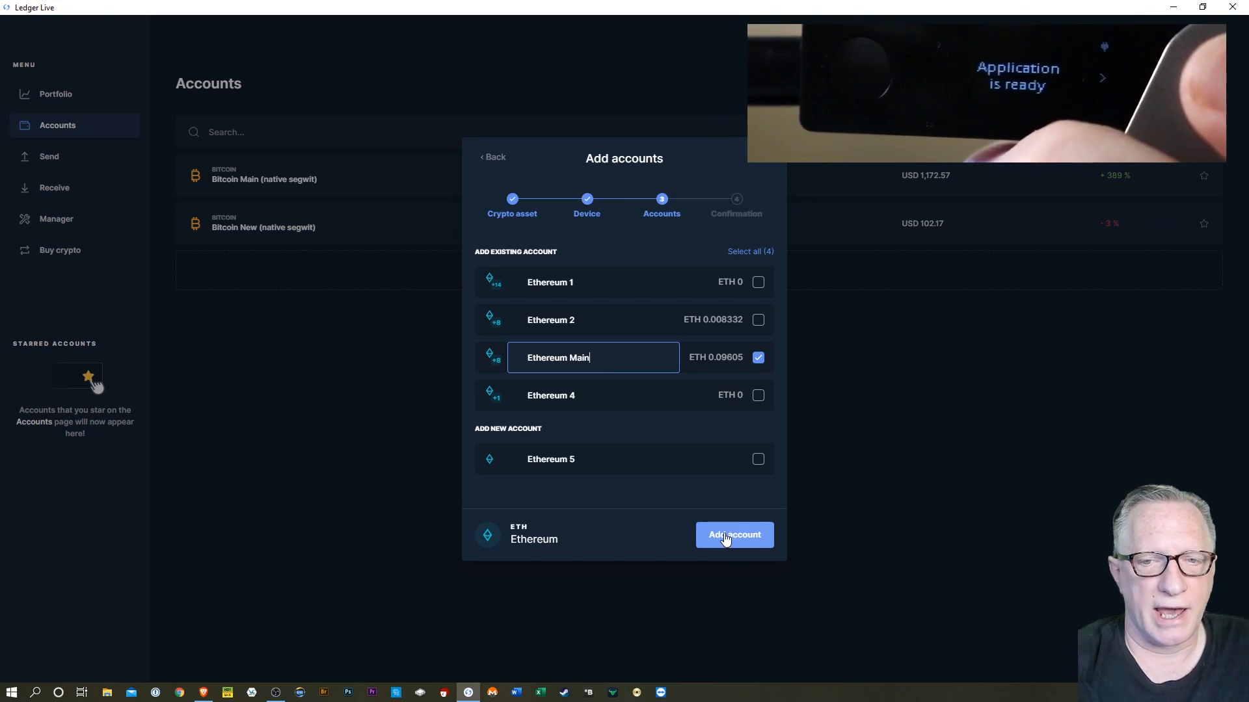
left_click(733, 534)
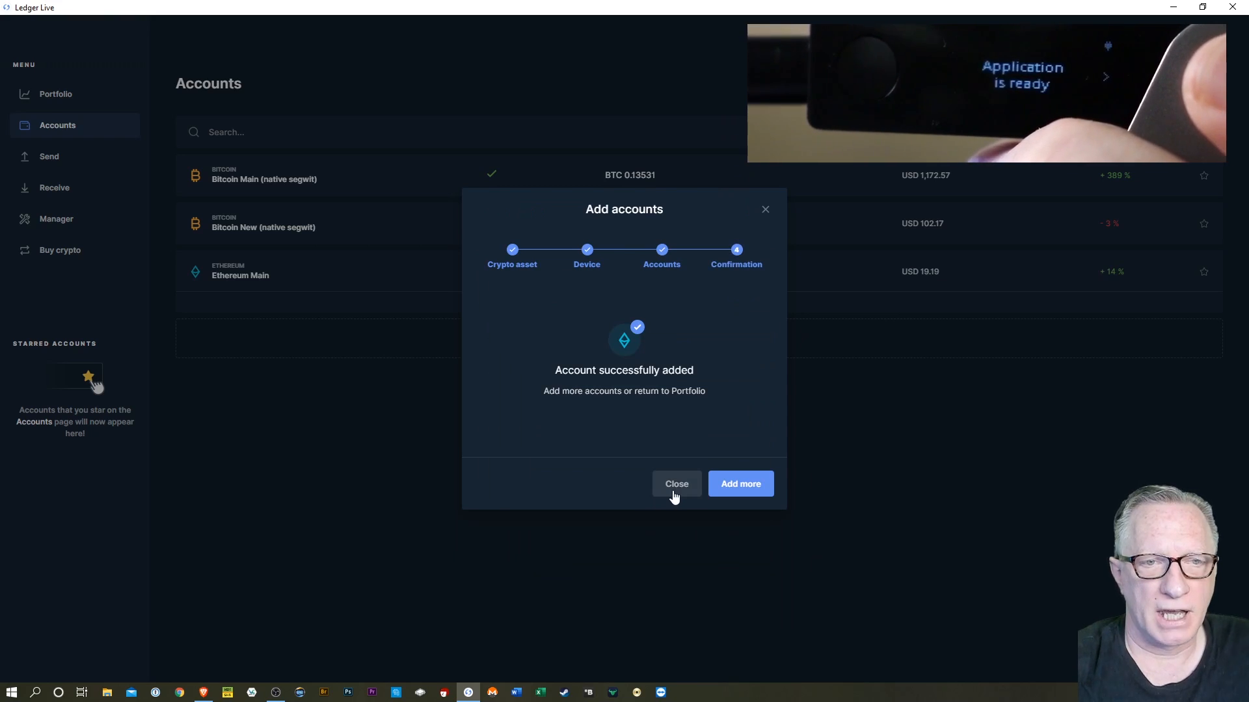
left_click(676, 483)
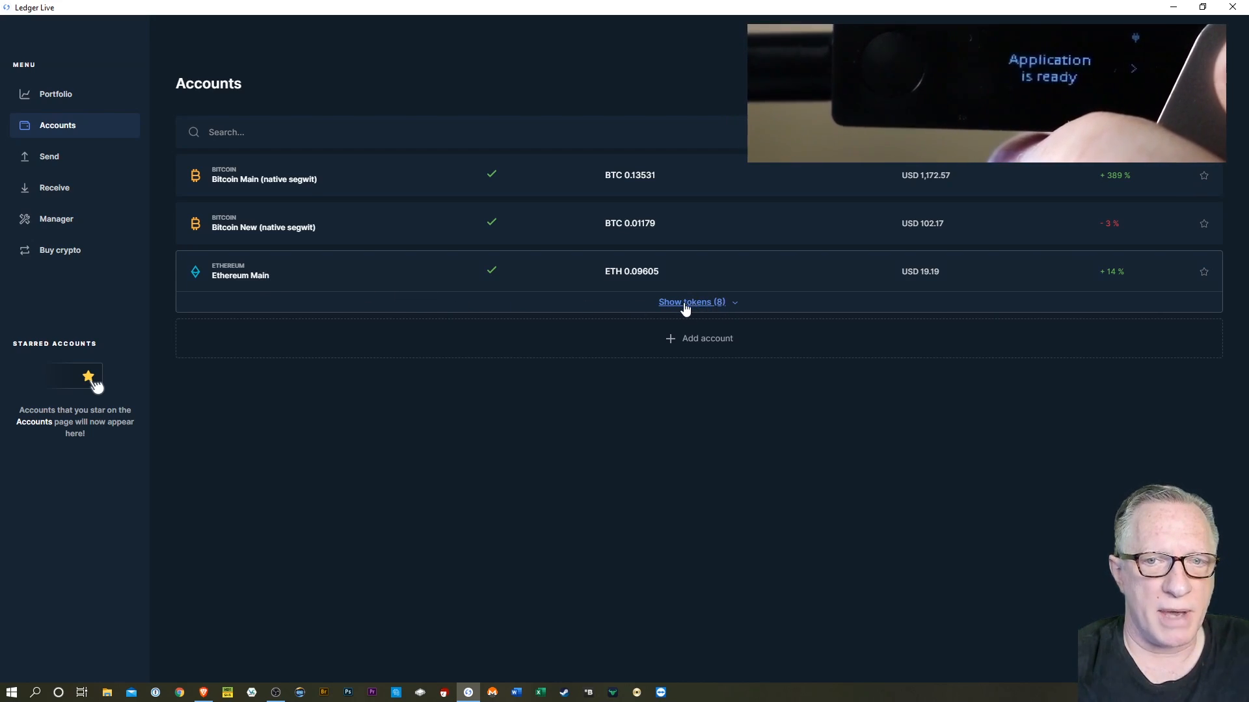
Show Ethereum Main's eight tokens, including BAT, Polymath and Chainlink, then hide them
left_click(692, 302)
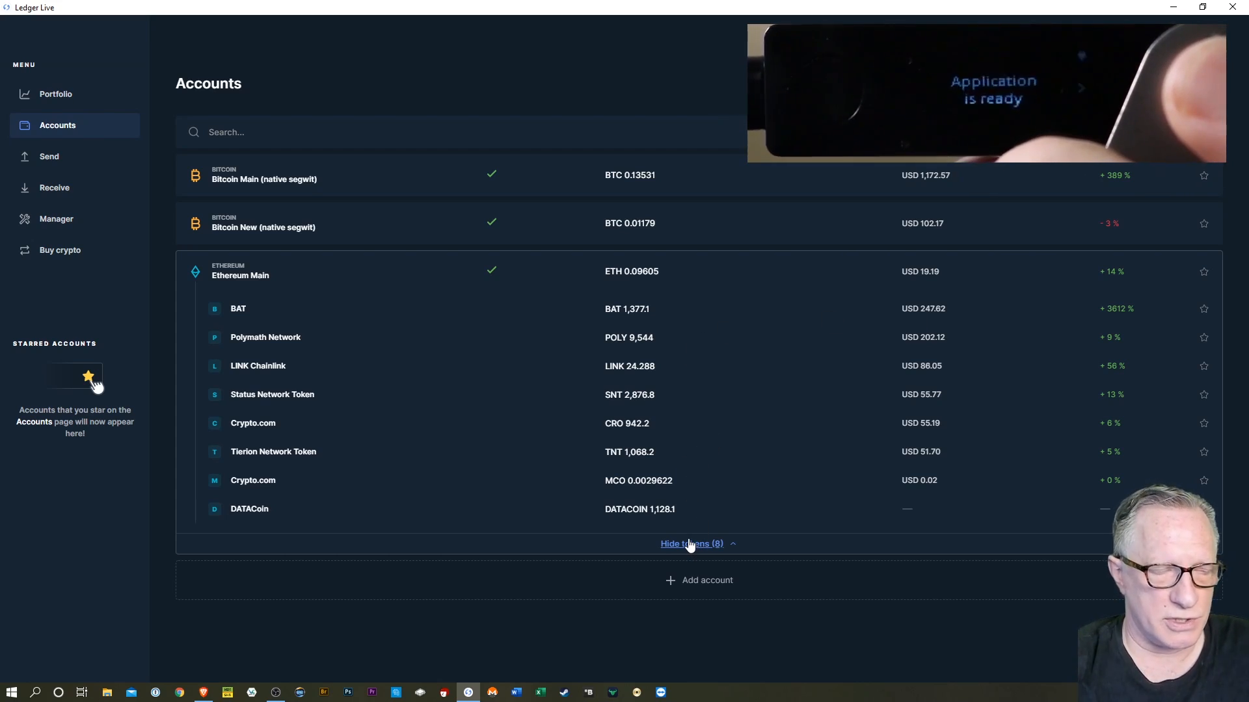
left_click(691, 544)
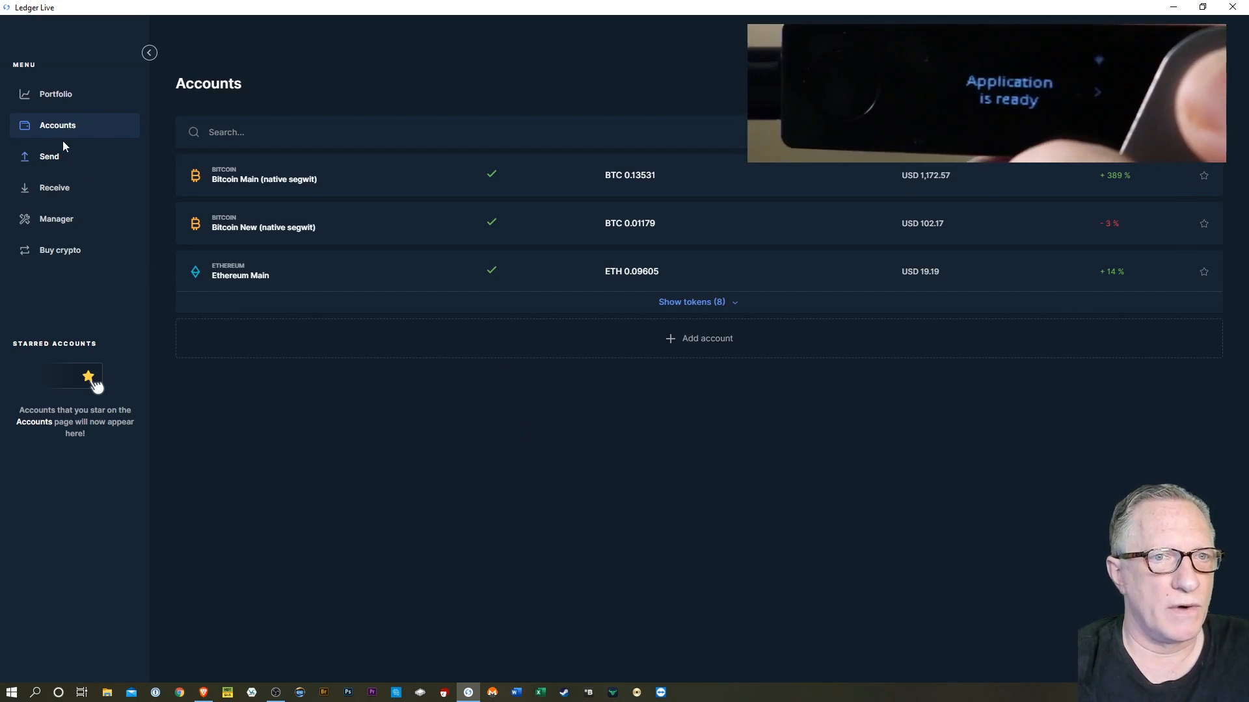
mouse_move(334, 242)
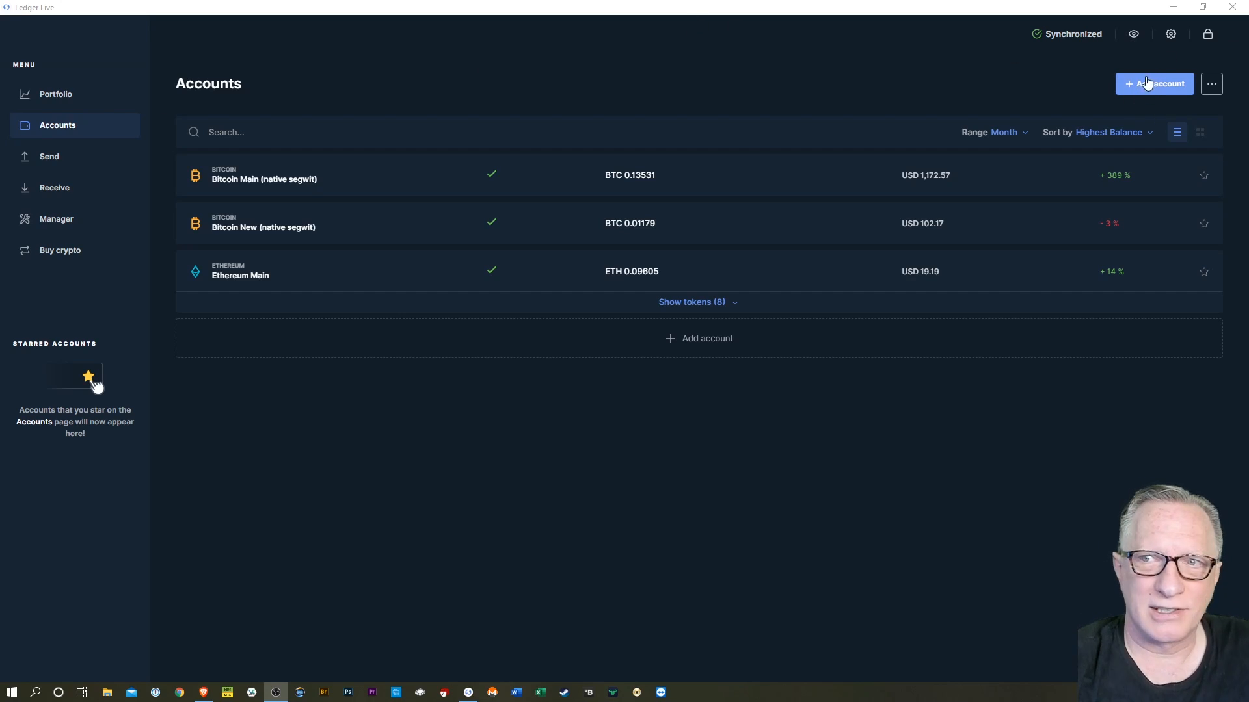
Choose XRP and add the existing XRP account holding 1,271.1, trimming its name
left_click(1154, 84)
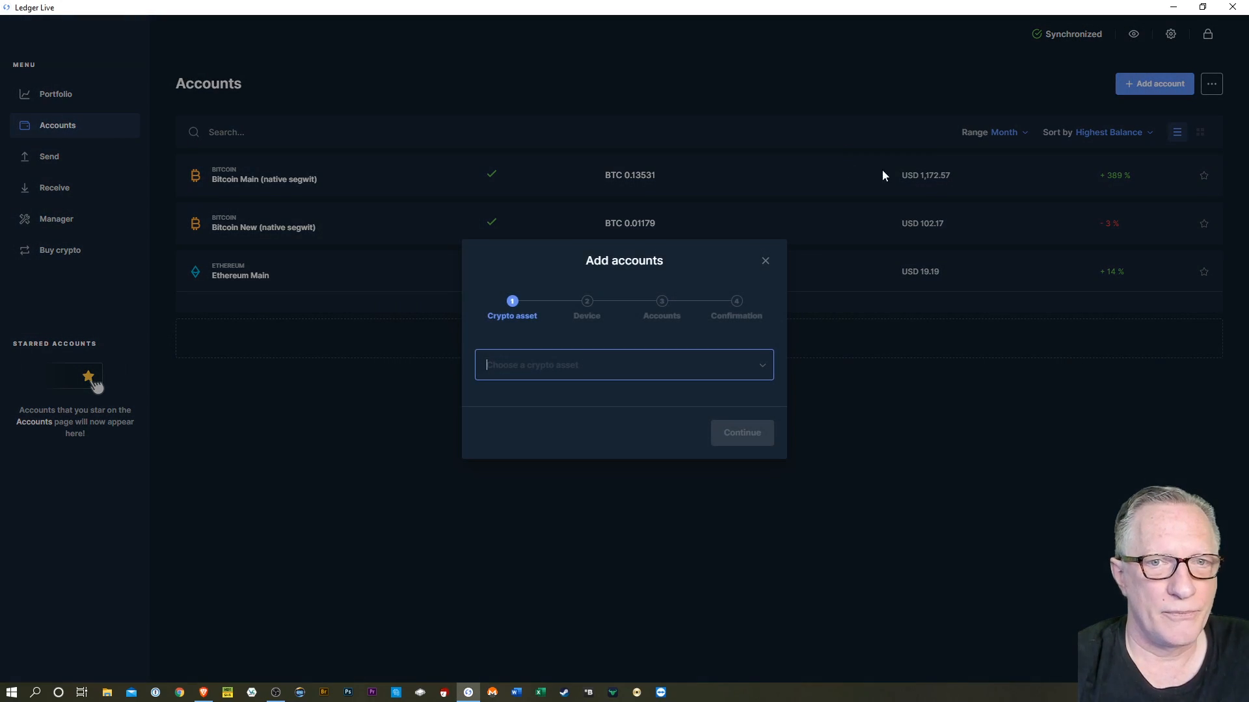
left_click(623, 365)
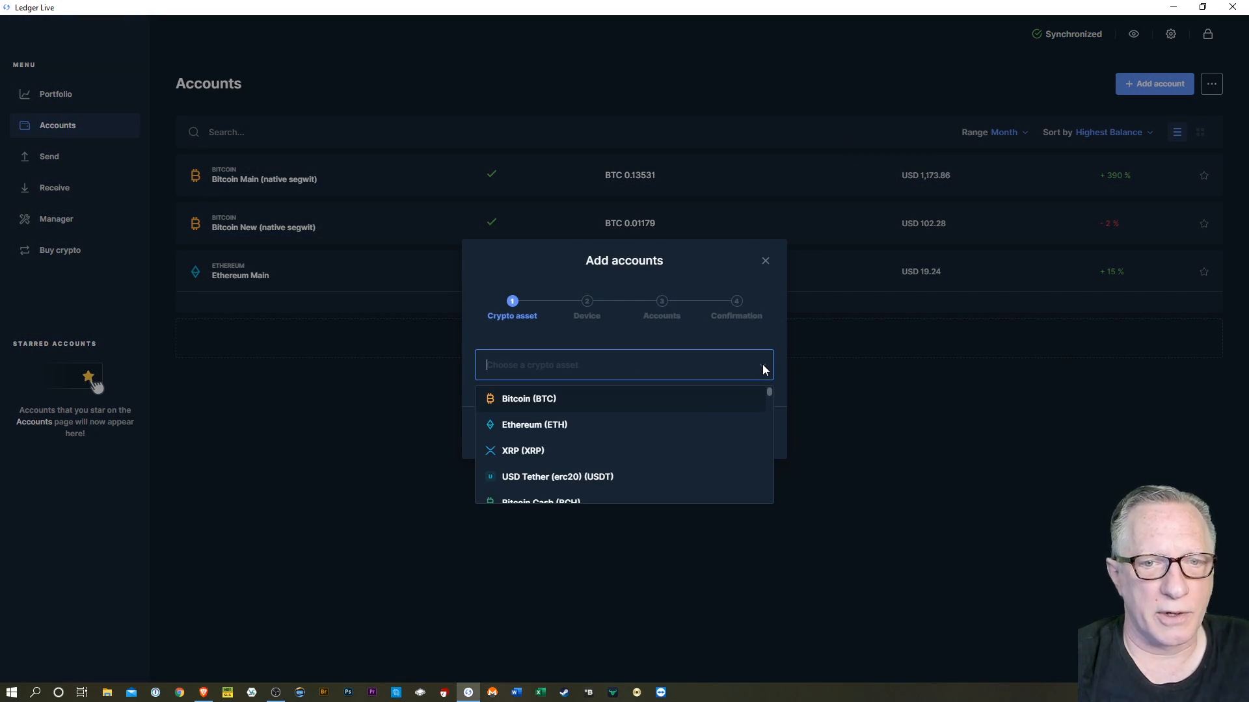
mouse_move(560, 454)
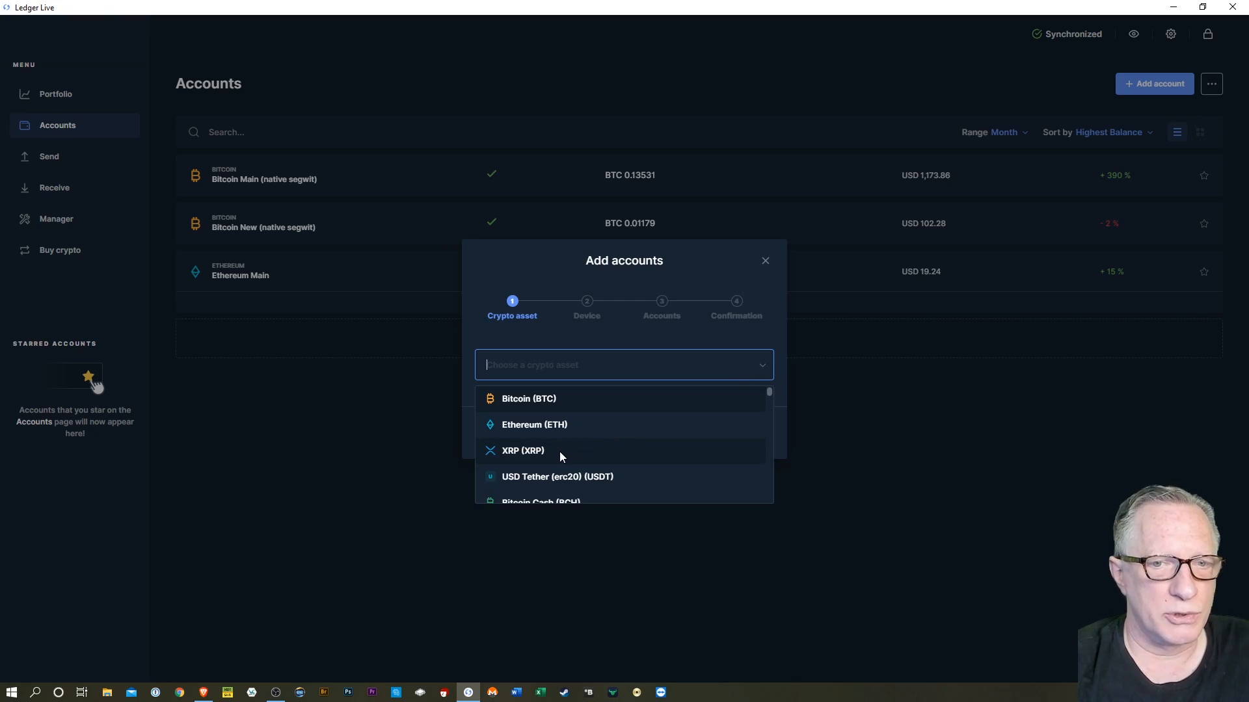
left_click(522, 450)
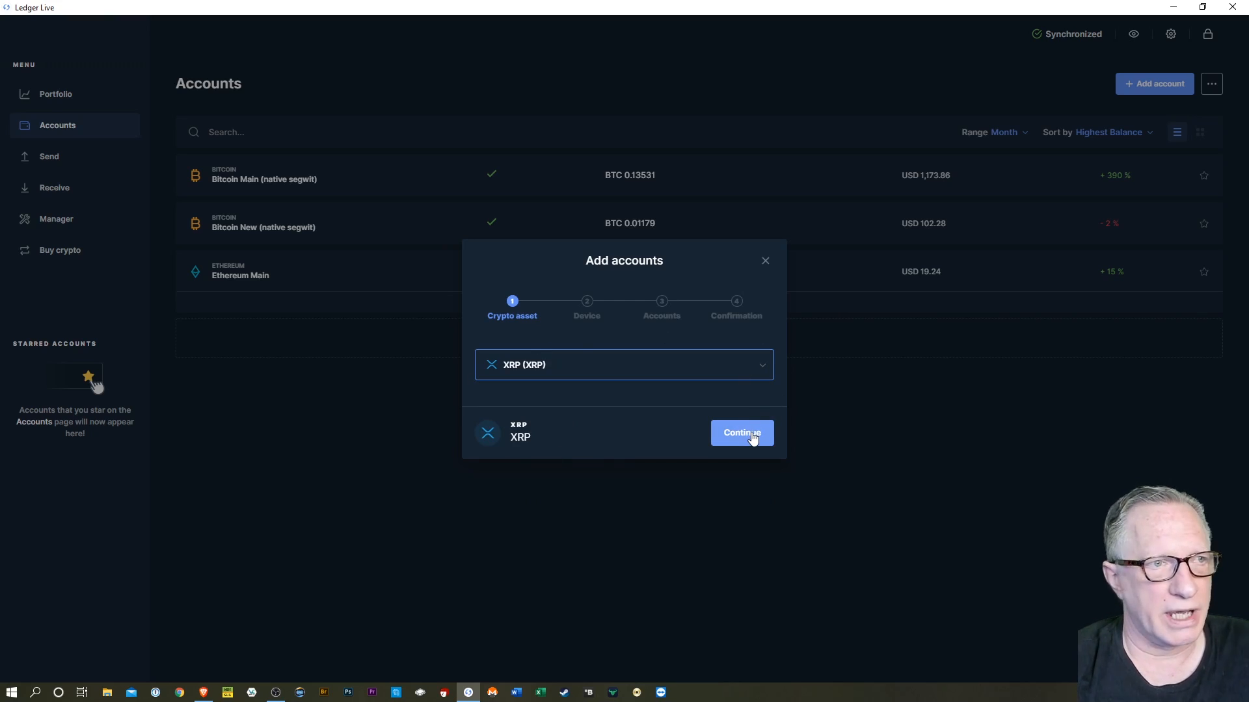
left_click(740, 432)
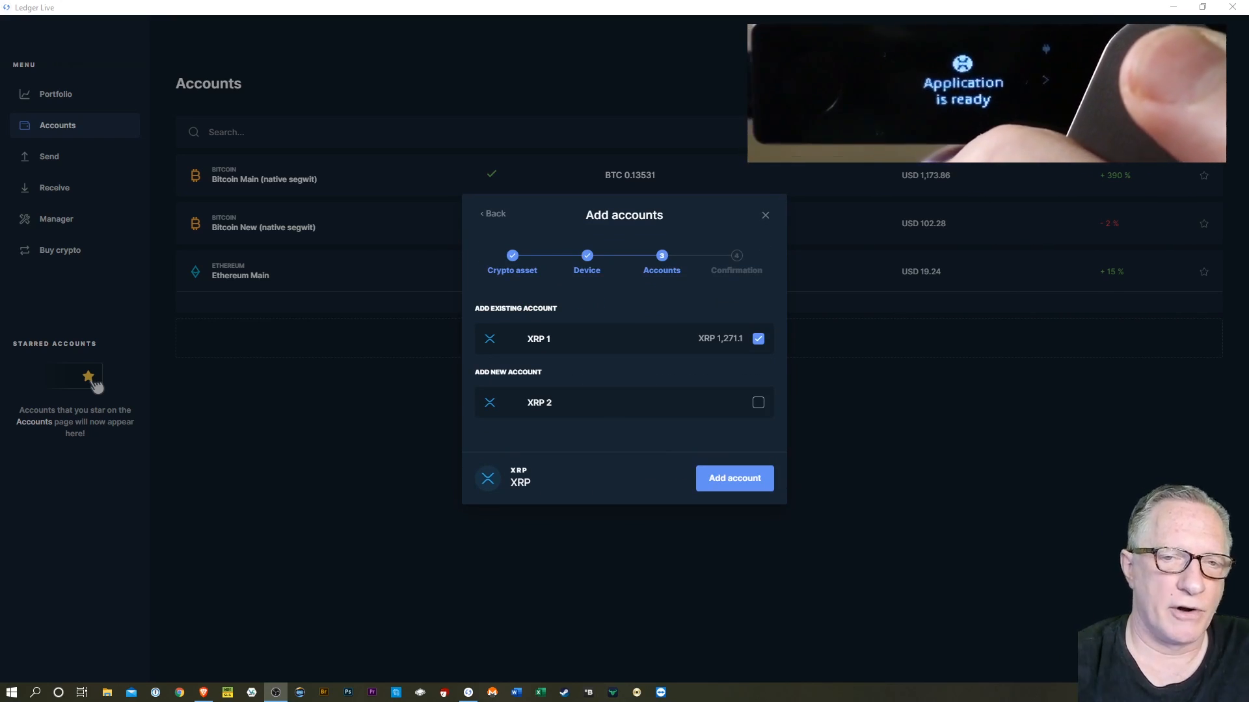
mouse_move(589, 358)
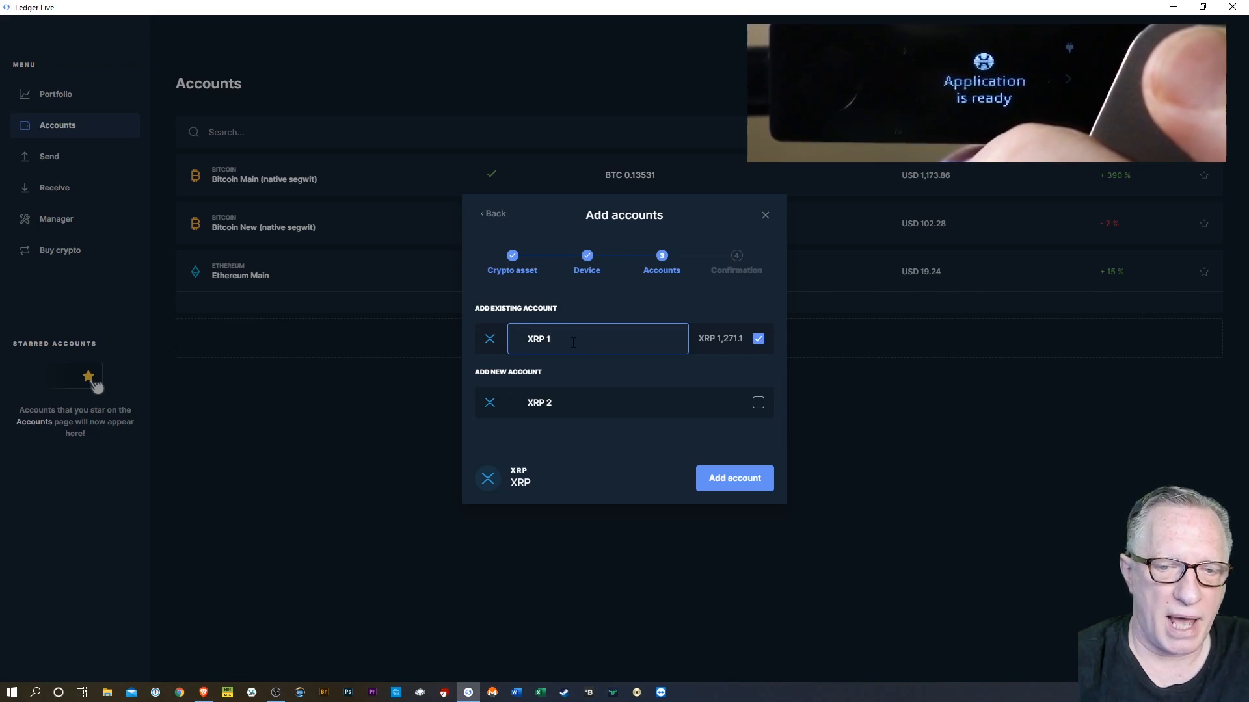
key("Backspace")
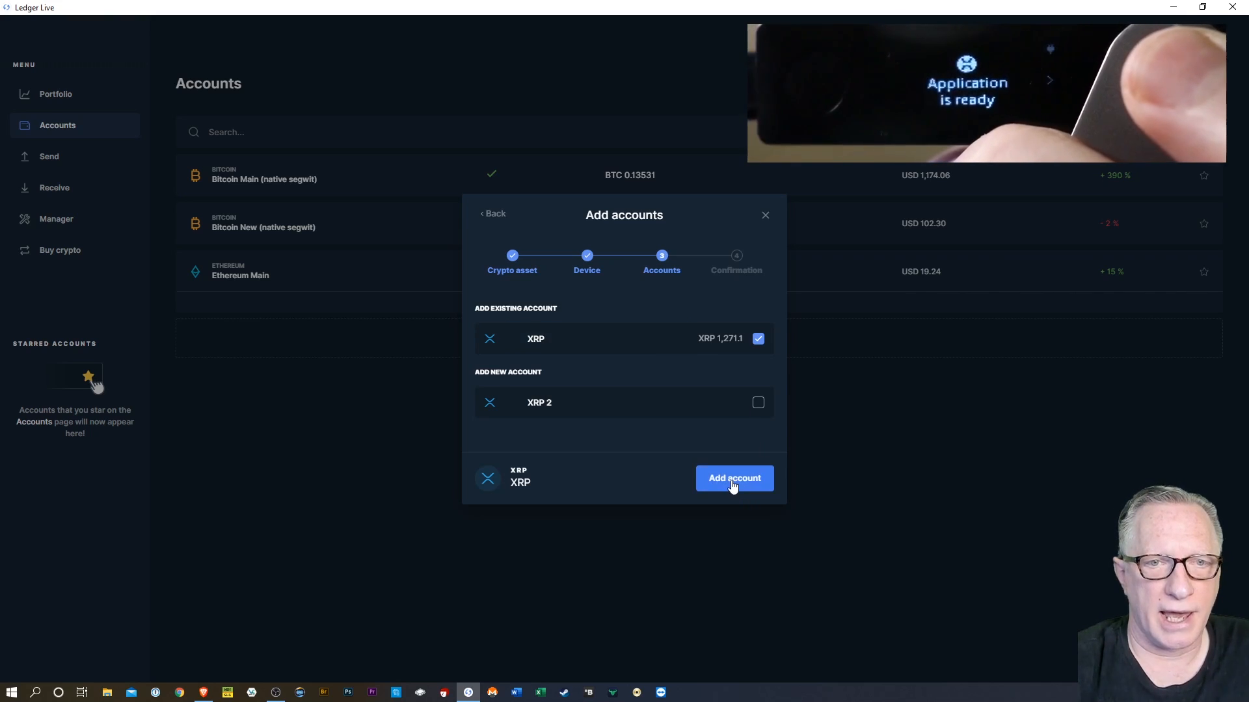
left_click(733, 478)
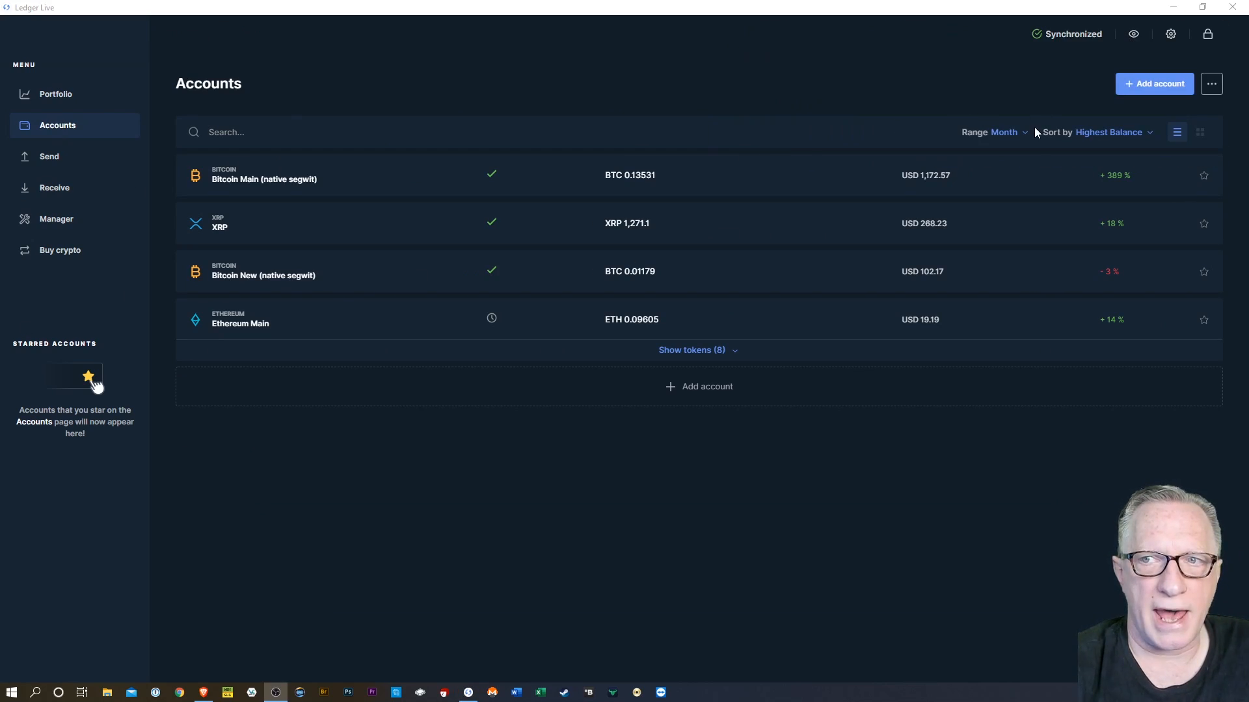
mouse_move(698, 386)
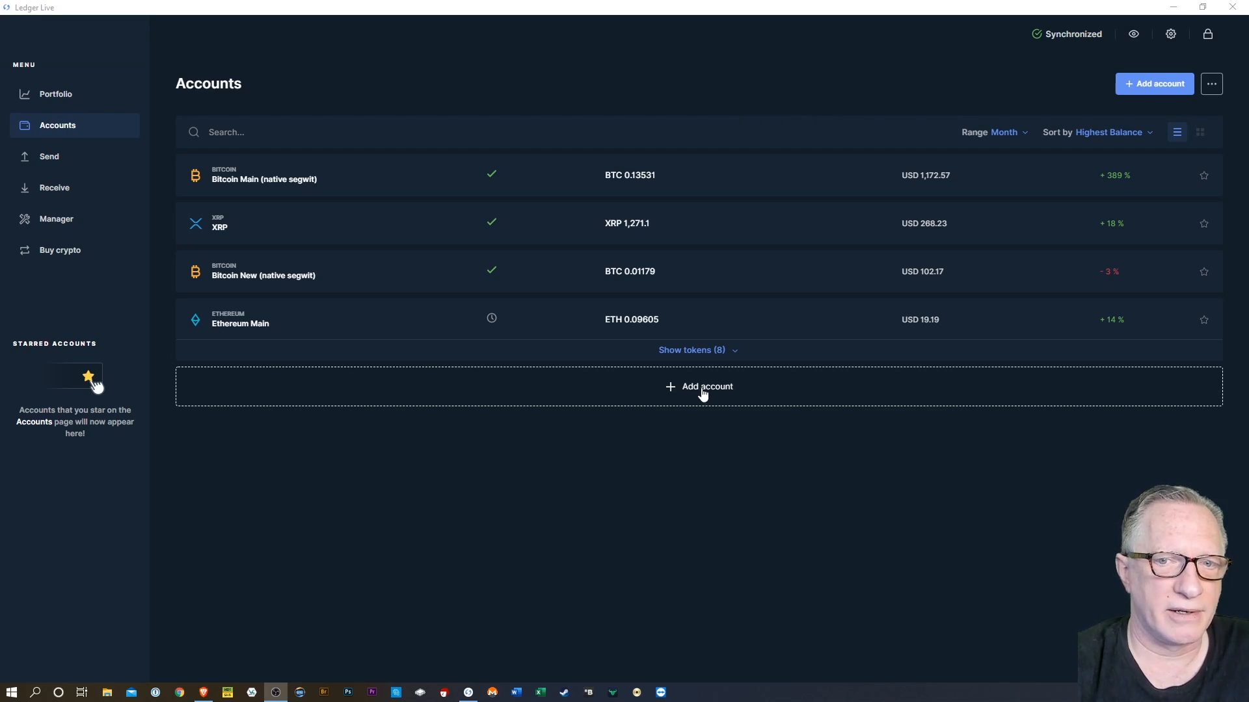
Start a new account addition with Tezos (XTZ) as the asset
left_click(705, 386)
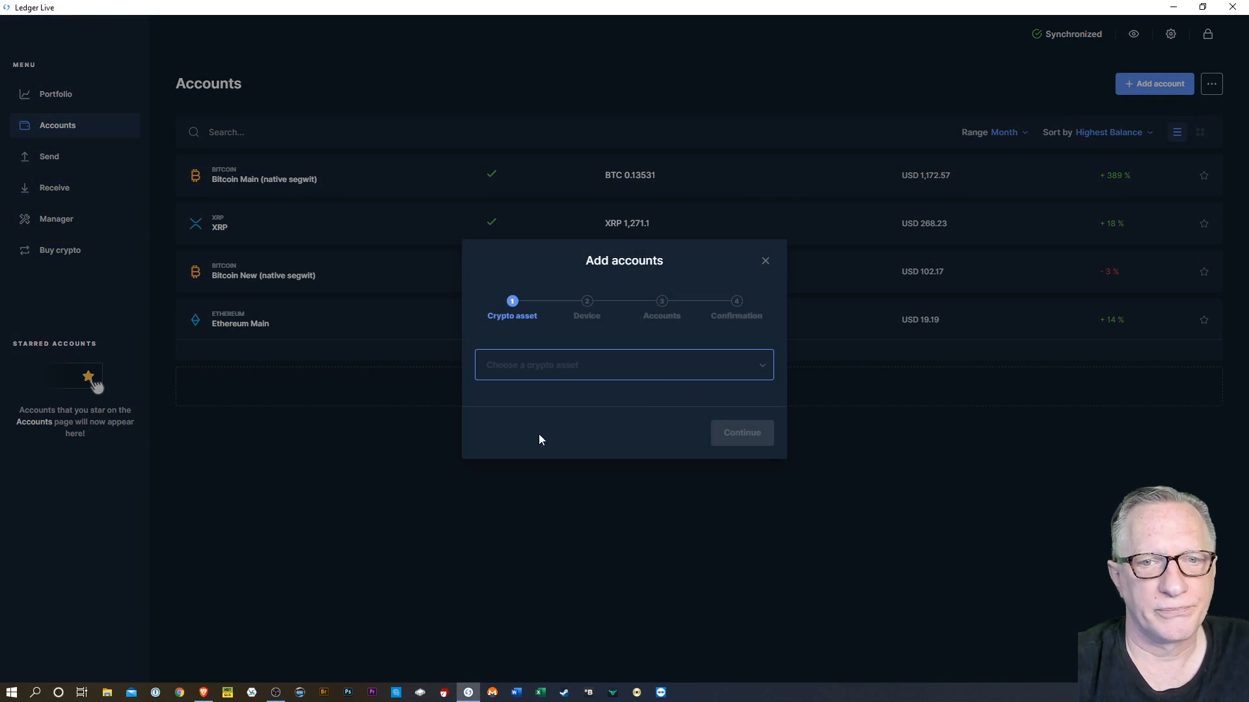
left_click(624, 365)
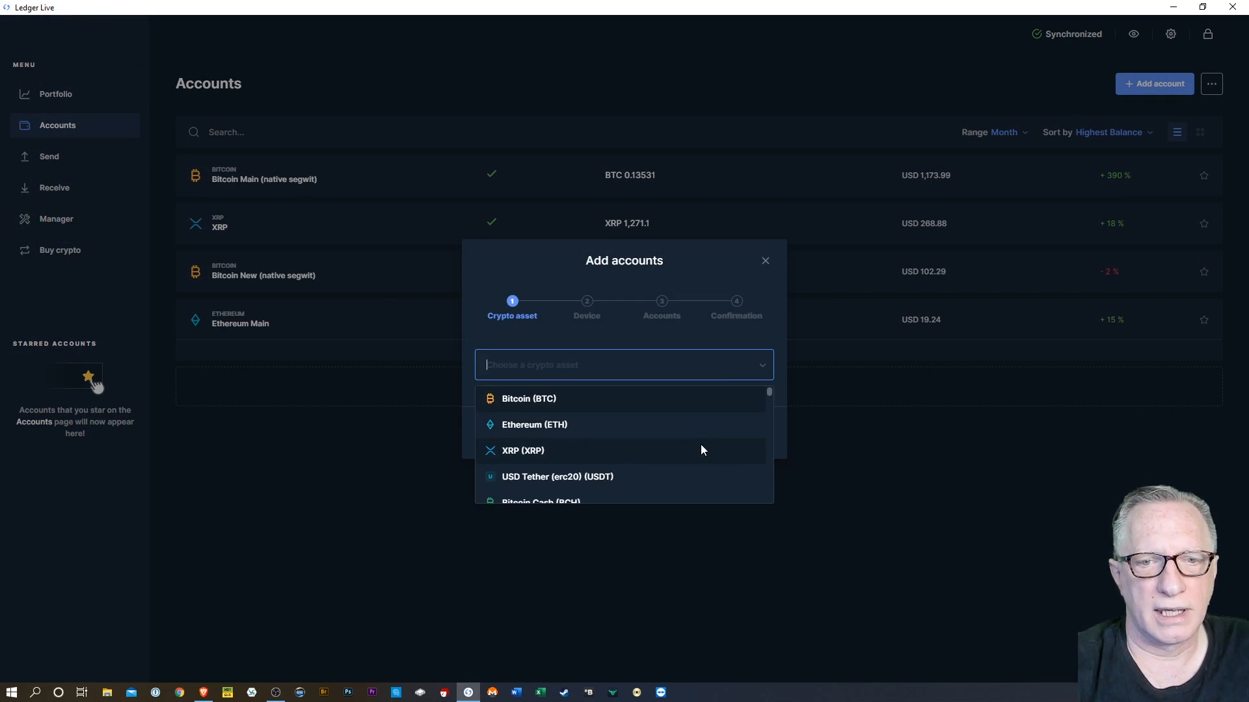
scroll("down", 3)
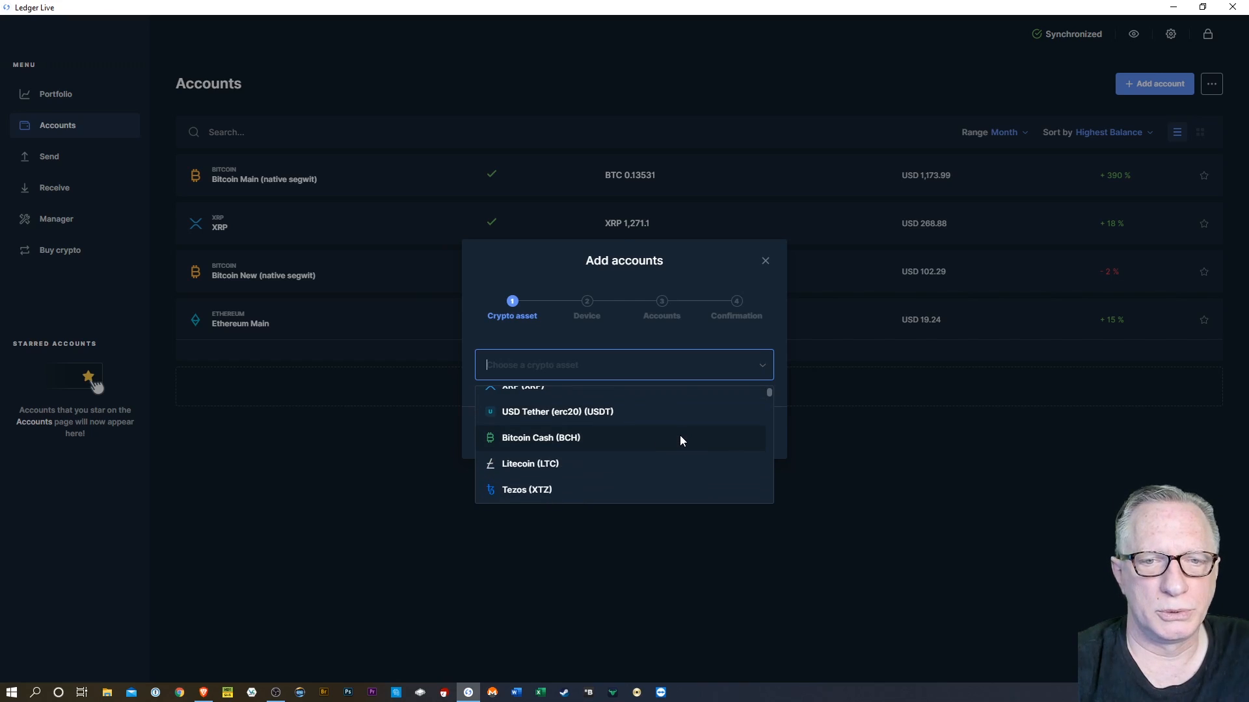
left_click(526, 489)
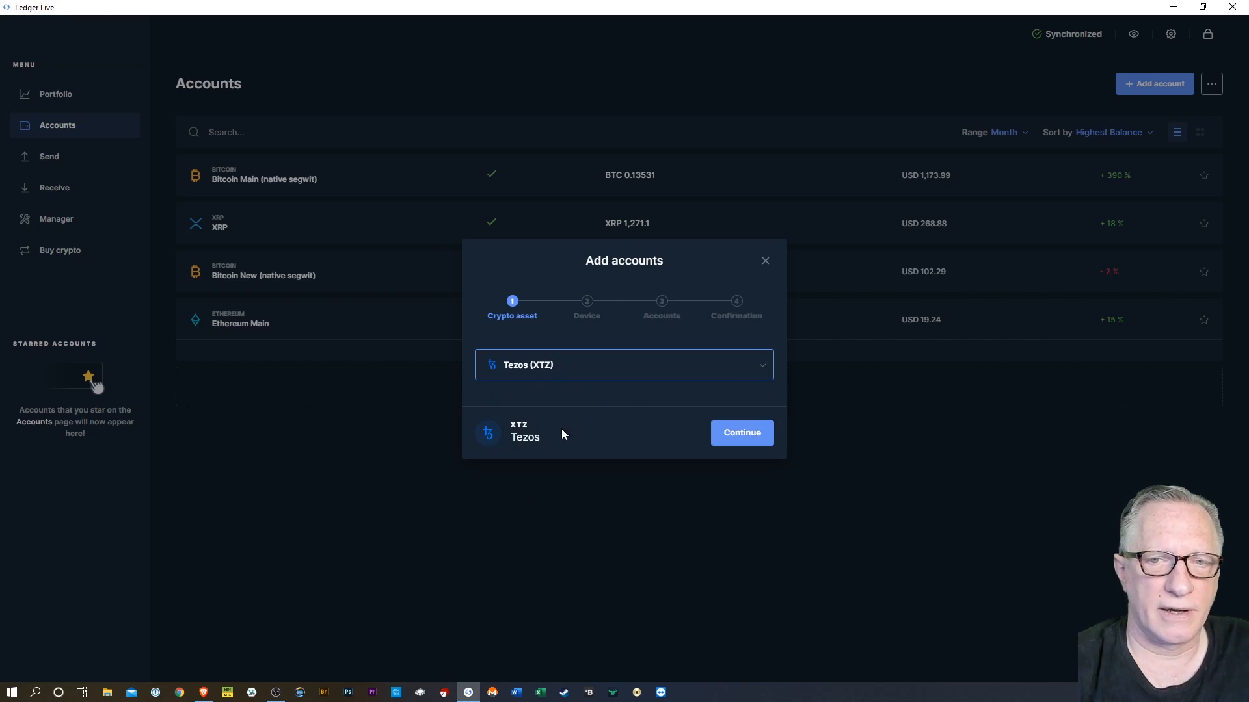
left_click(741, 433)
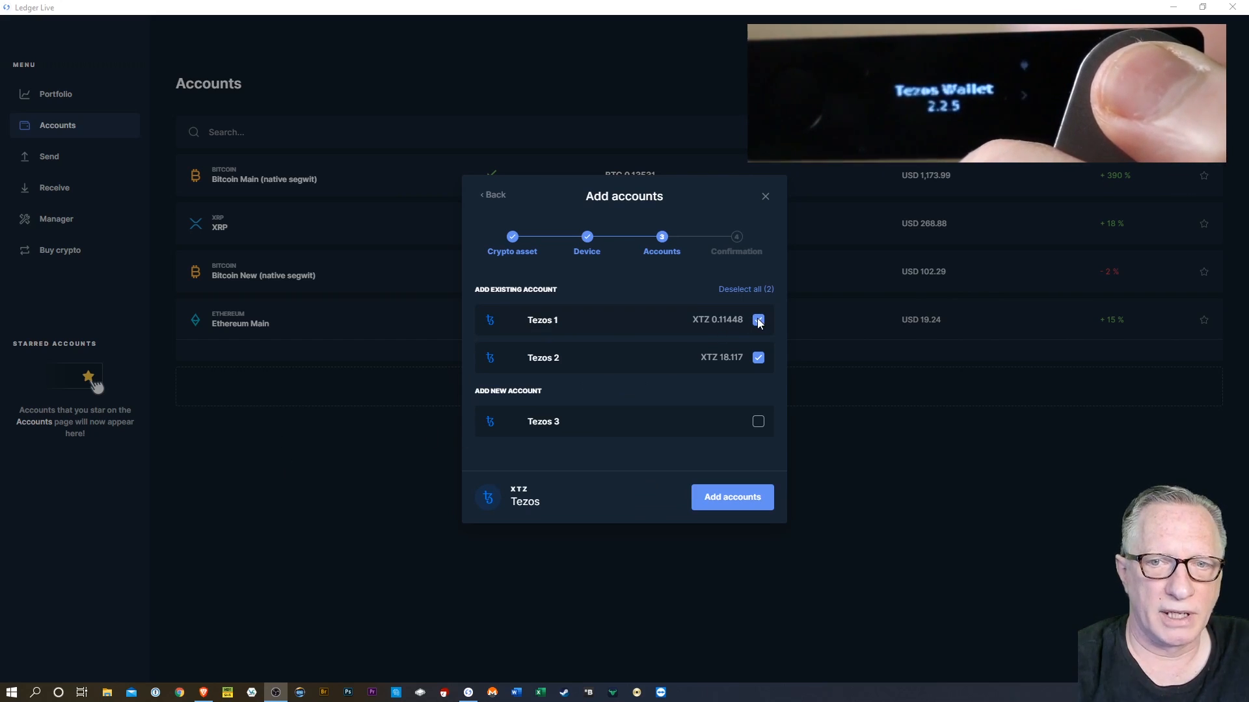
Skip Tezos 1, rename Tezos 2 to 'Tezos', and add it
left_click(757, 319)
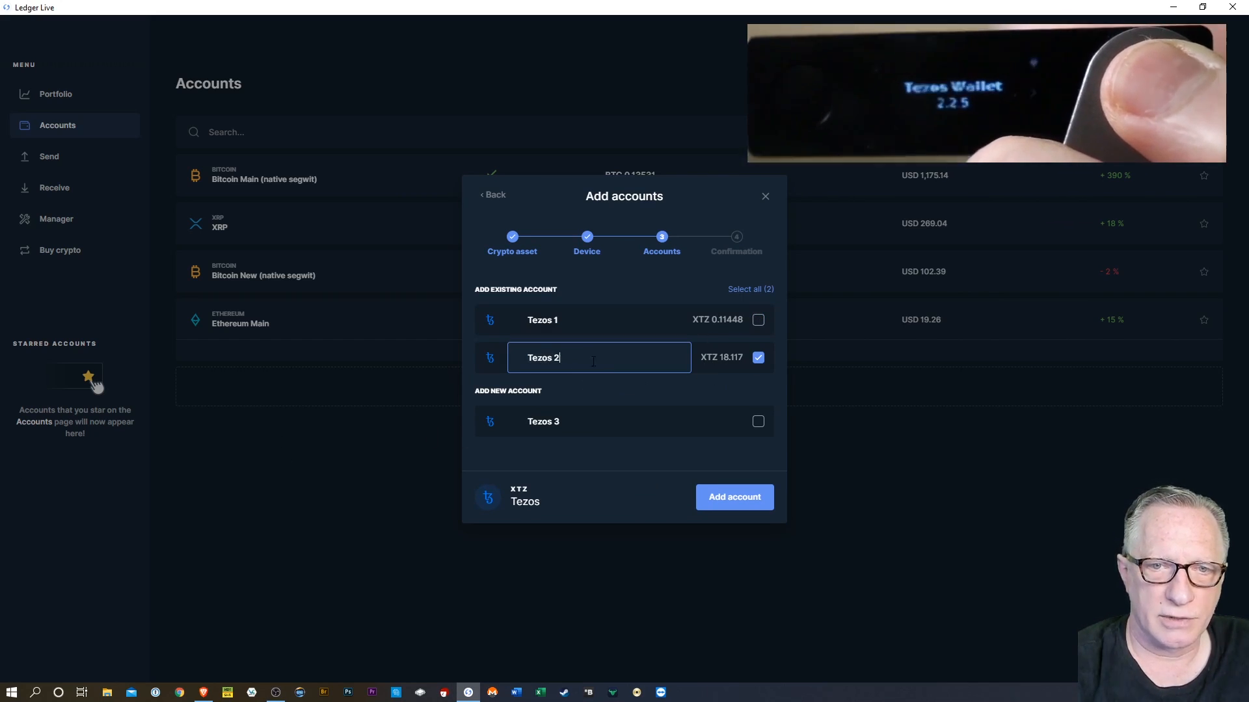
key("Backspace")
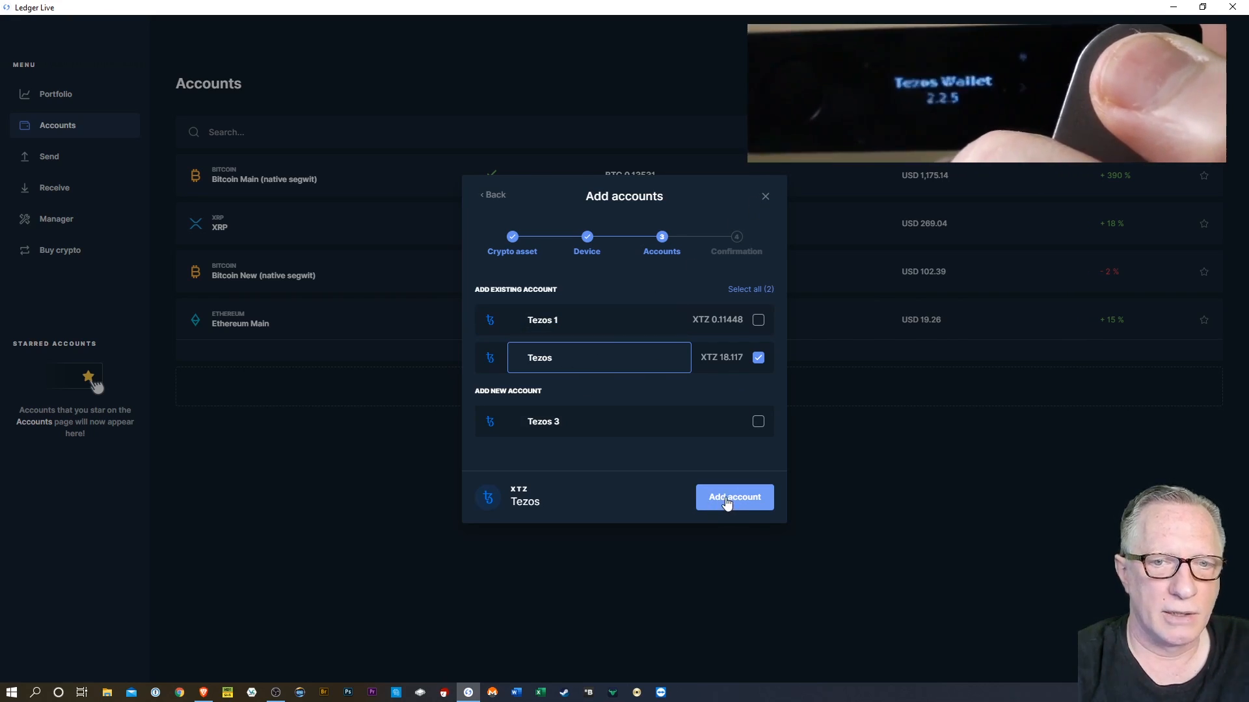
left_click(734, 497)
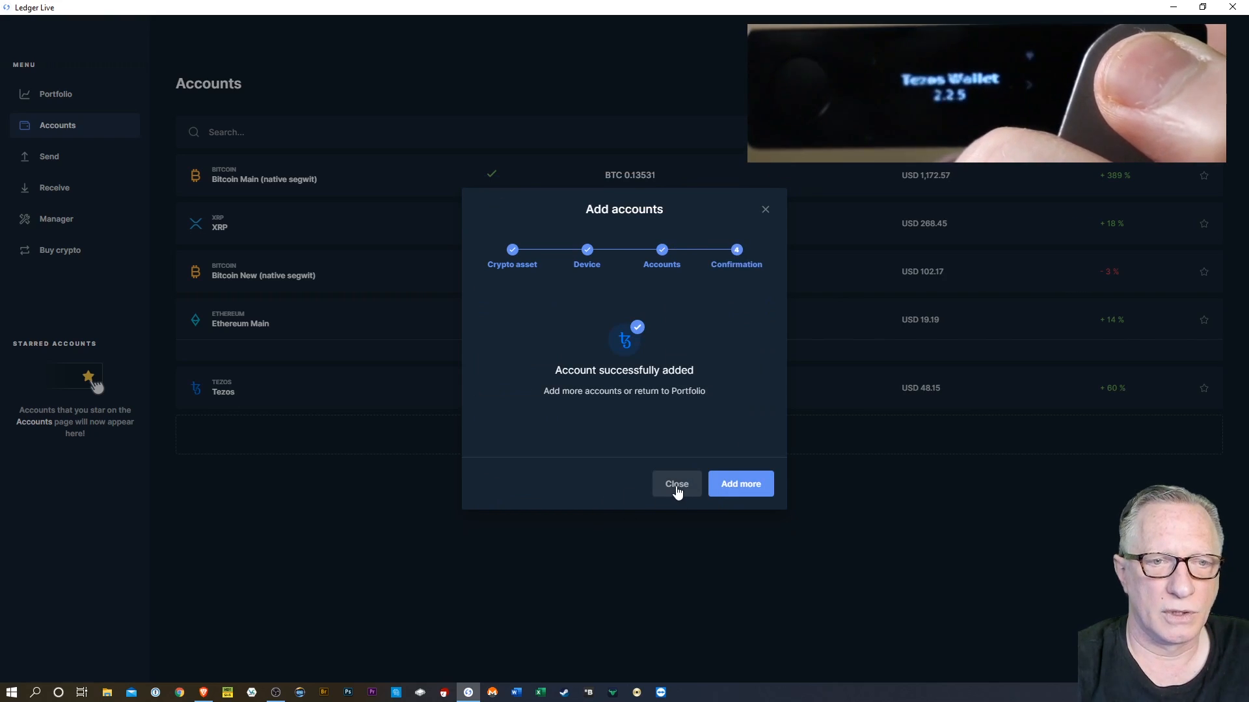
left_click(676, 484)
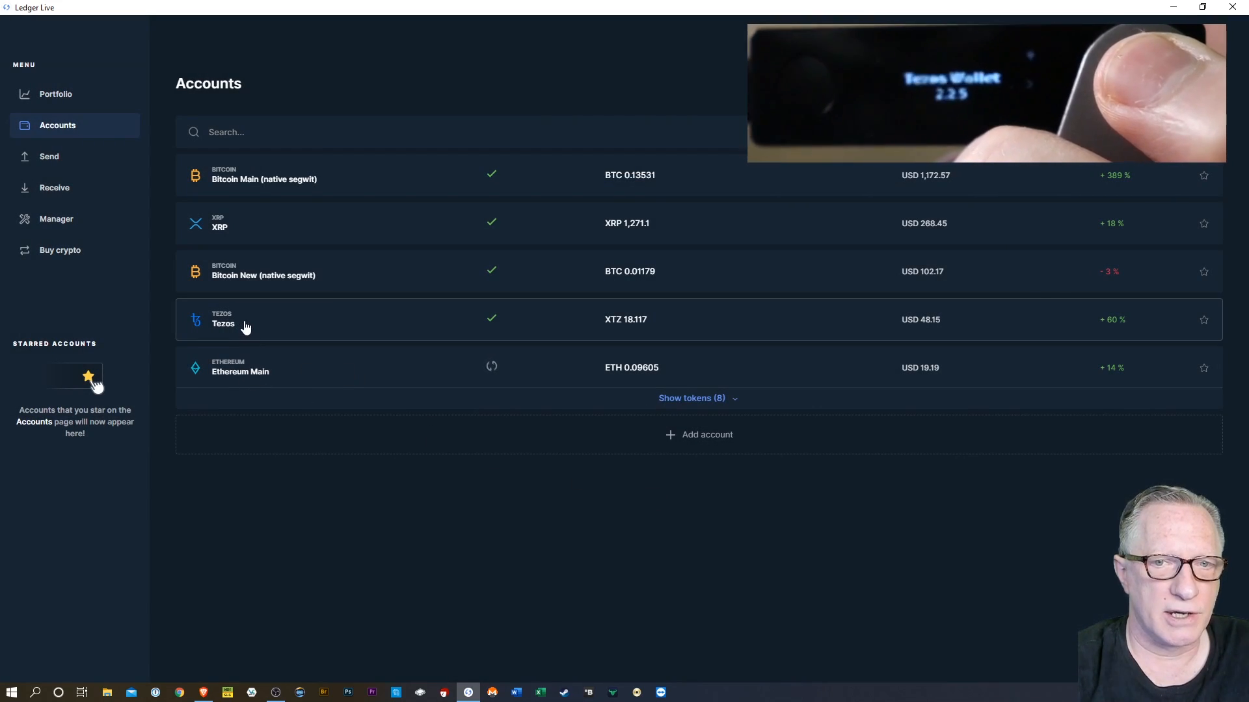
Start a new account addition with Tron (TRX) as the asset
left_click(223, 319)
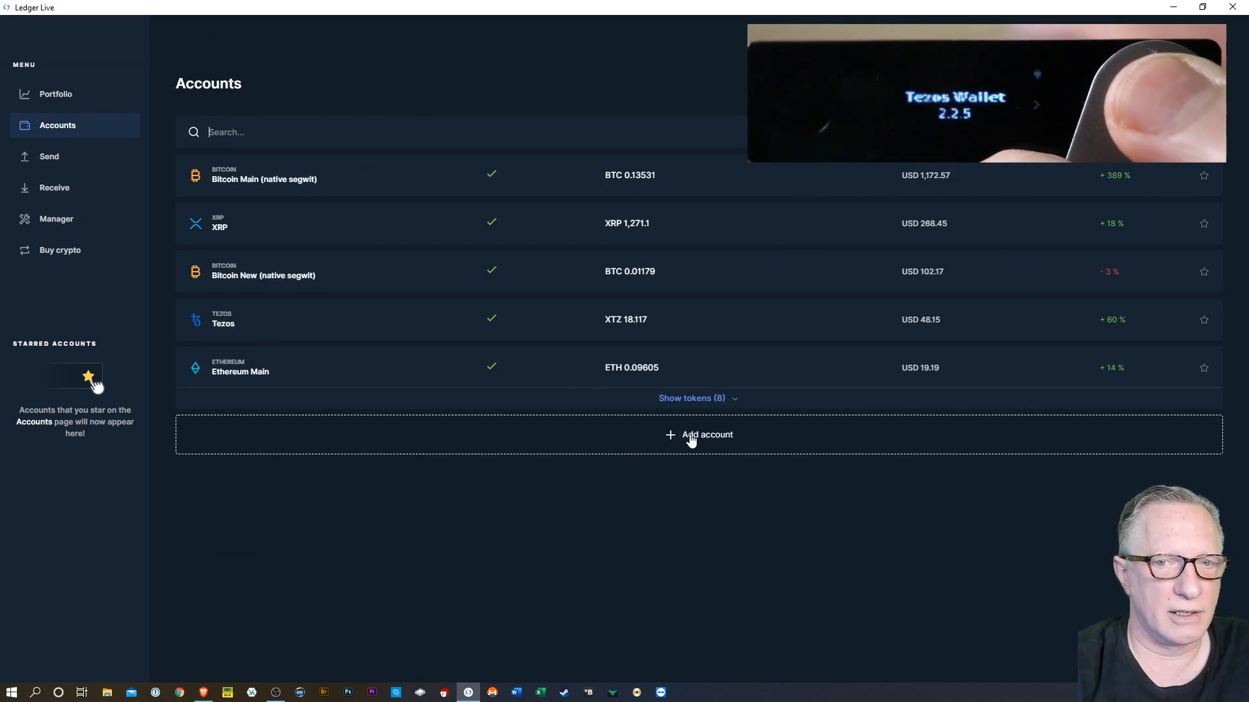
left_click(697, 435)
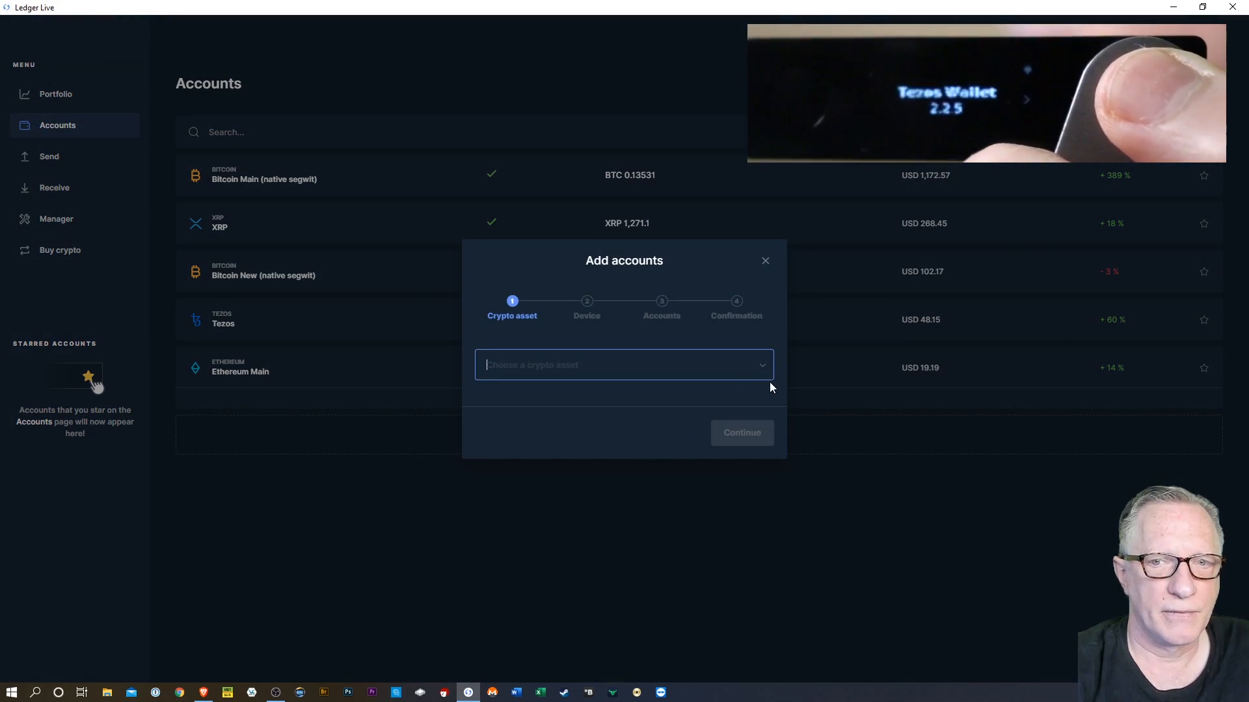
left_click(623, 365)
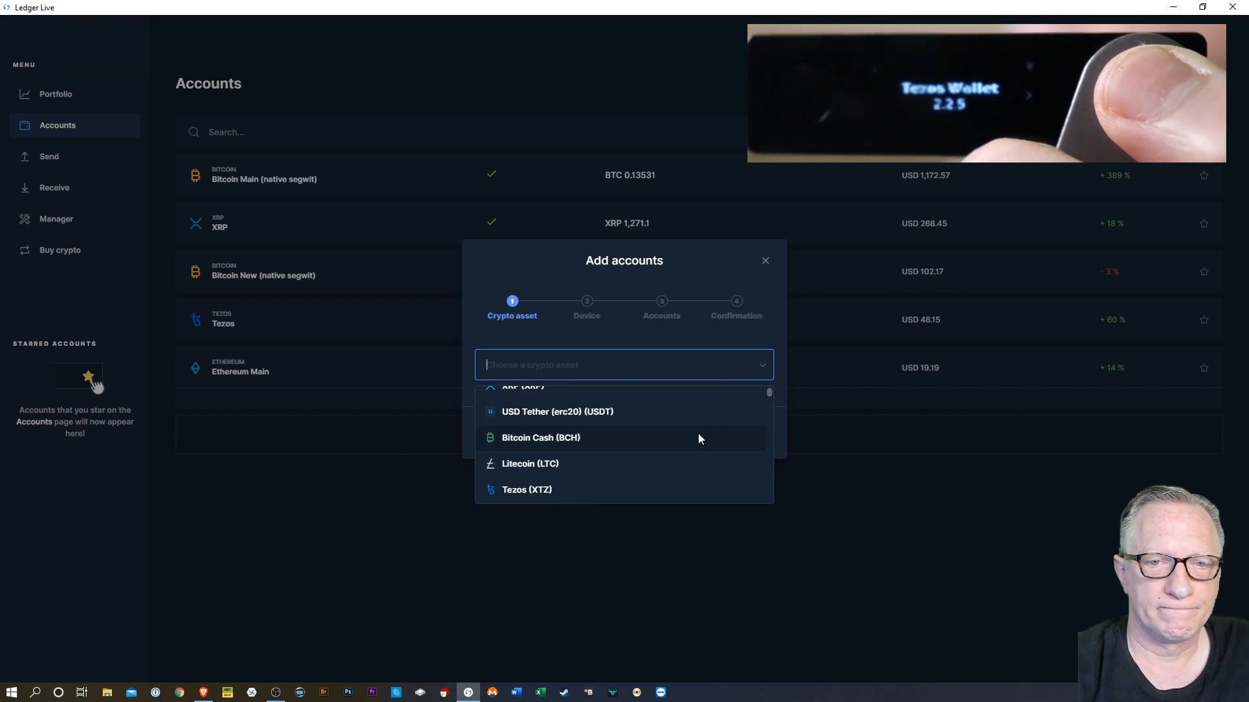
scroll("down", 3)
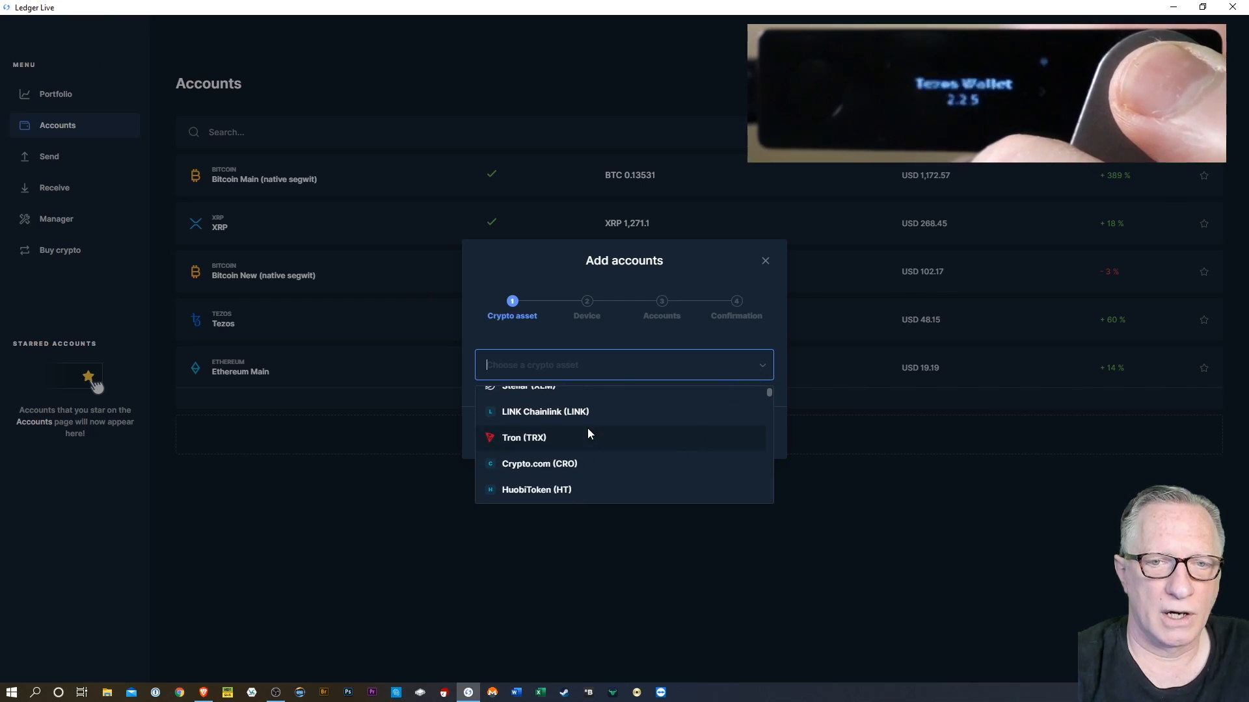
left_click(523, 437)
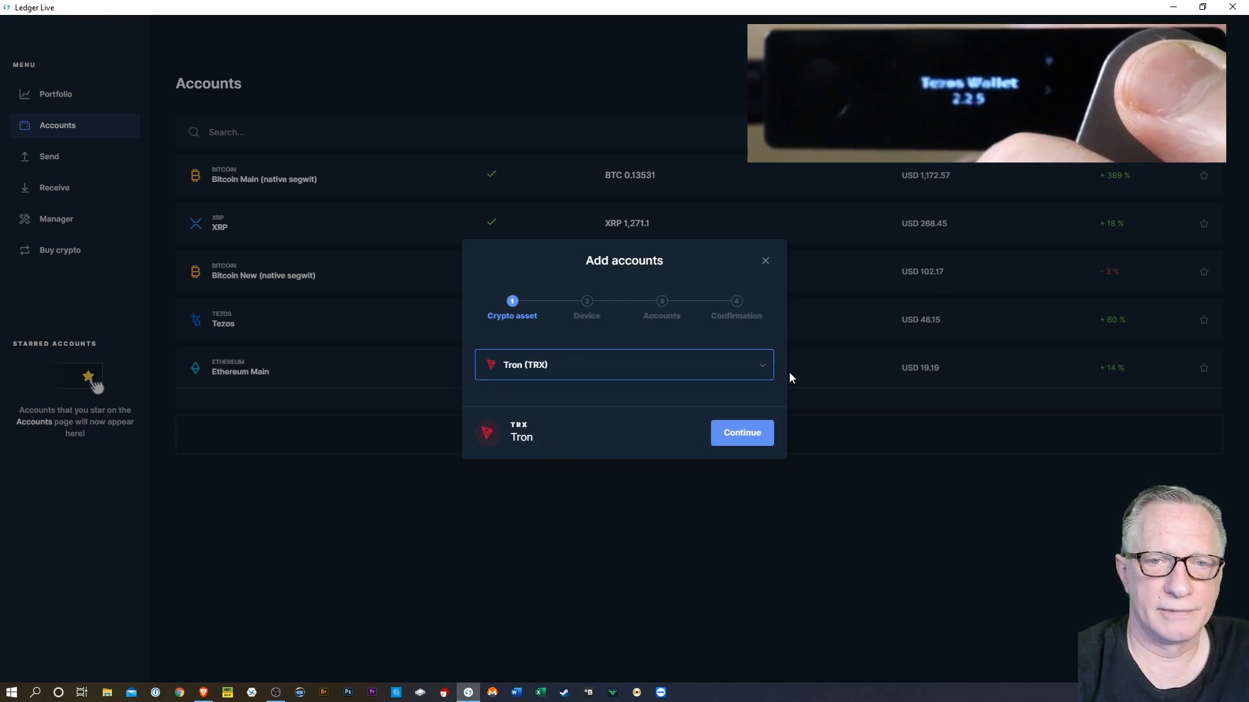
left_click(741, 433)
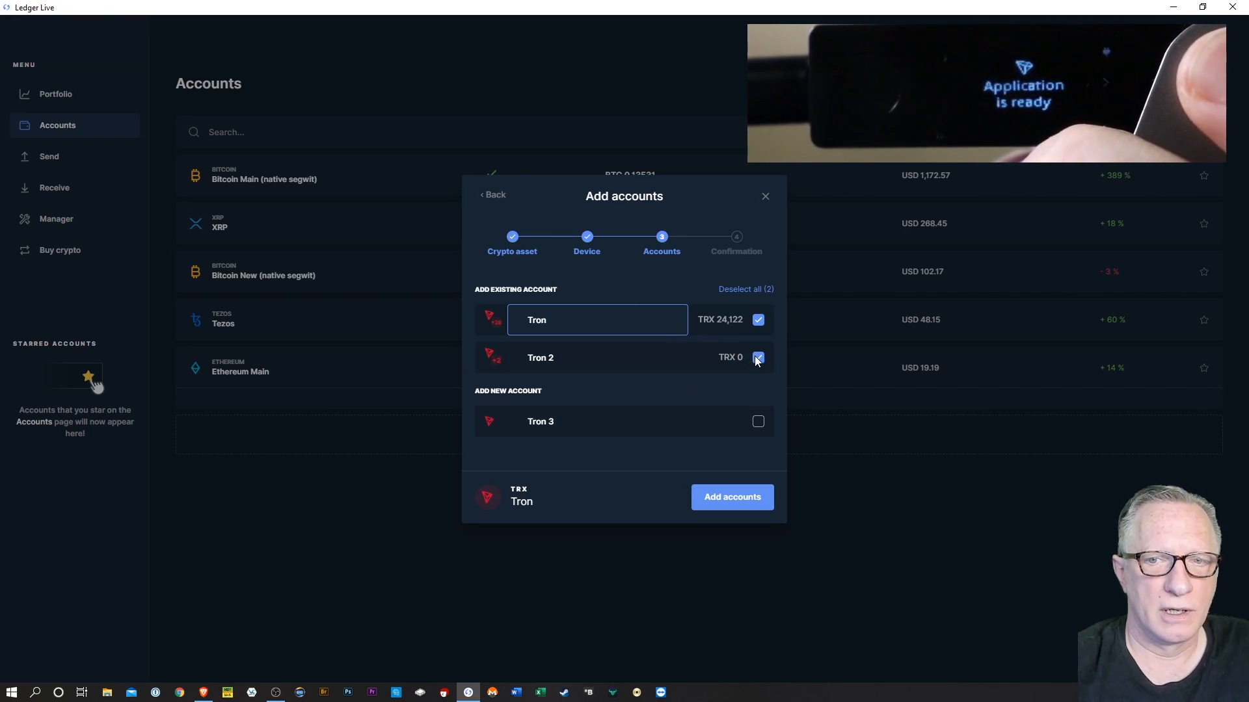
Leave out the empty Tron 2 and add the Tron account with TRX 24,122
left_click(757, 358)
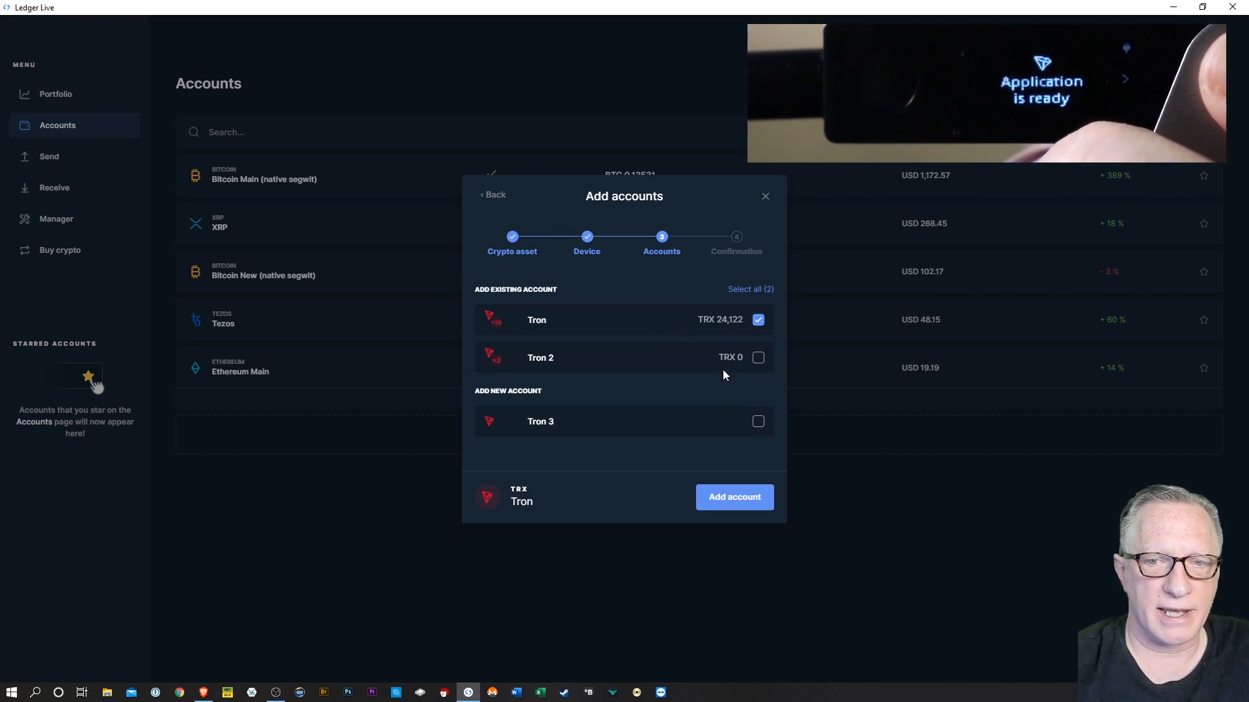
left_click(733, 497)
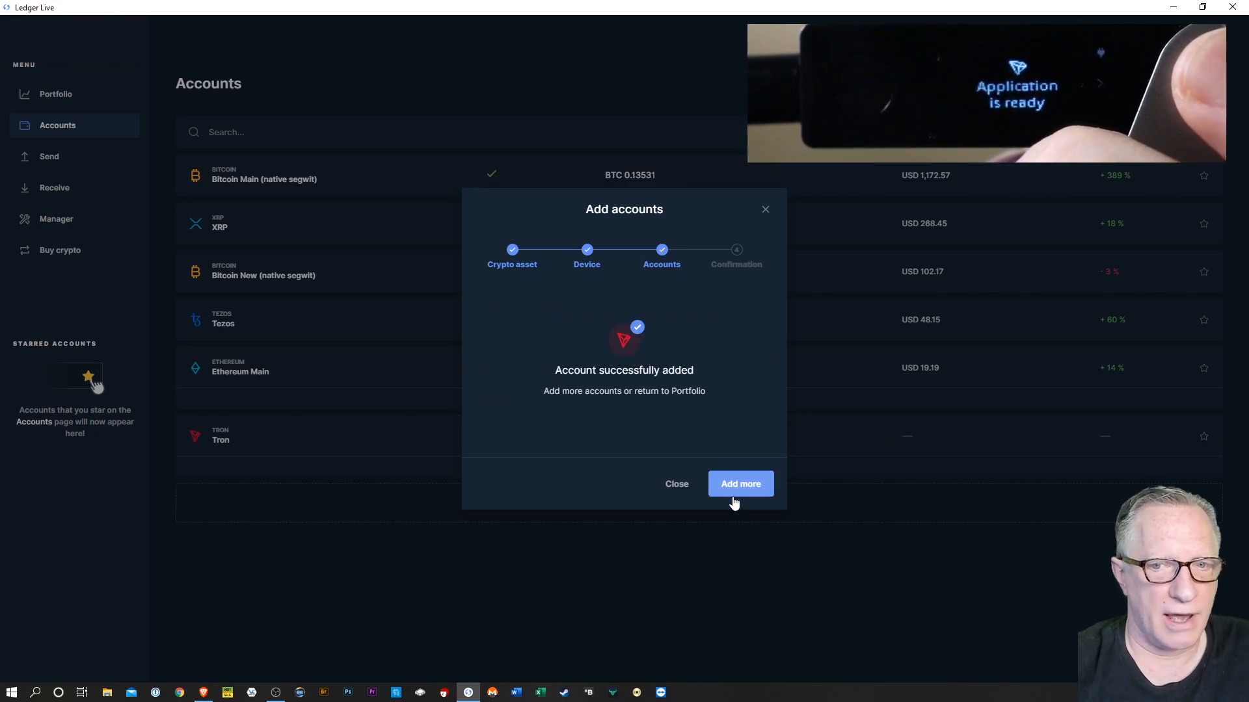
left_click(676, 483)
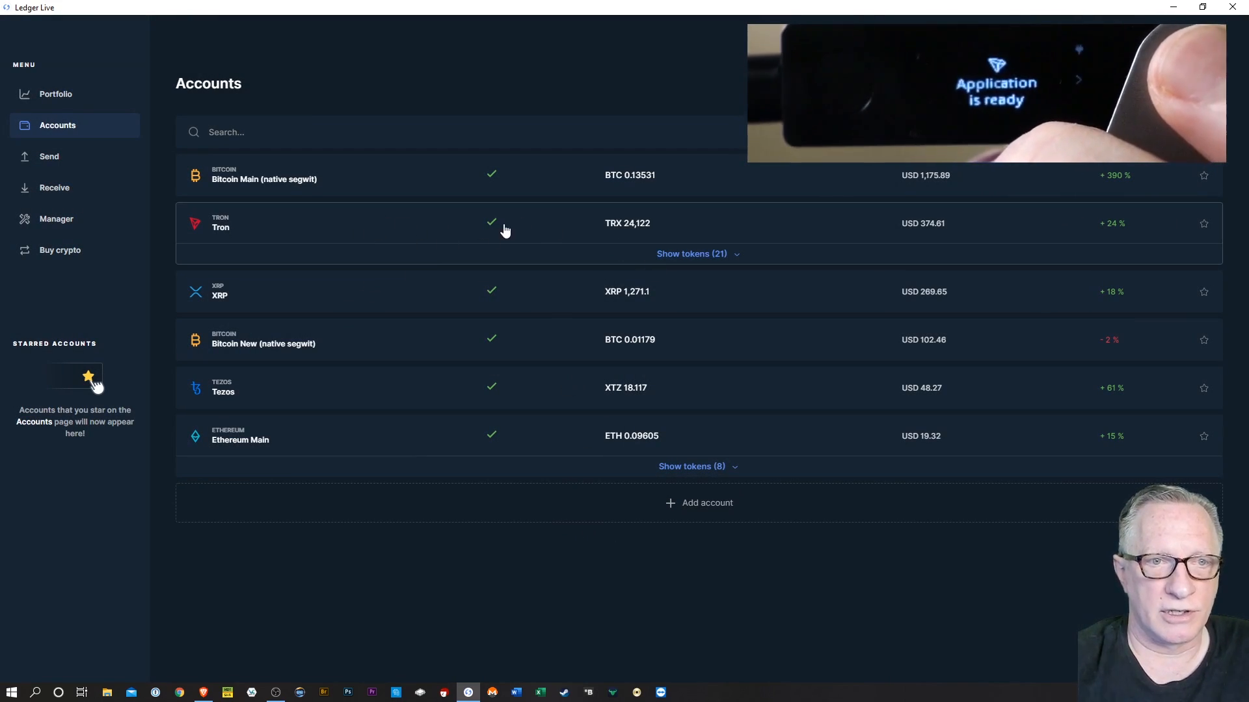
left_click(692, 253)
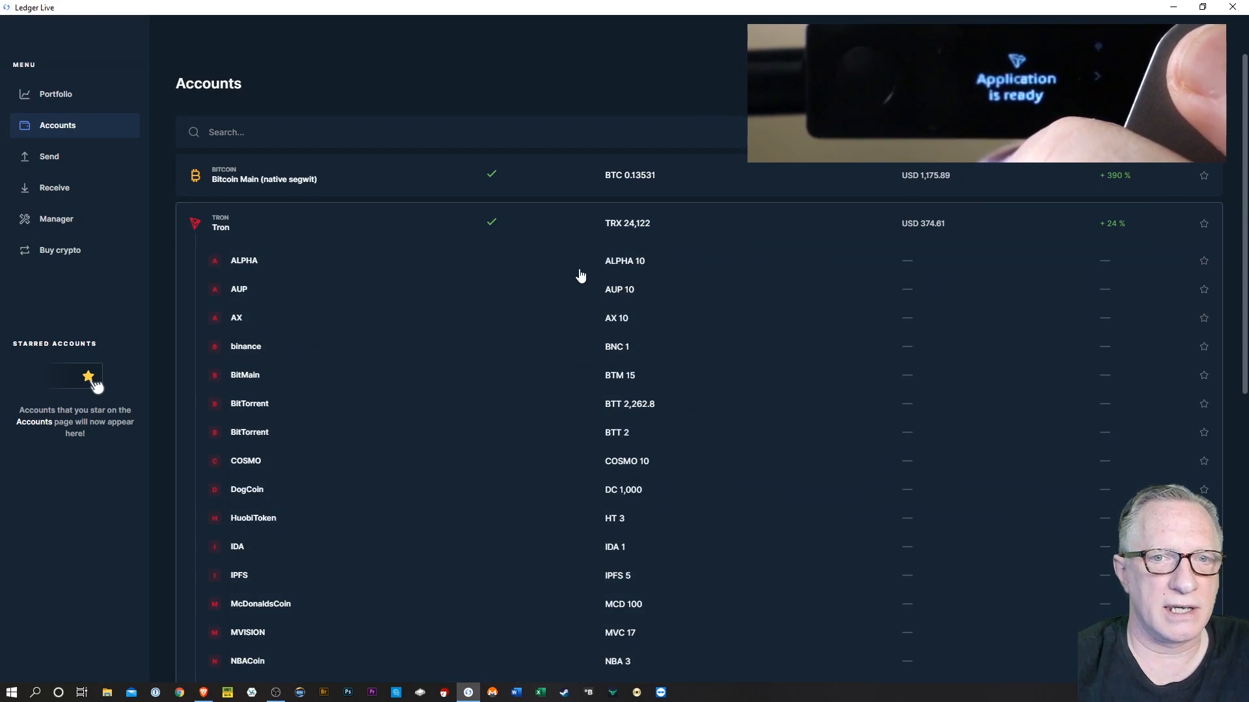
scroll("down", 3)
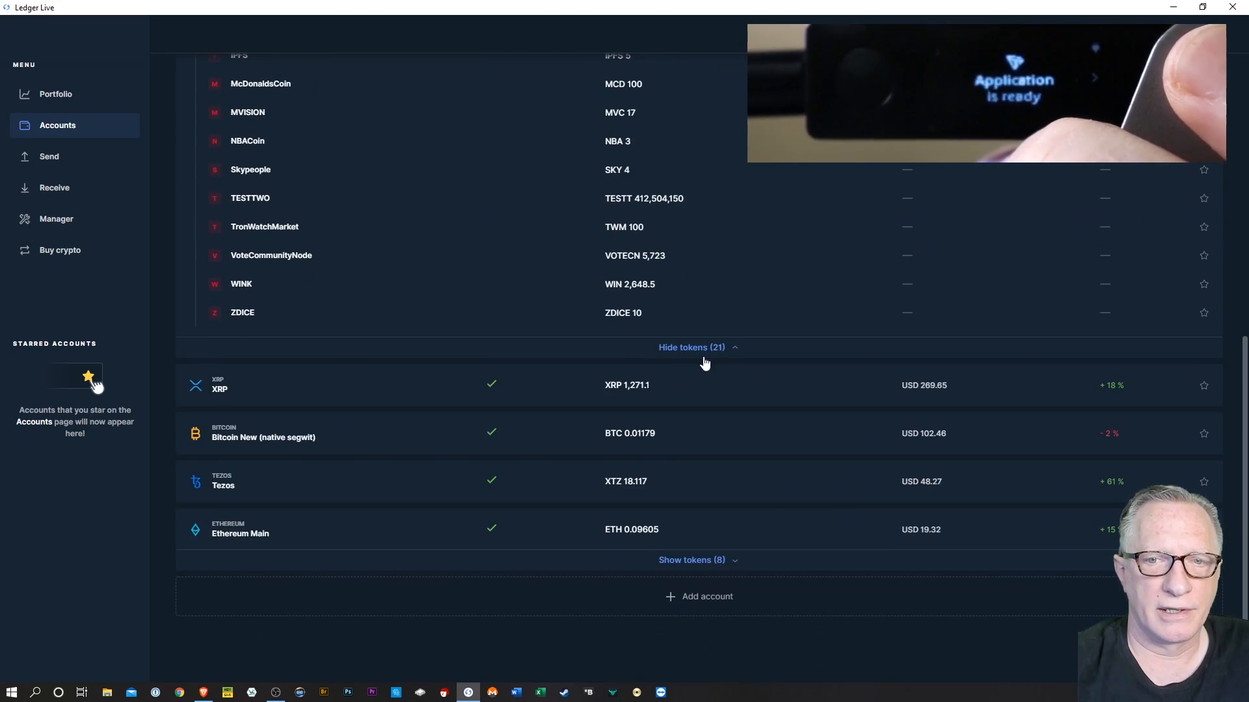
left_click(691, 347)
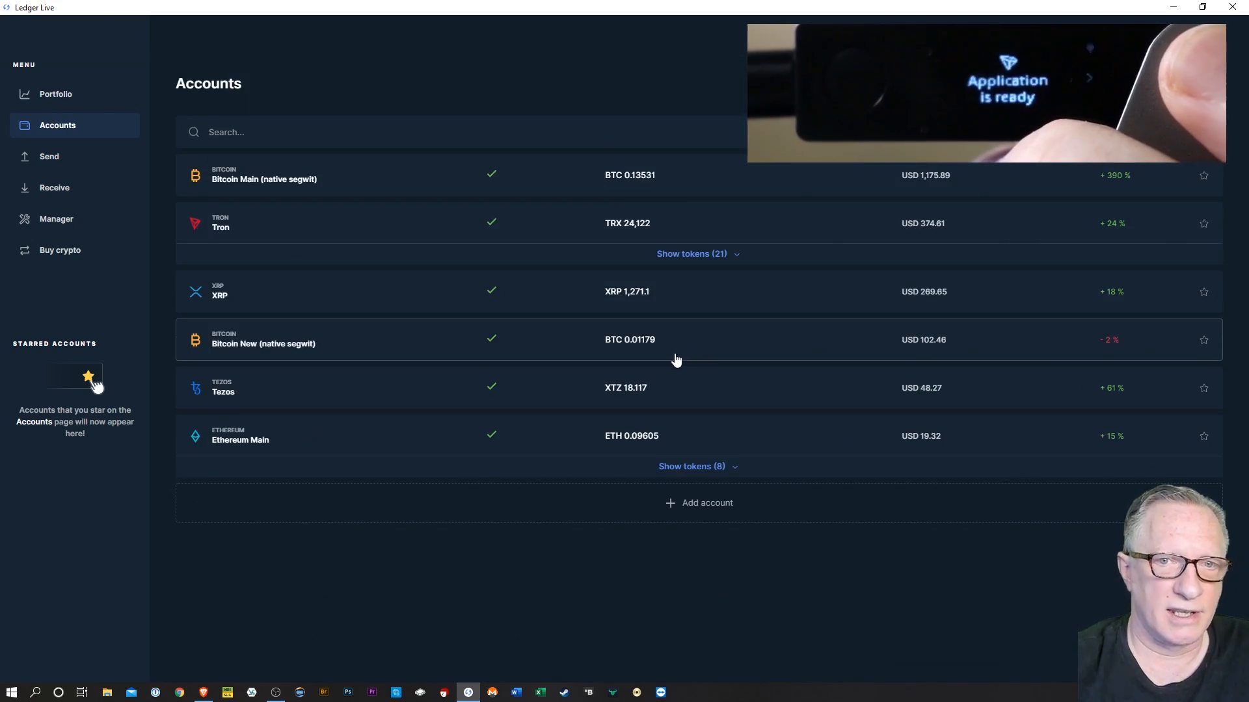
mouse_move(305, 231)
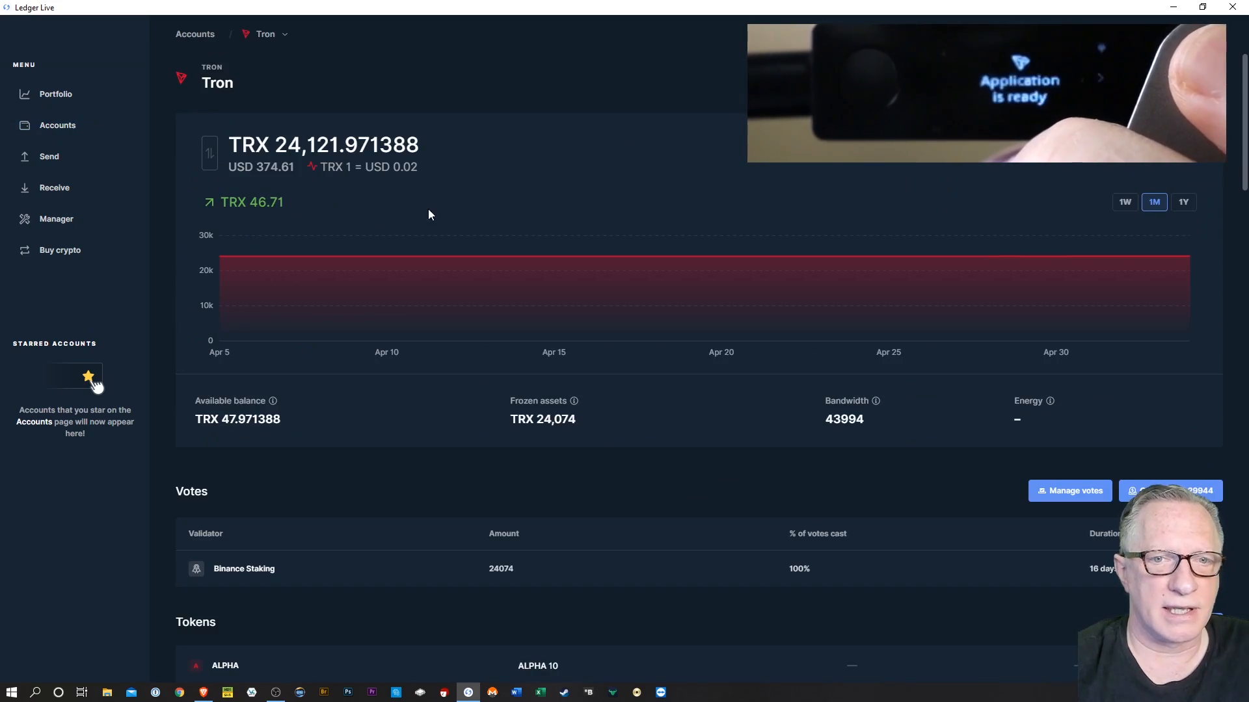
scroll("down", 3)
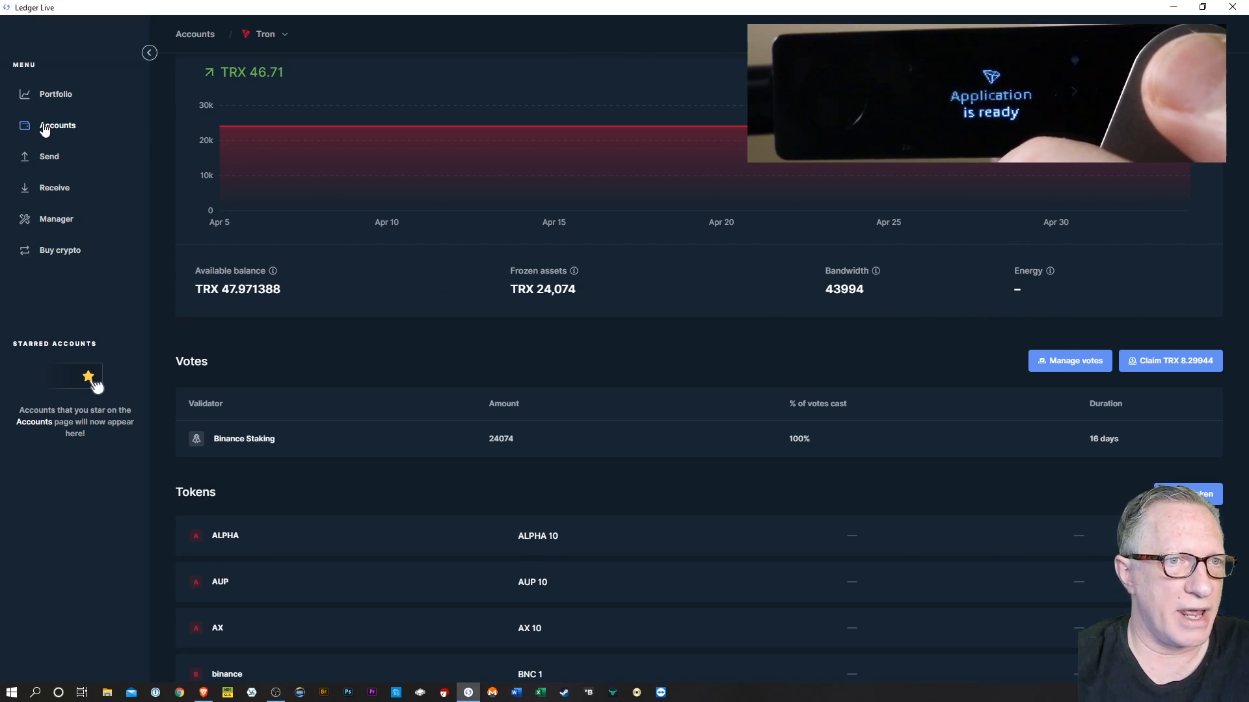
left_click(57, 125)
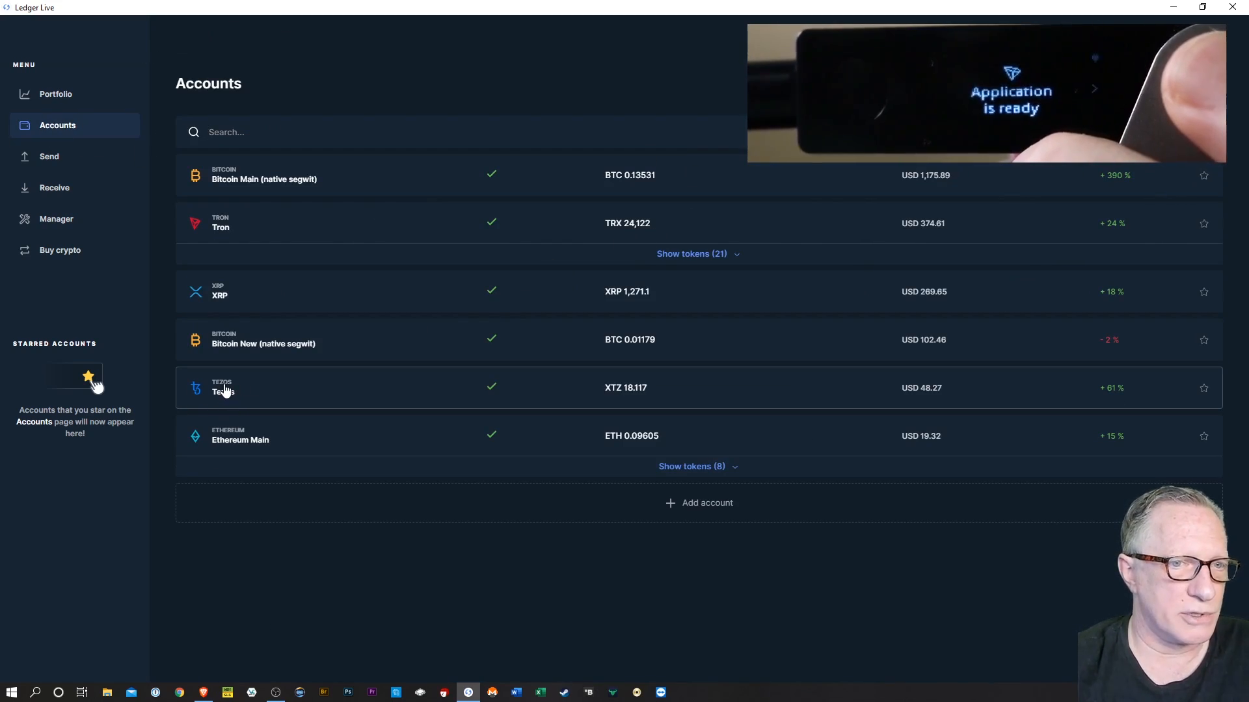
left_click(223, 387)
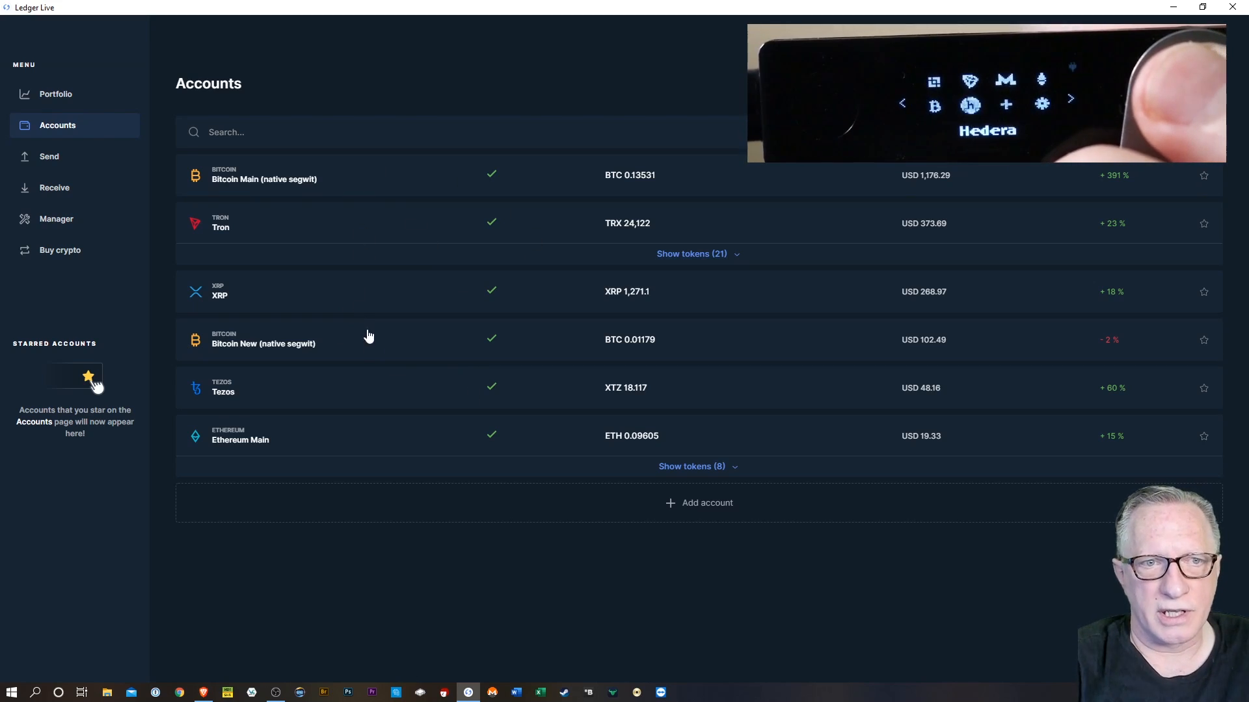
mouse_move(468, 369)
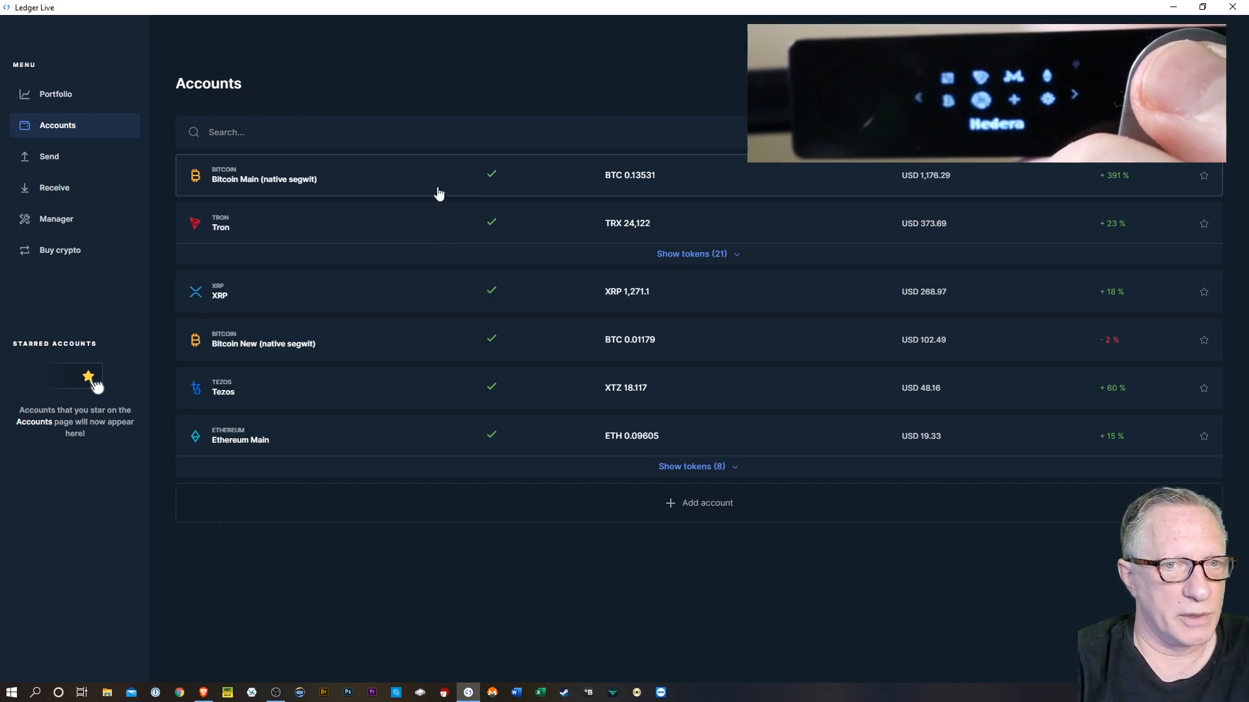
mouse_move(491, 223)
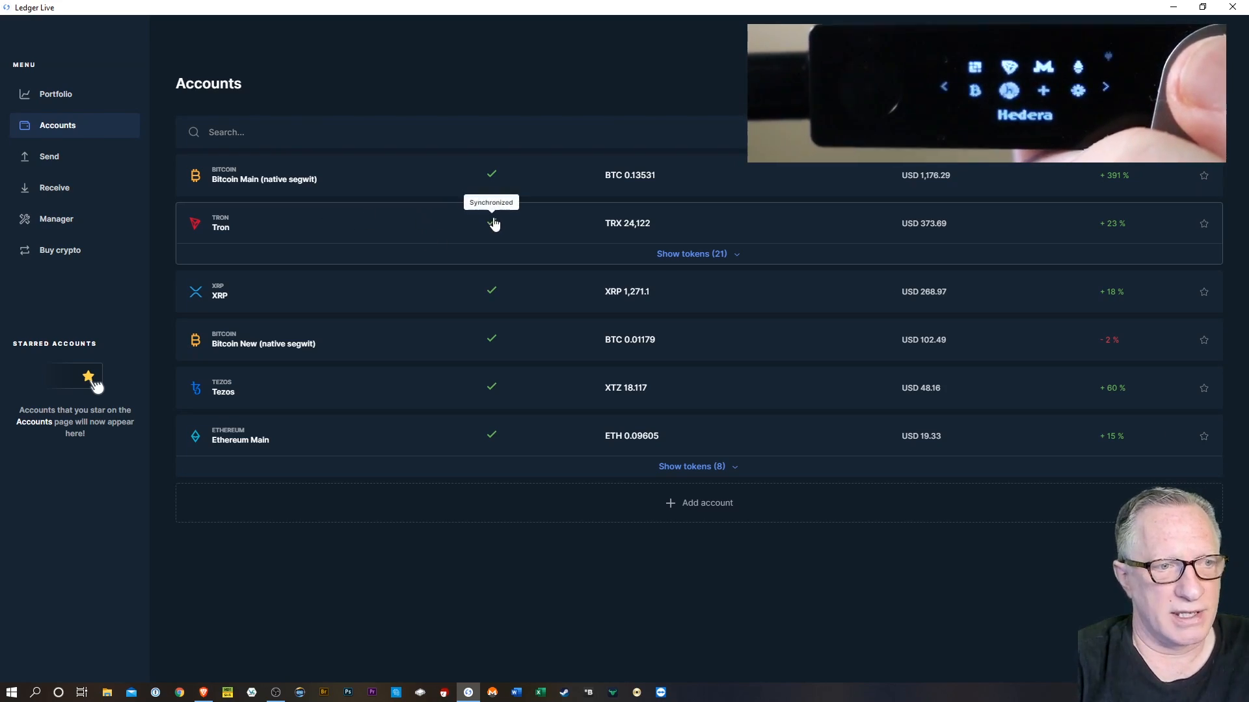